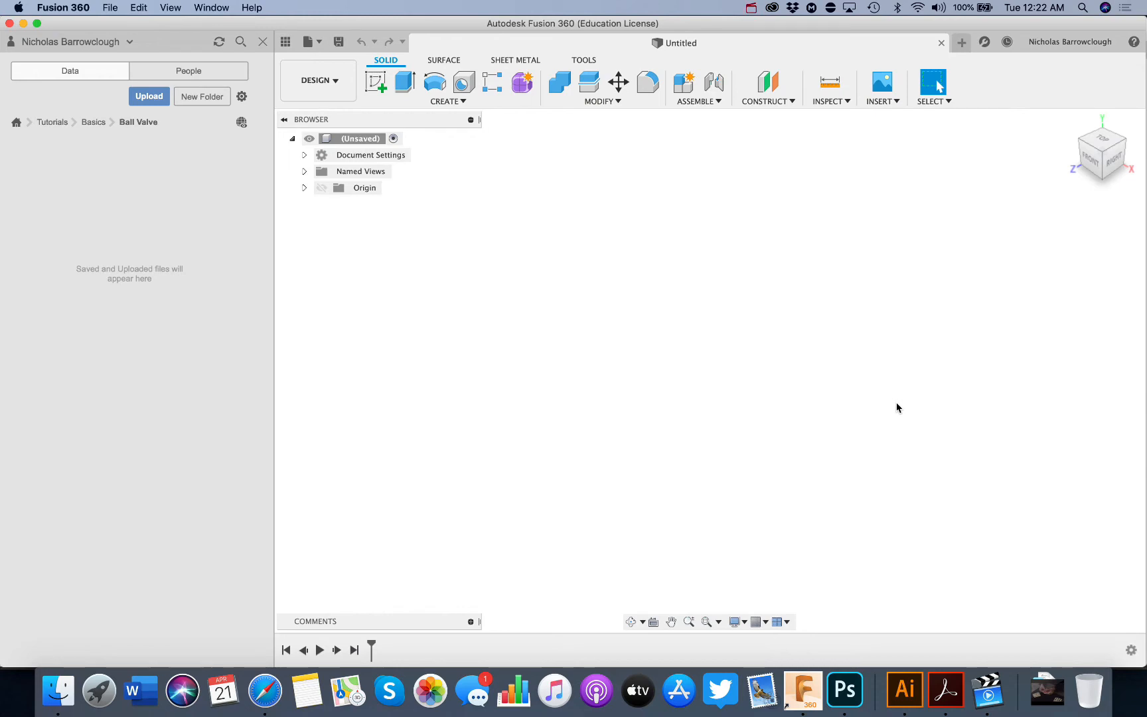
mouse_move(747, 398)
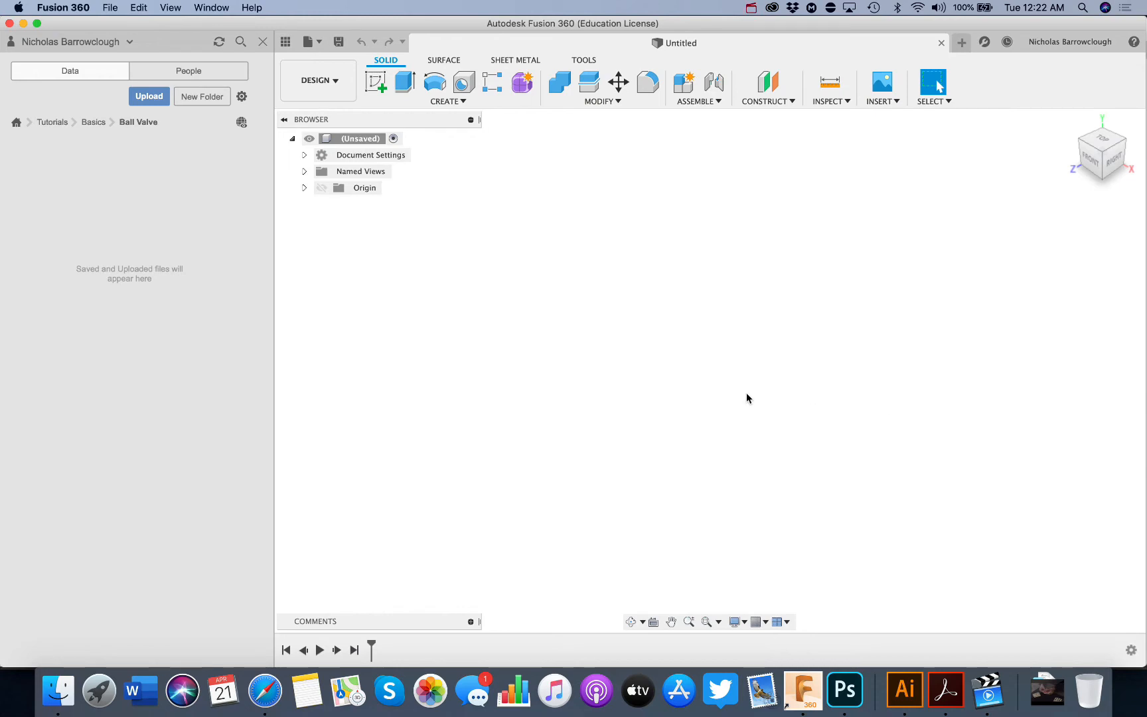
mouse_move(683, 437)
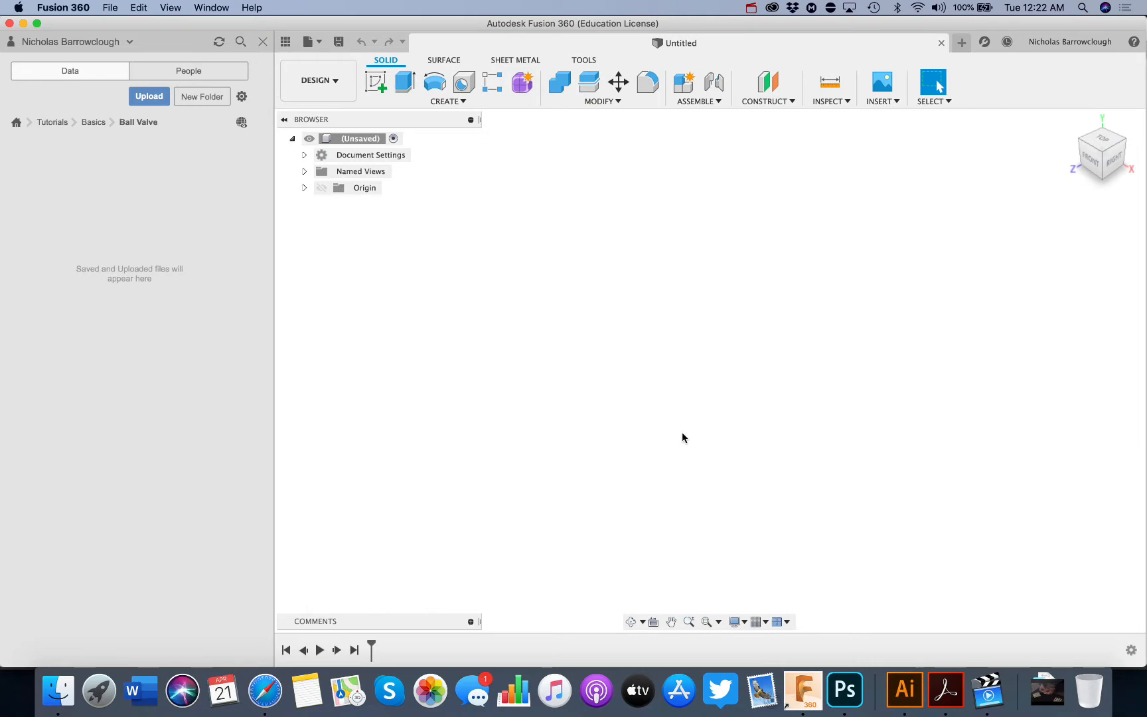
Switch to Safari to view the labelled forged steel ball valve cutaway drawing.
click(264, 690)
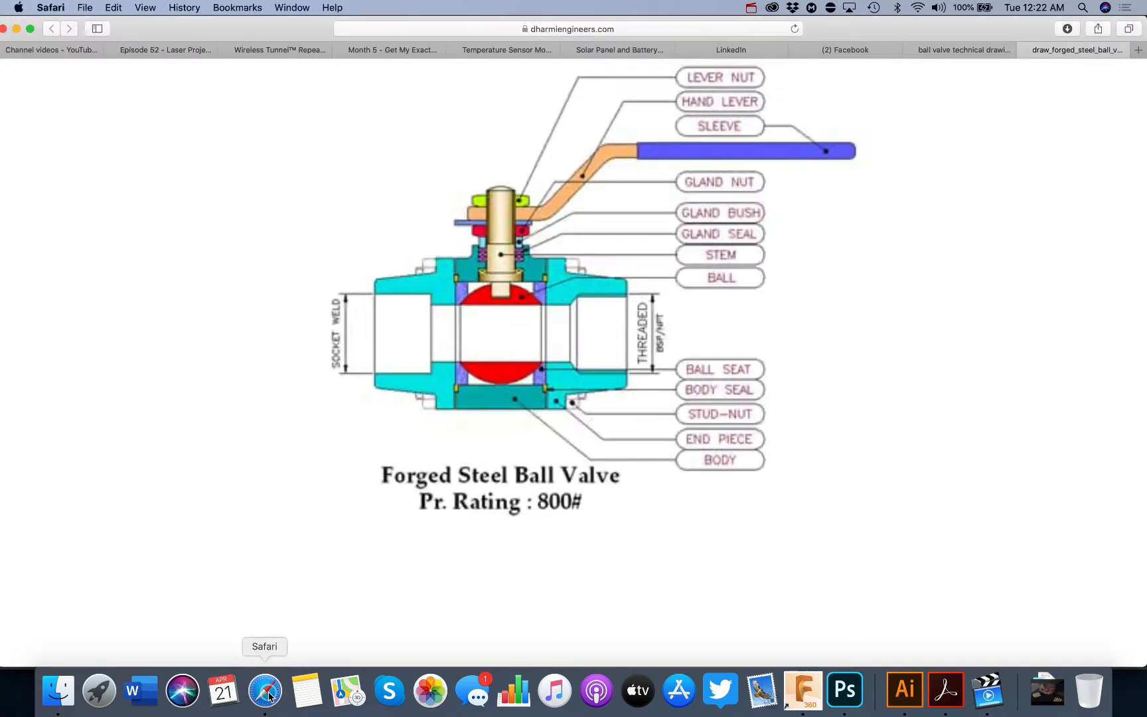
mouse_move(985, 227)
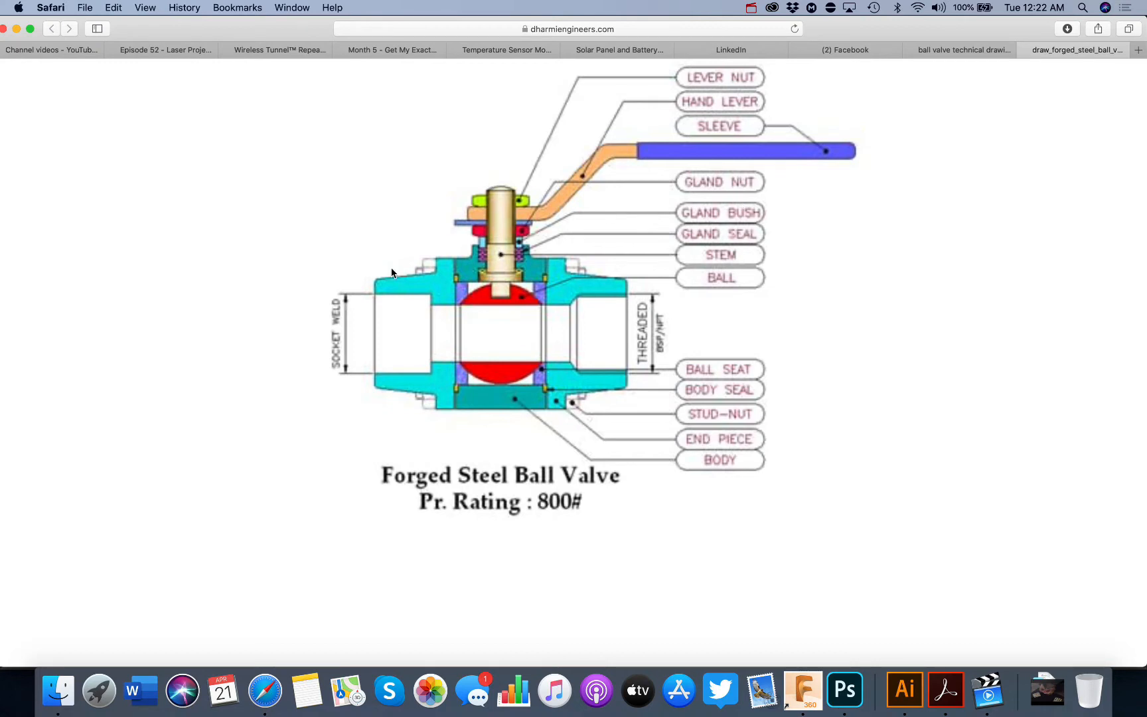
mouse_move(1007, 380)
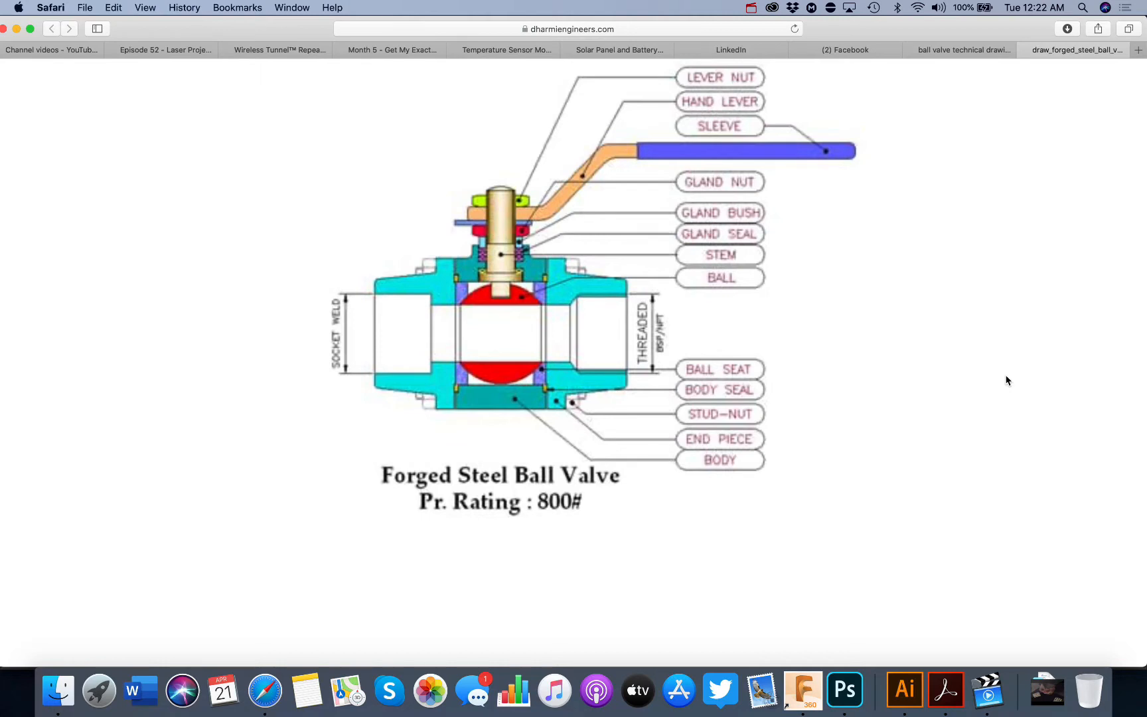
mouse_move(497, 207)
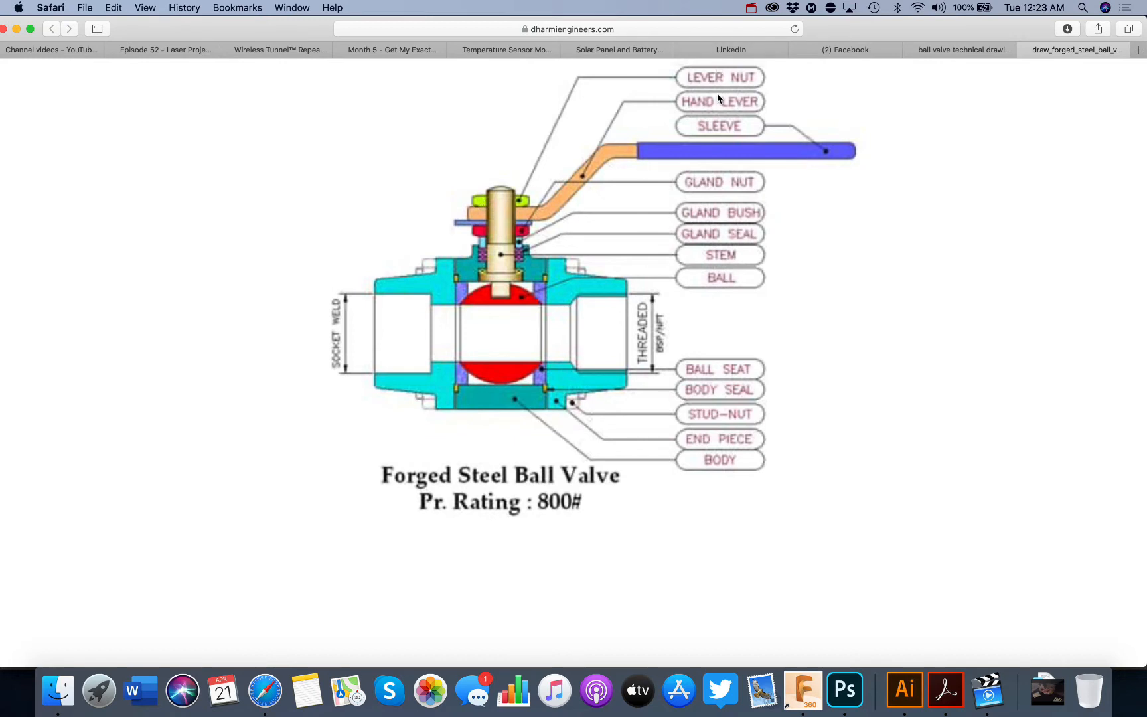
mouse_move(717, 254)
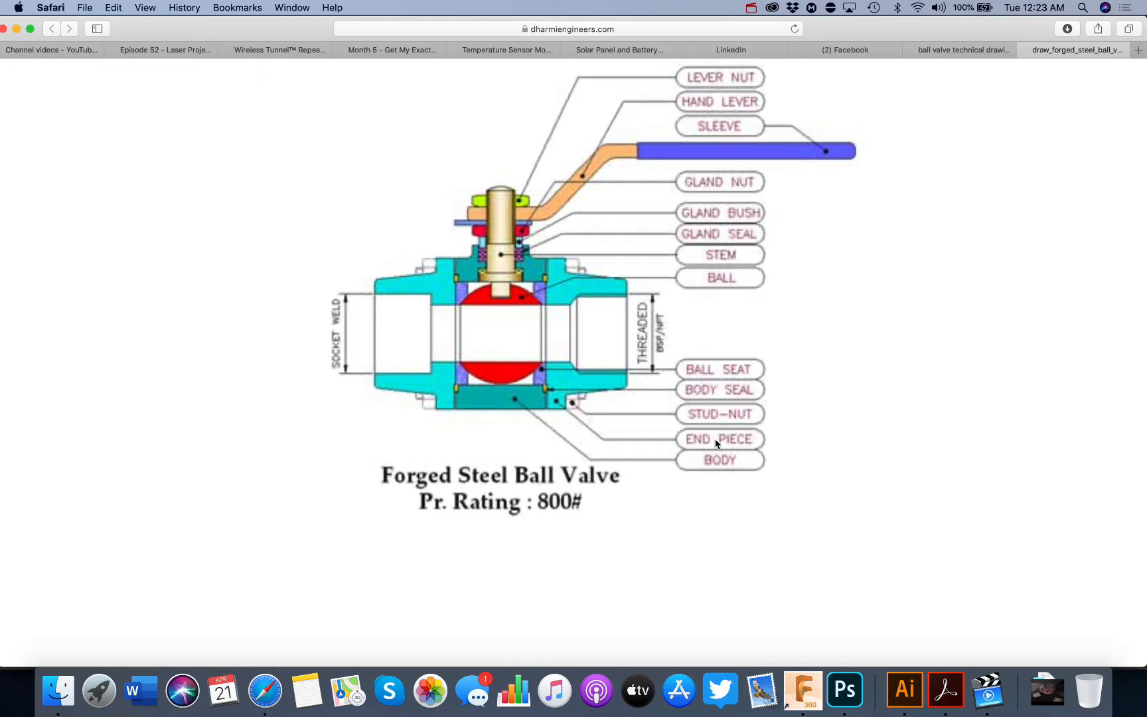
mouse_move(982, 514)
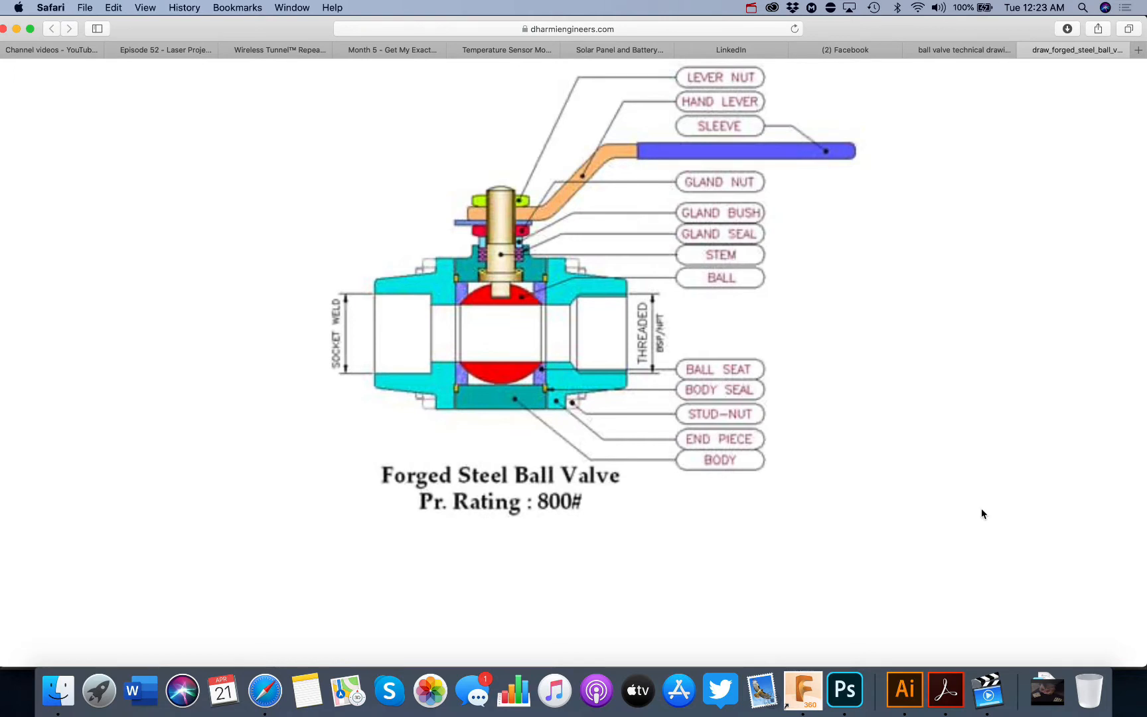
mouse_move(560, 462)
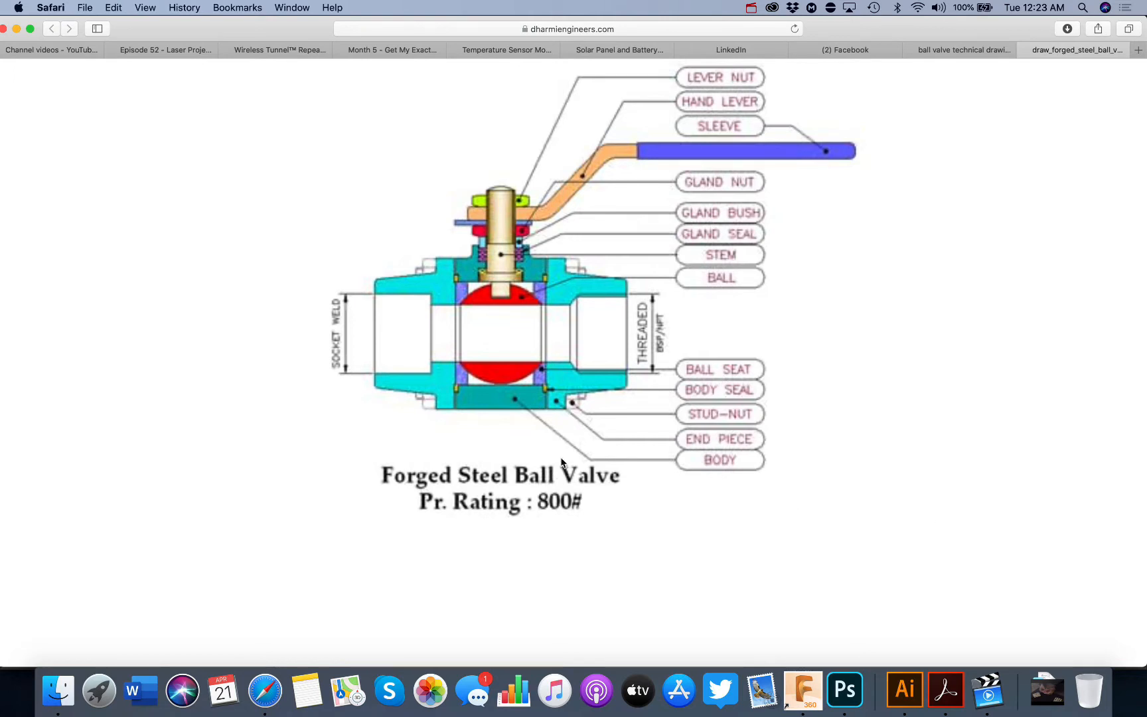
mouse_move(516, 302)
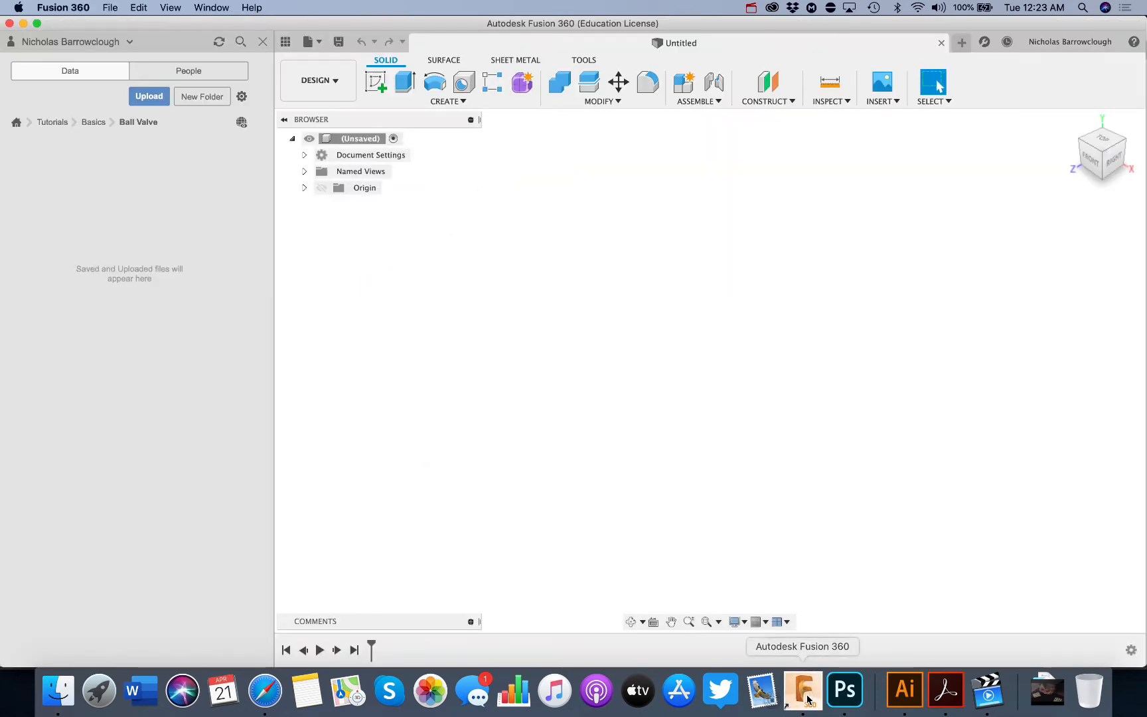
mouse_move(317, 80)
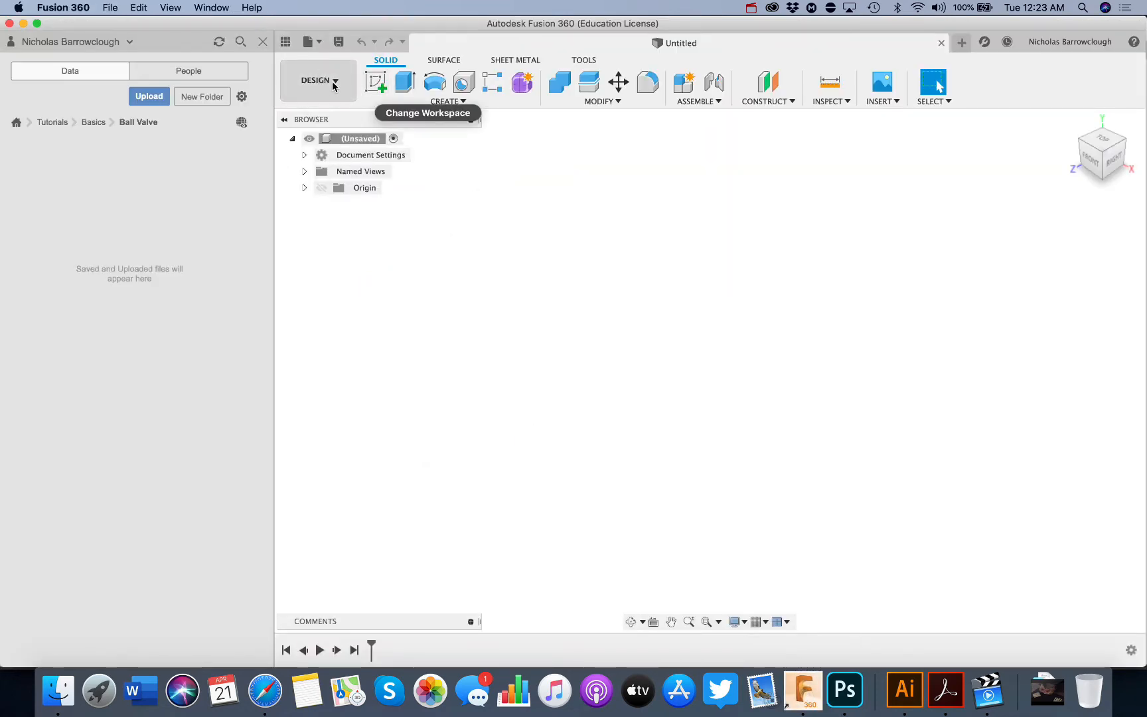
mouse_move(403, 82)
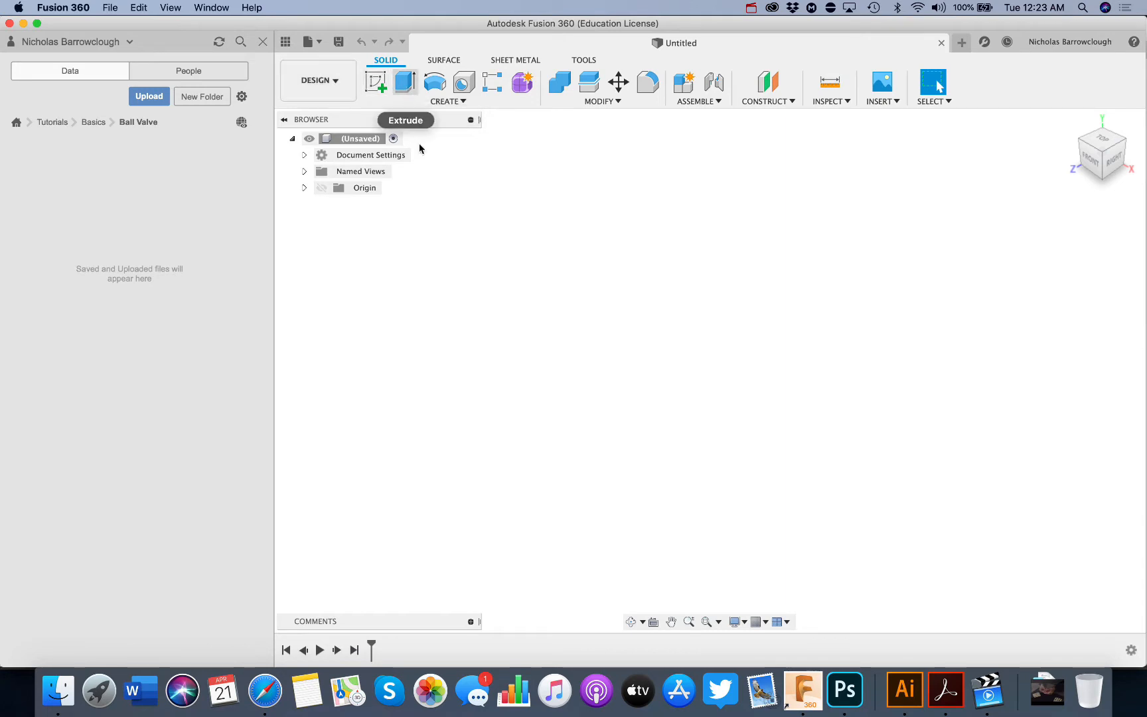
Start a new sketch and open the list of solid creation features.
click(375, 82)
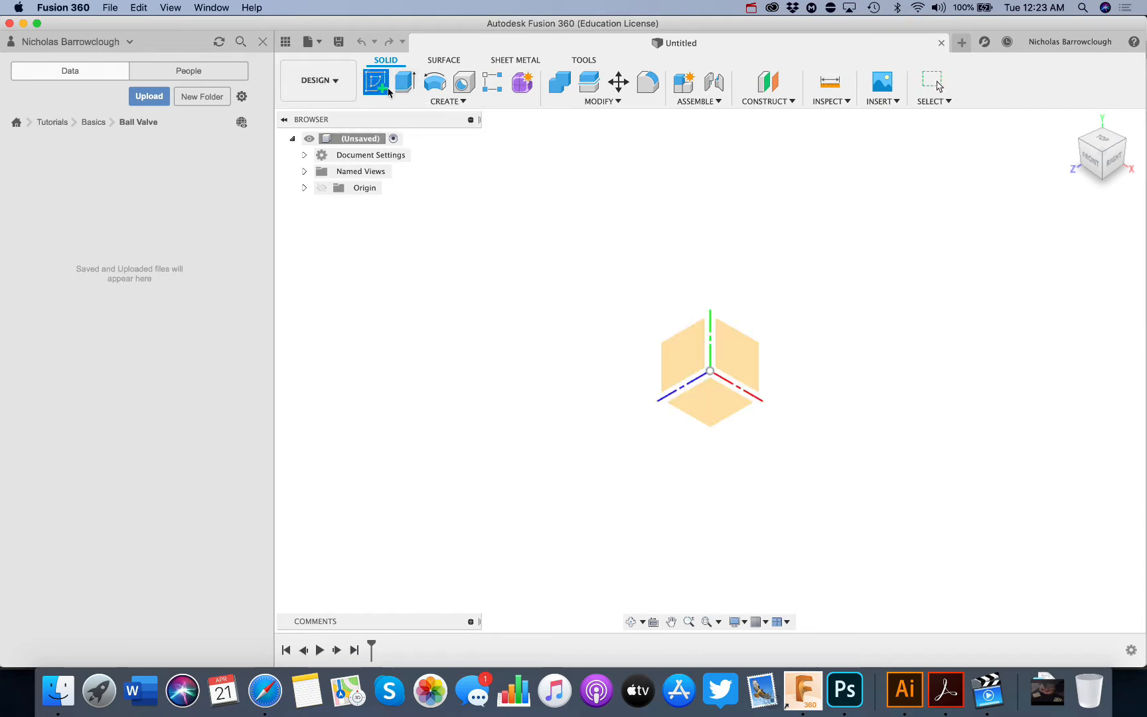
click(447, 101)
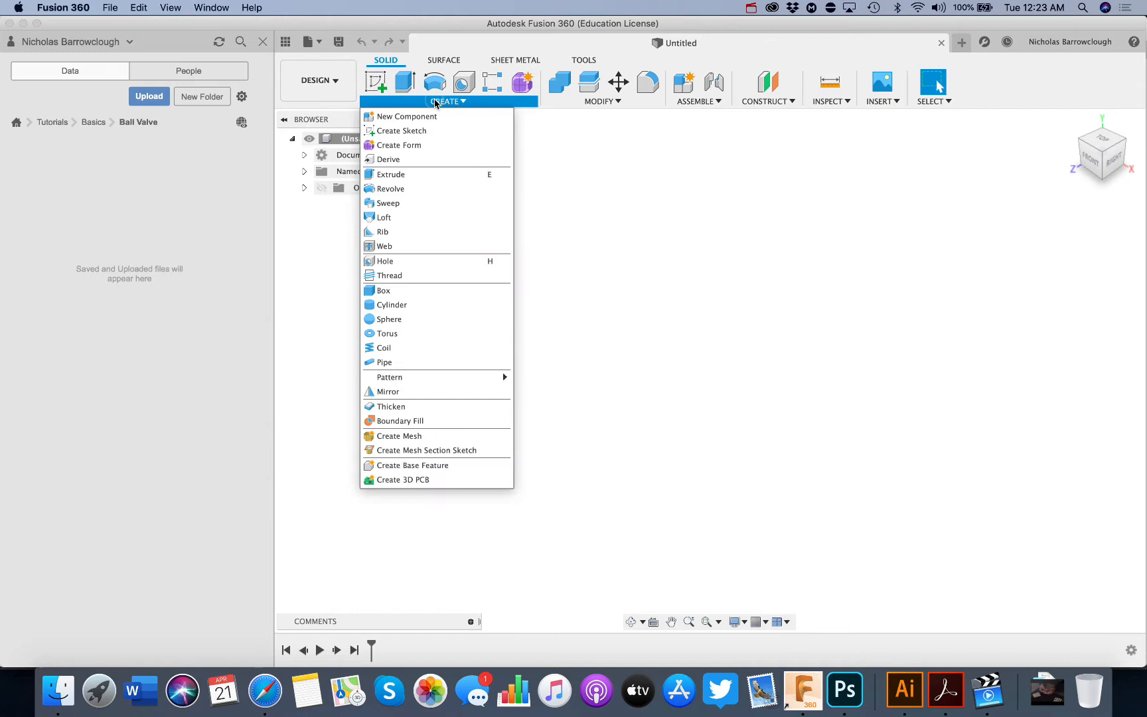
mouse_move(388, 319)
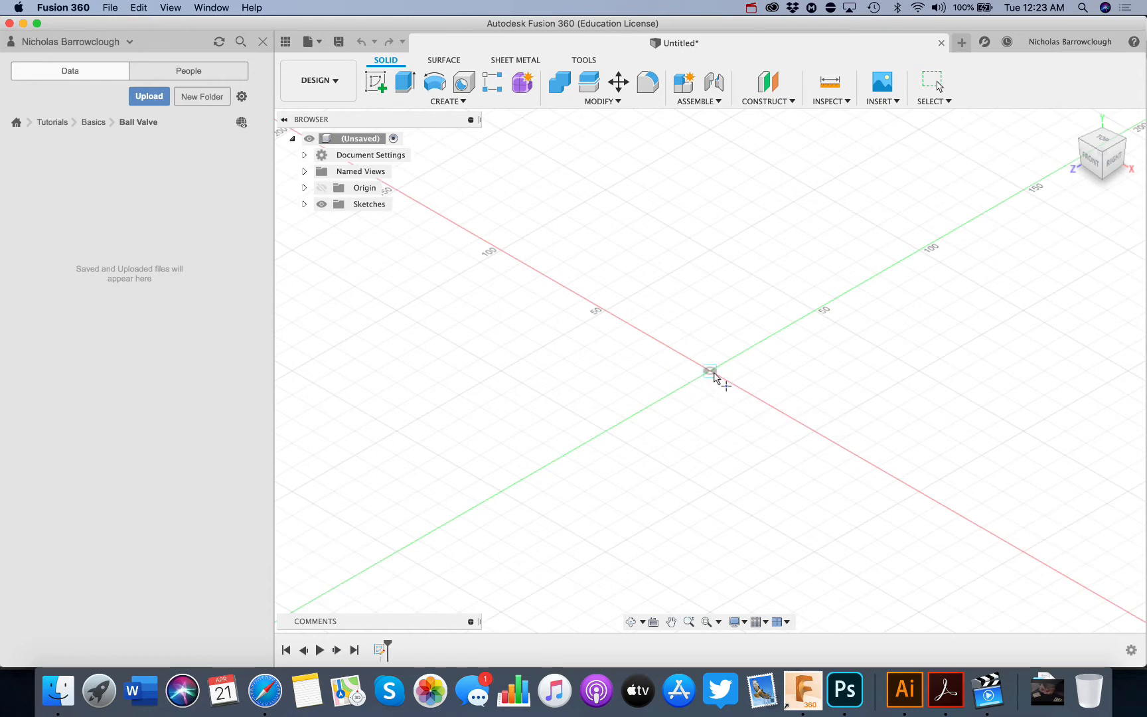
Place a sphere at the origin with 100 mm diameter and confirm it.
click(709, 370)
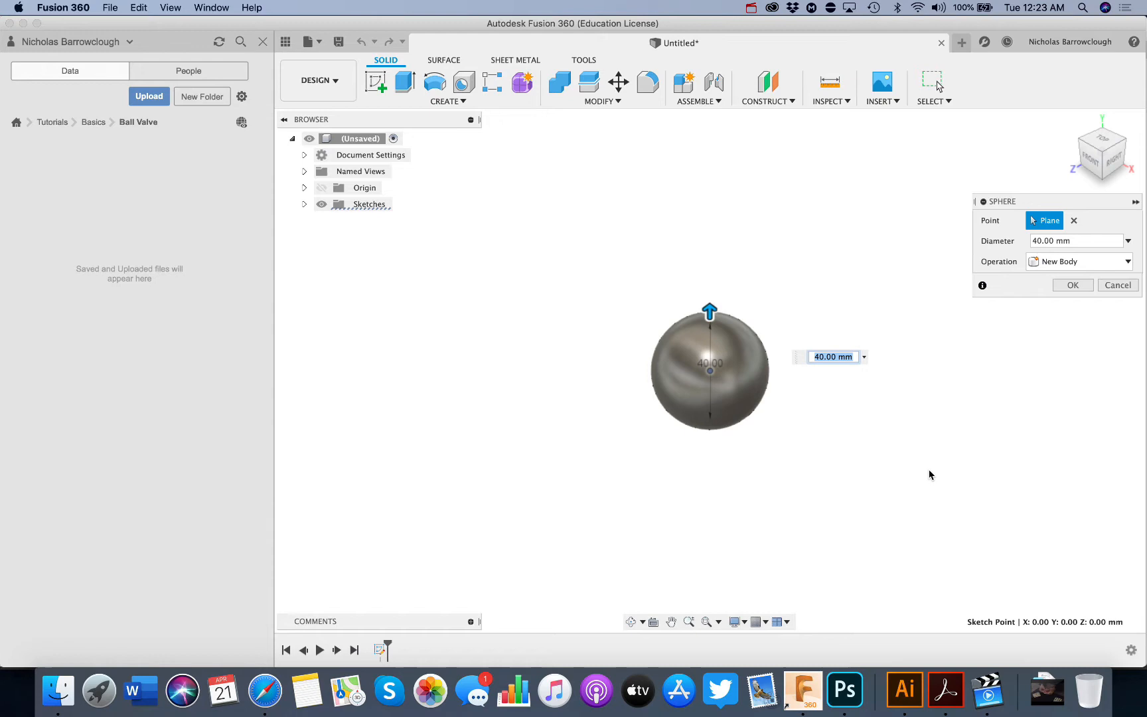
text(100)
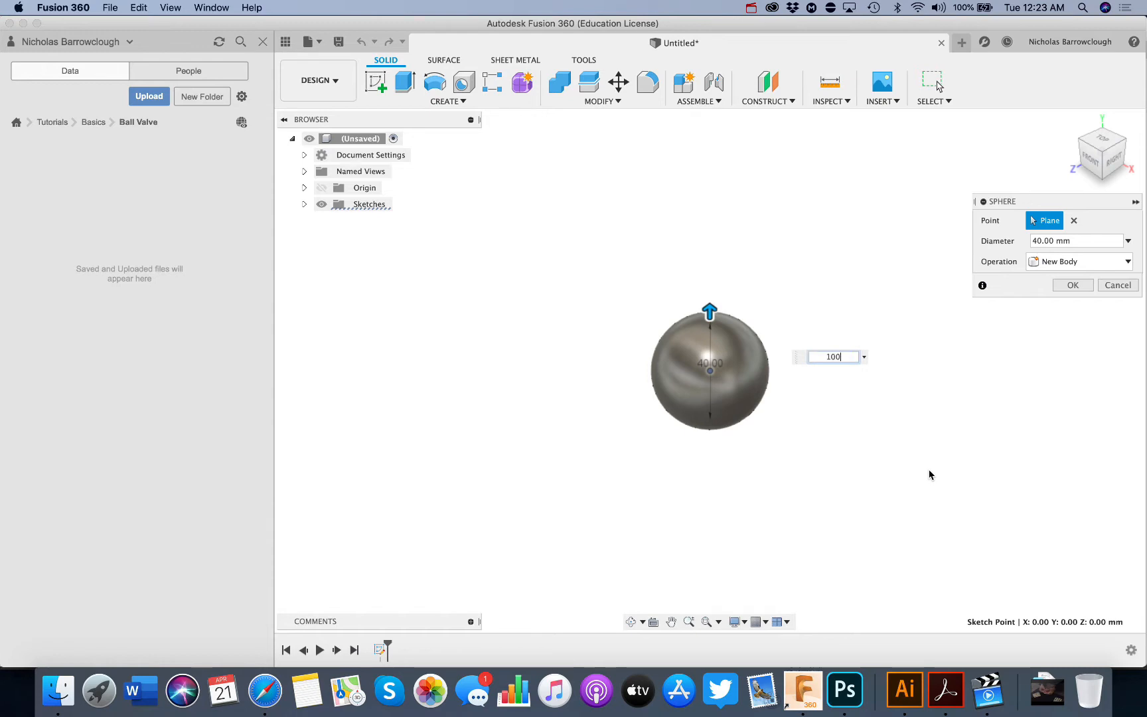
click(1072, 284)
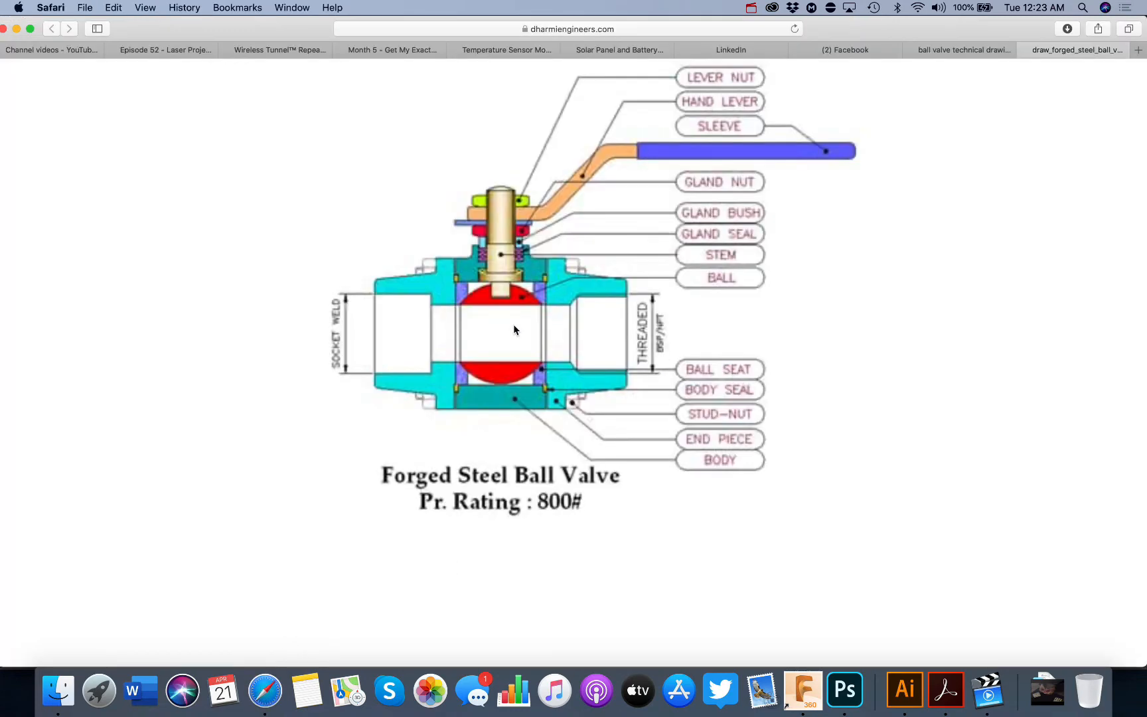
mouse_move(444, 320)
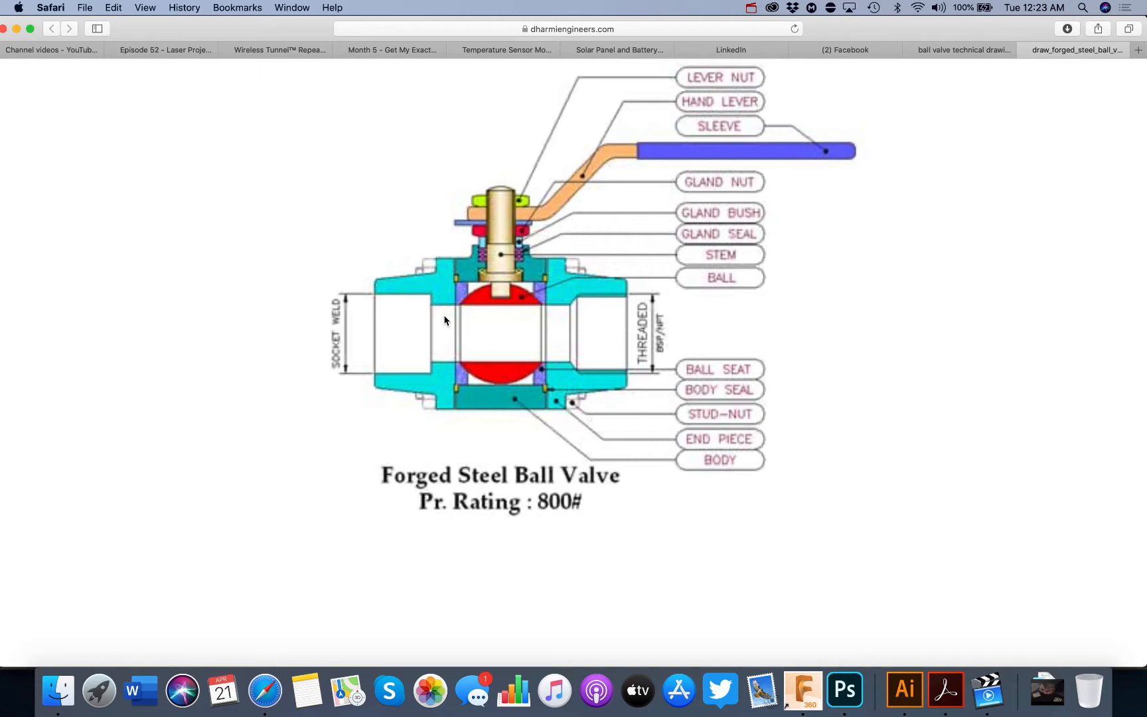
mouse_move(447, 335)
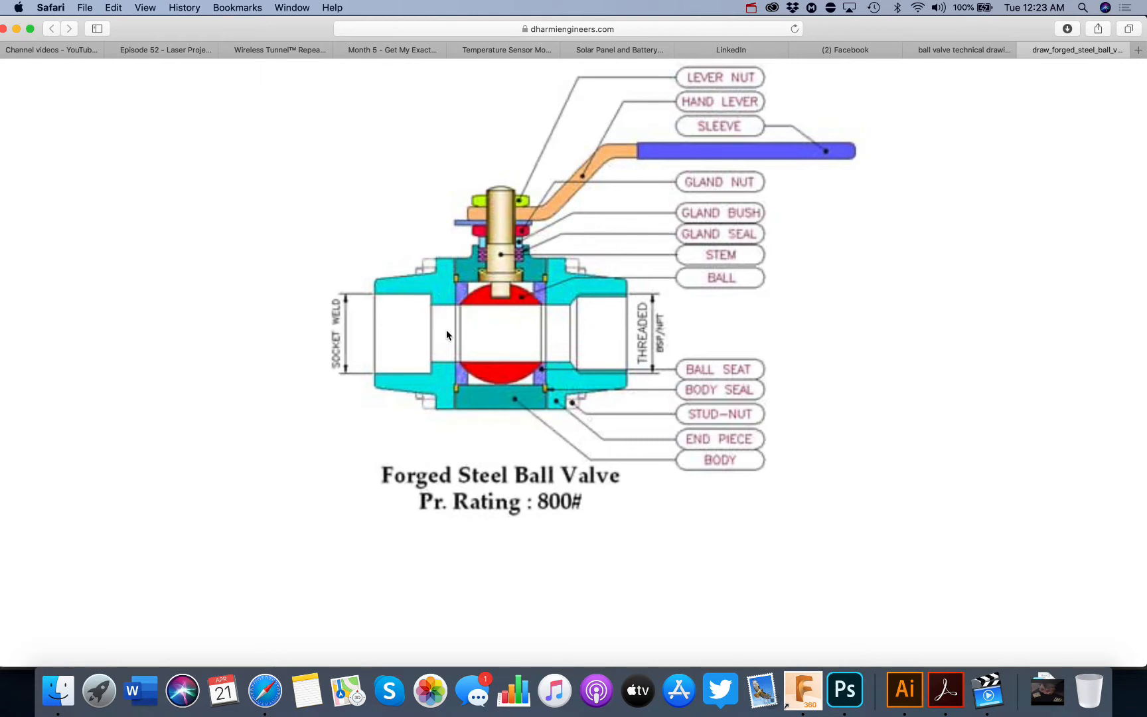
mouse_move(481, 349)
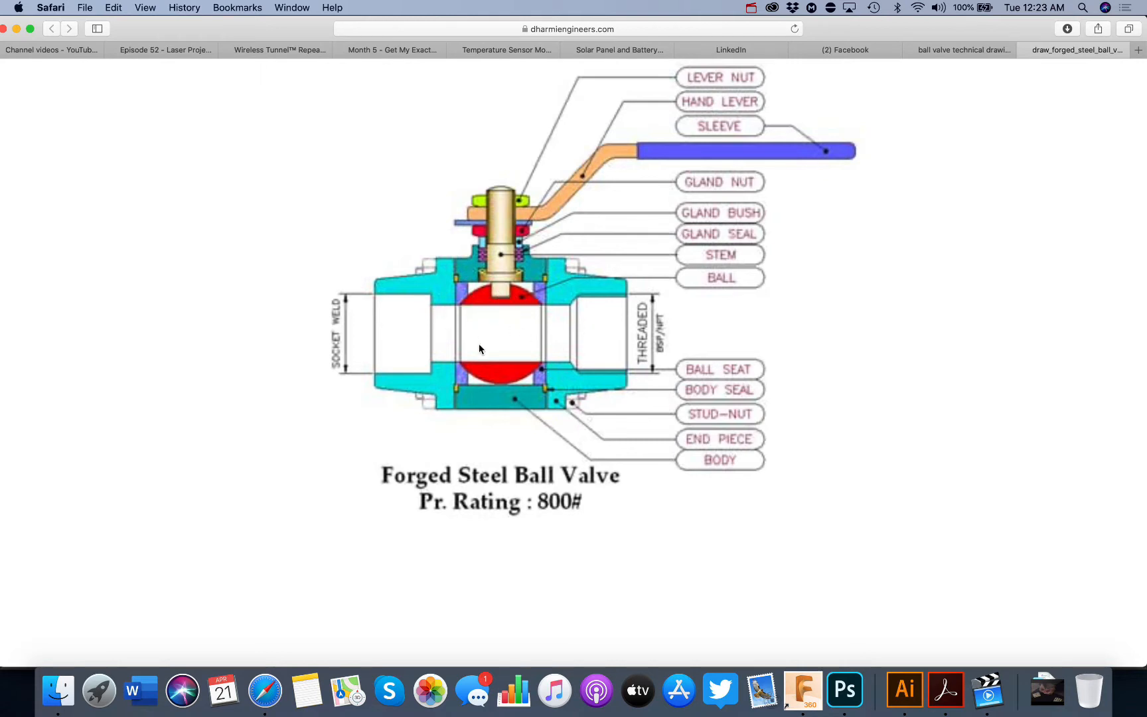
mouse_move(455, 344)
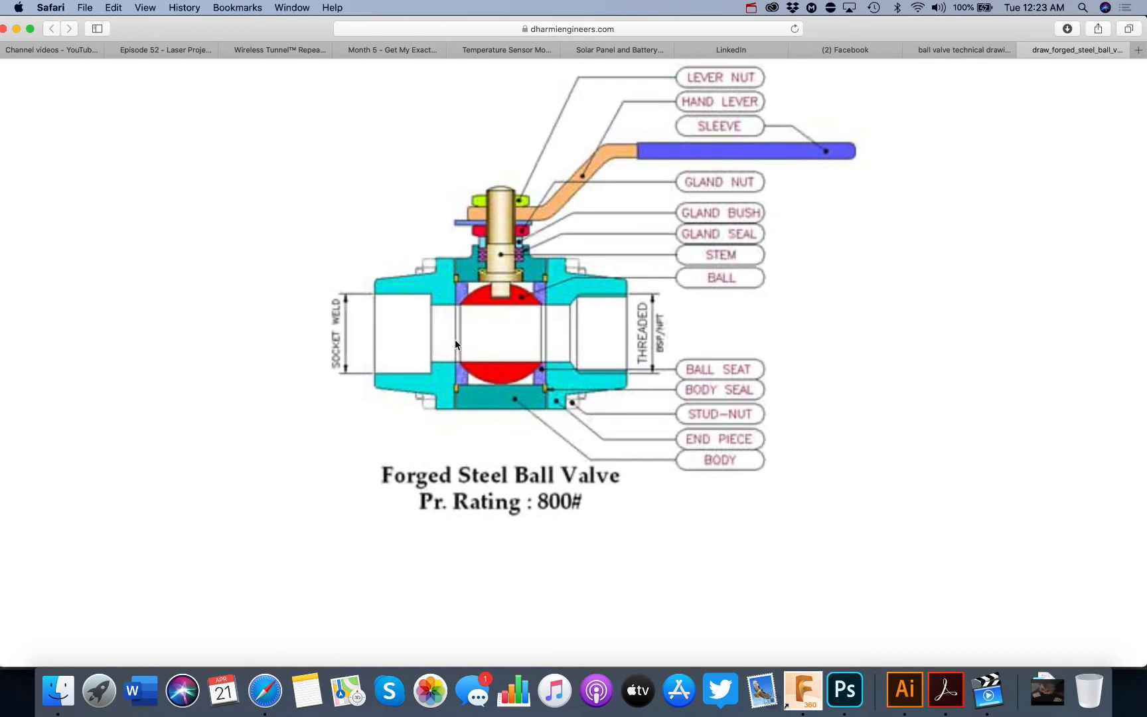
mouse_move(509, 363)
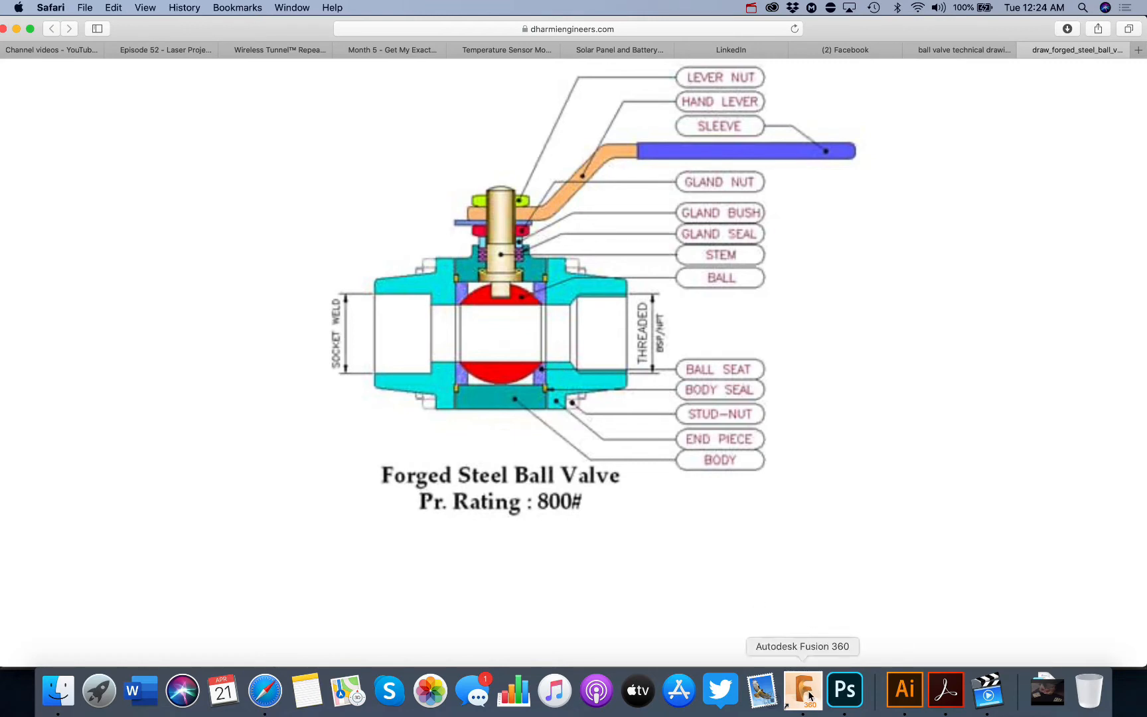
Sketch a 70 mm centre-diameter circle at the sphere's origin on the side plane.
click(803, 690)
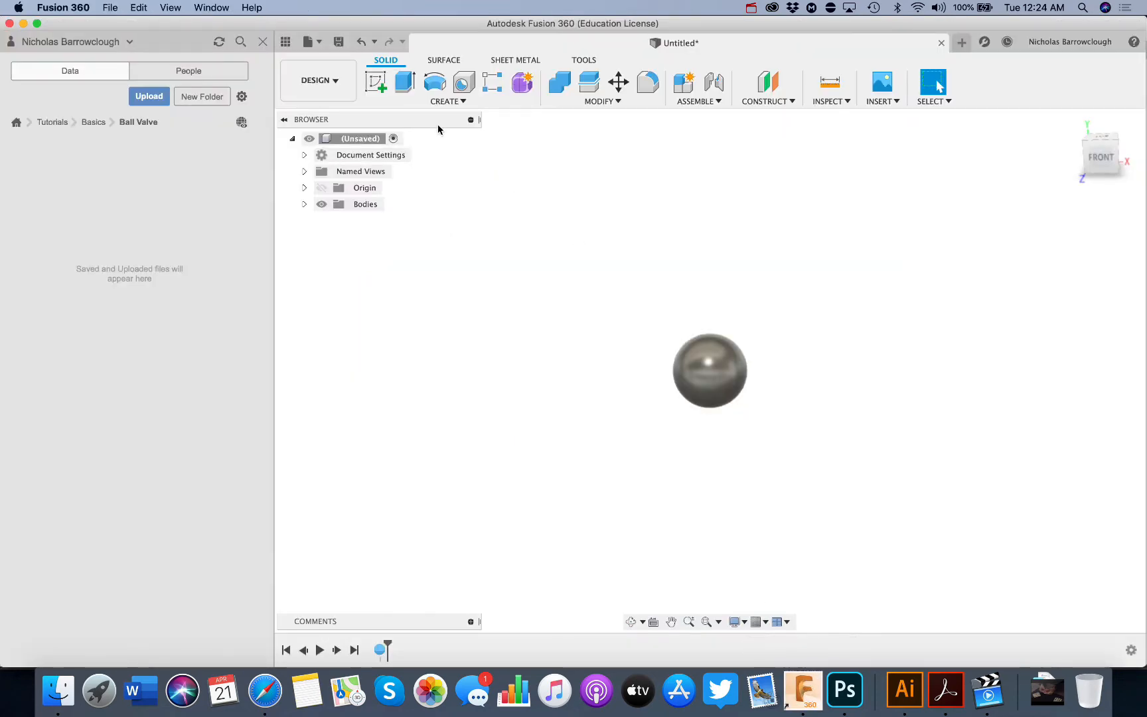
click(375, 81)
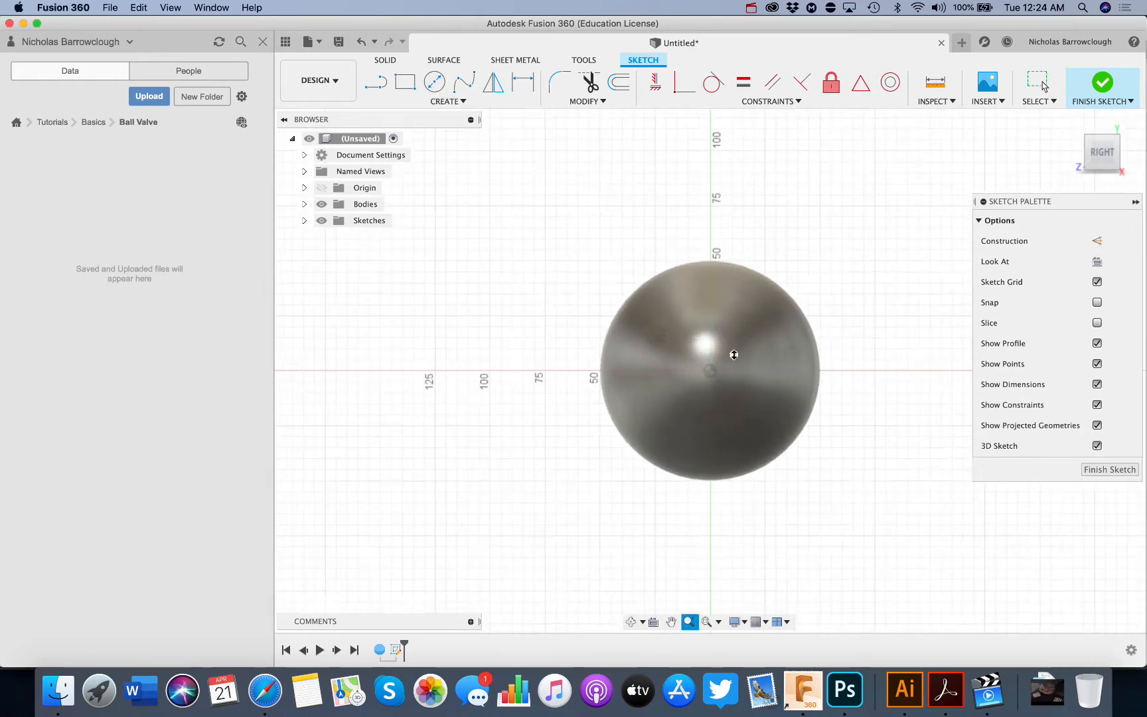
click(433, 81)
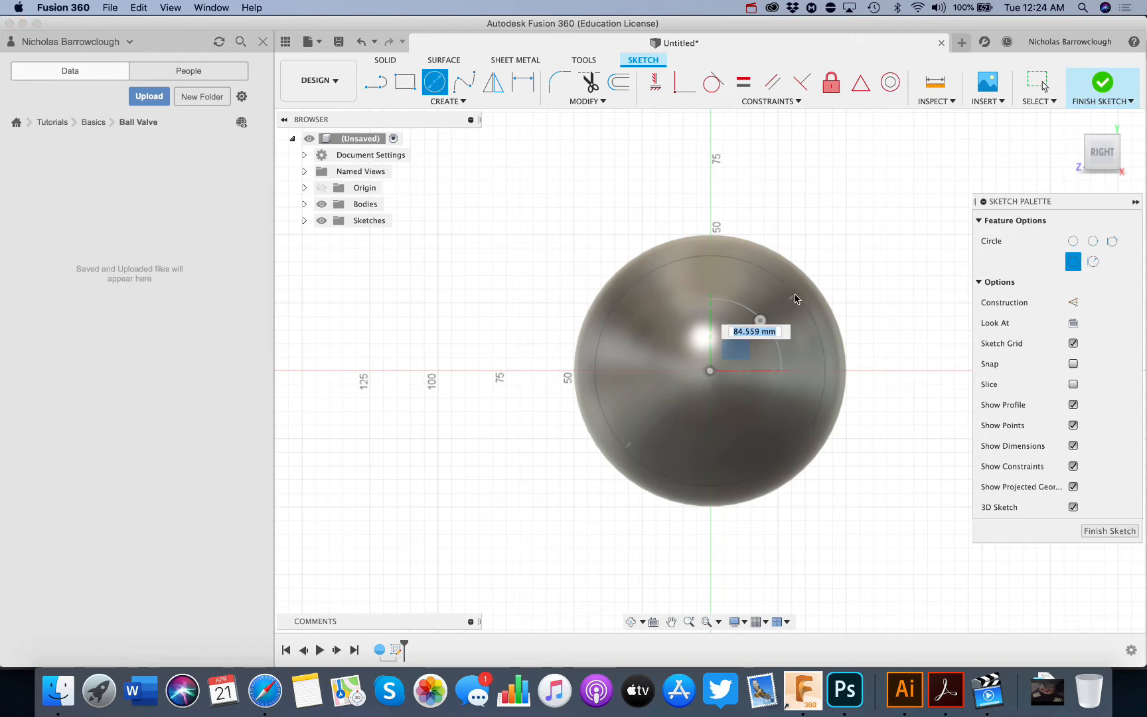
mouse_move(819, 296)
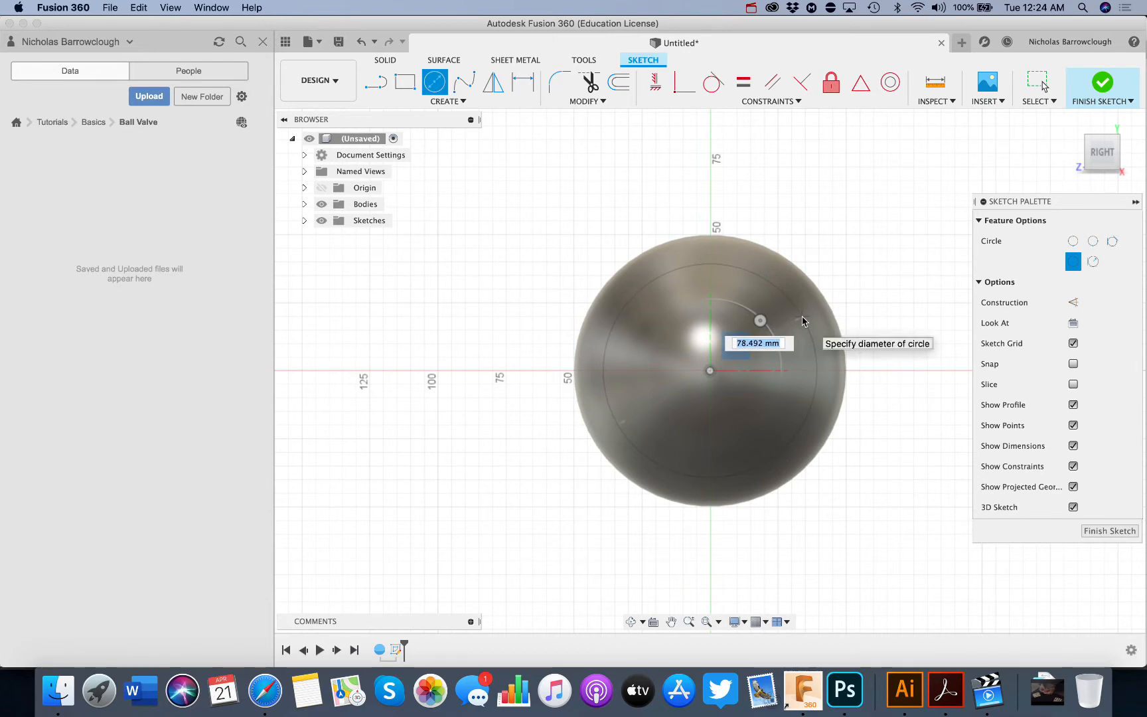
text(75)
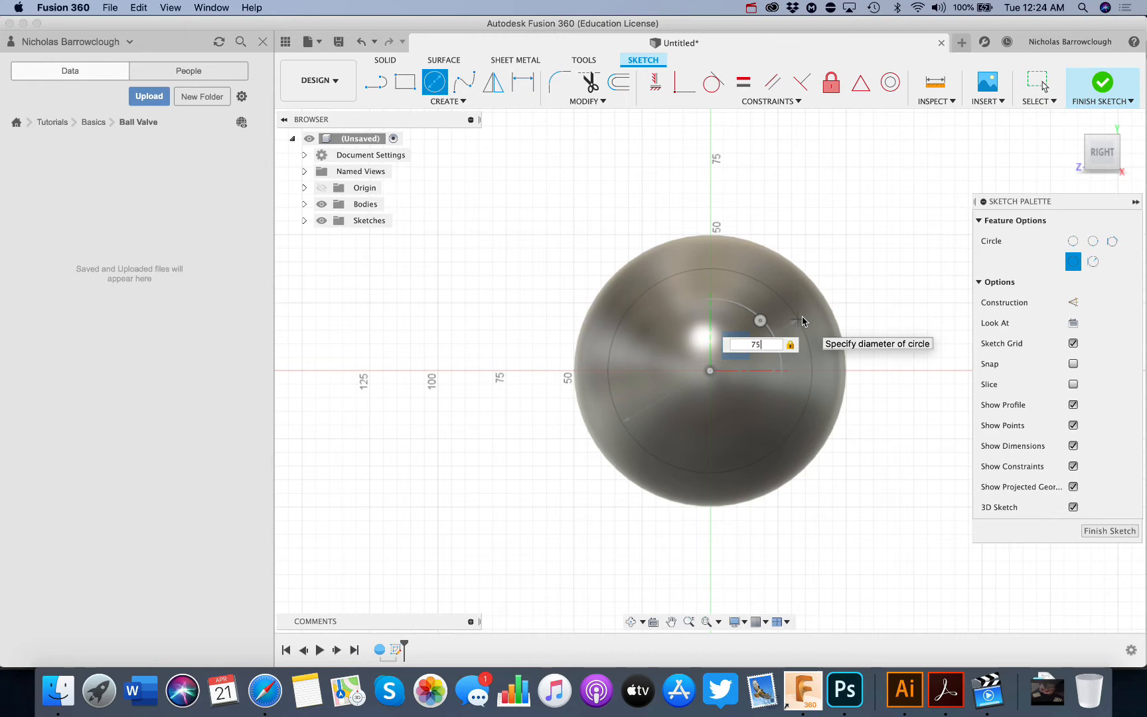
text(70)
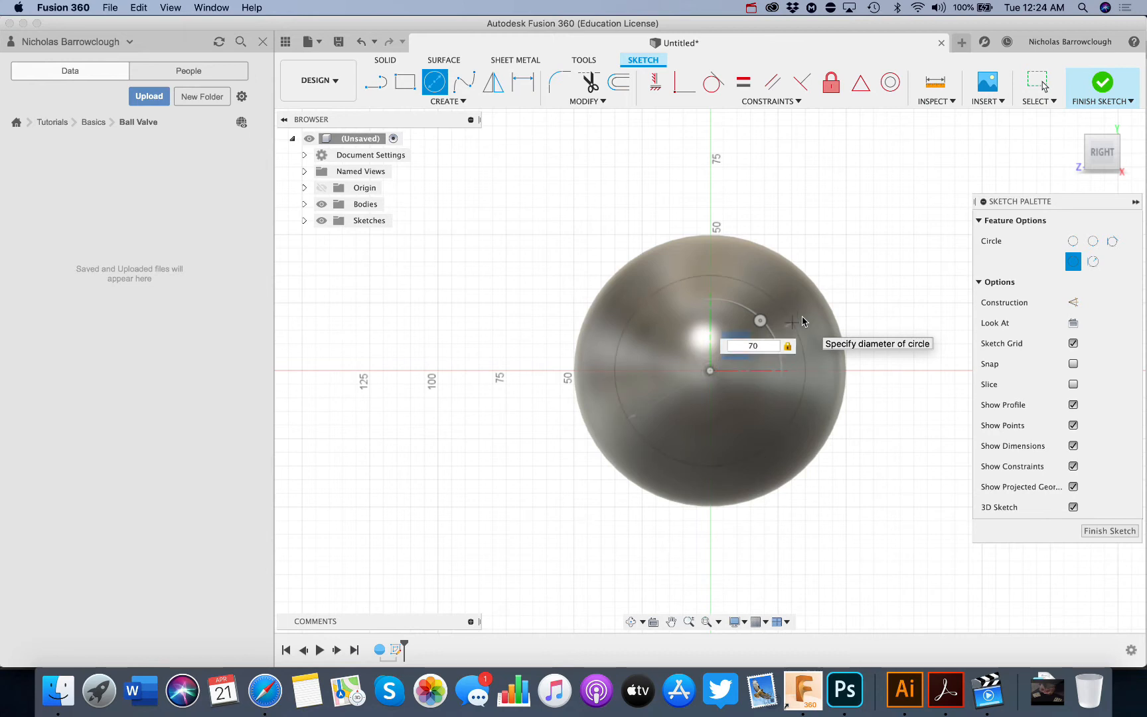
key(Return)
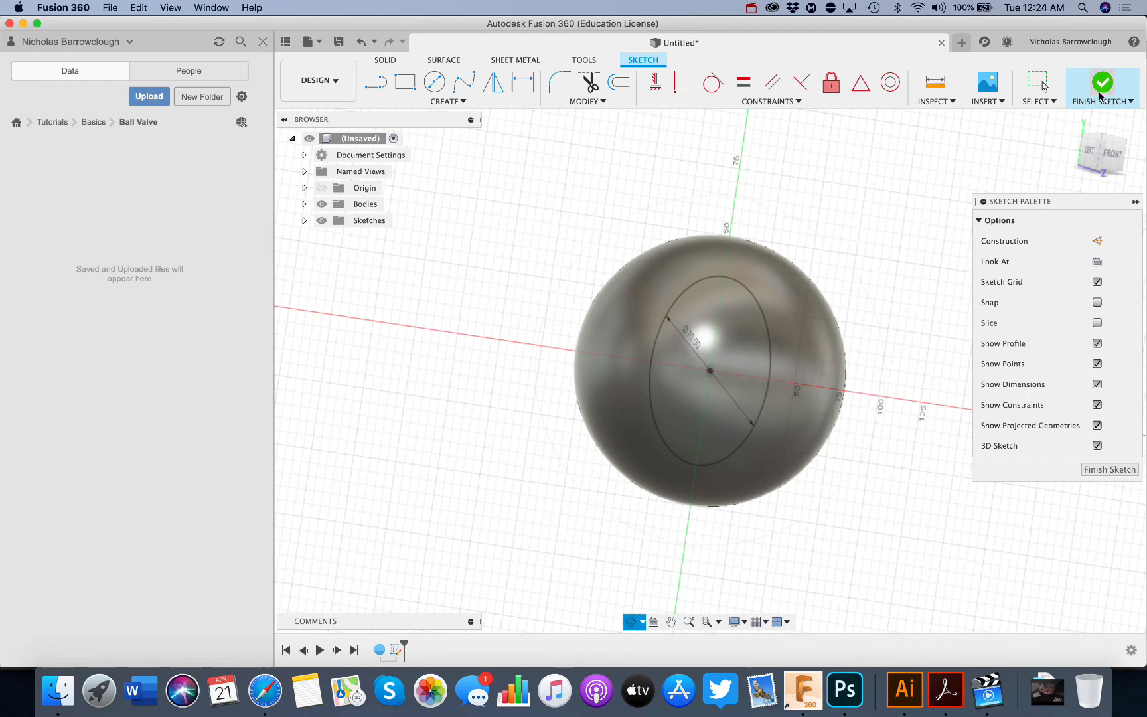
Finish the 70 mm circle sketch and limit selection filters to Sketch Profiles only.
click(1103, 81)
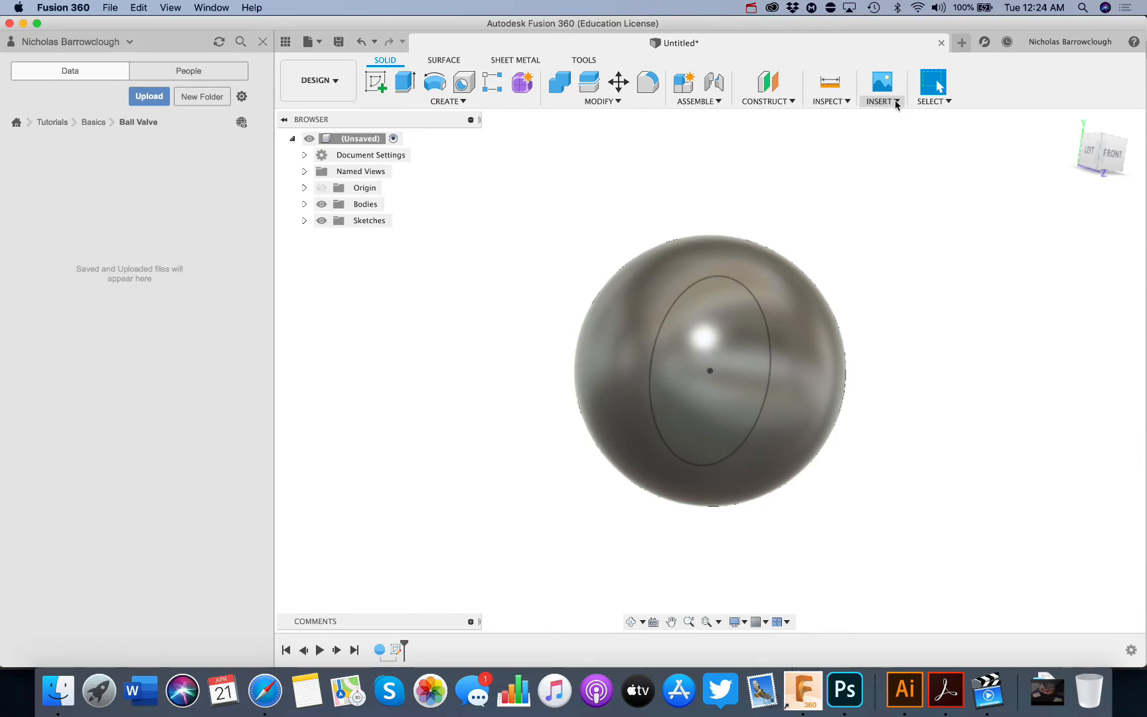
click(931, 100)
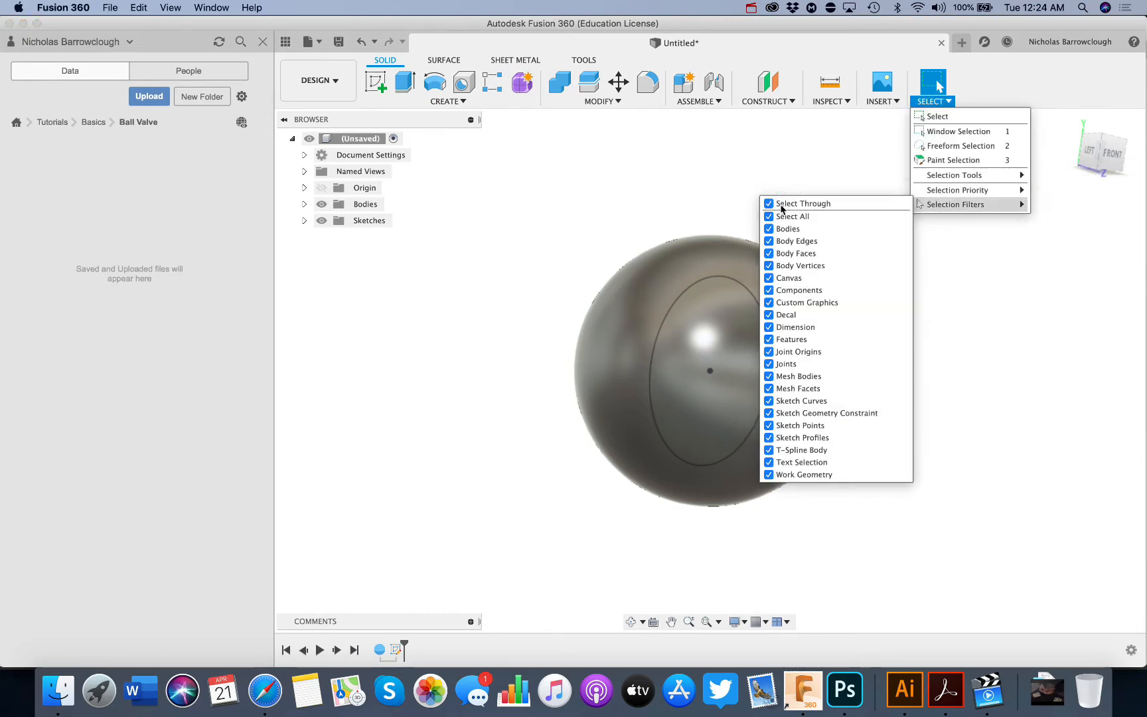
click(791, 217)
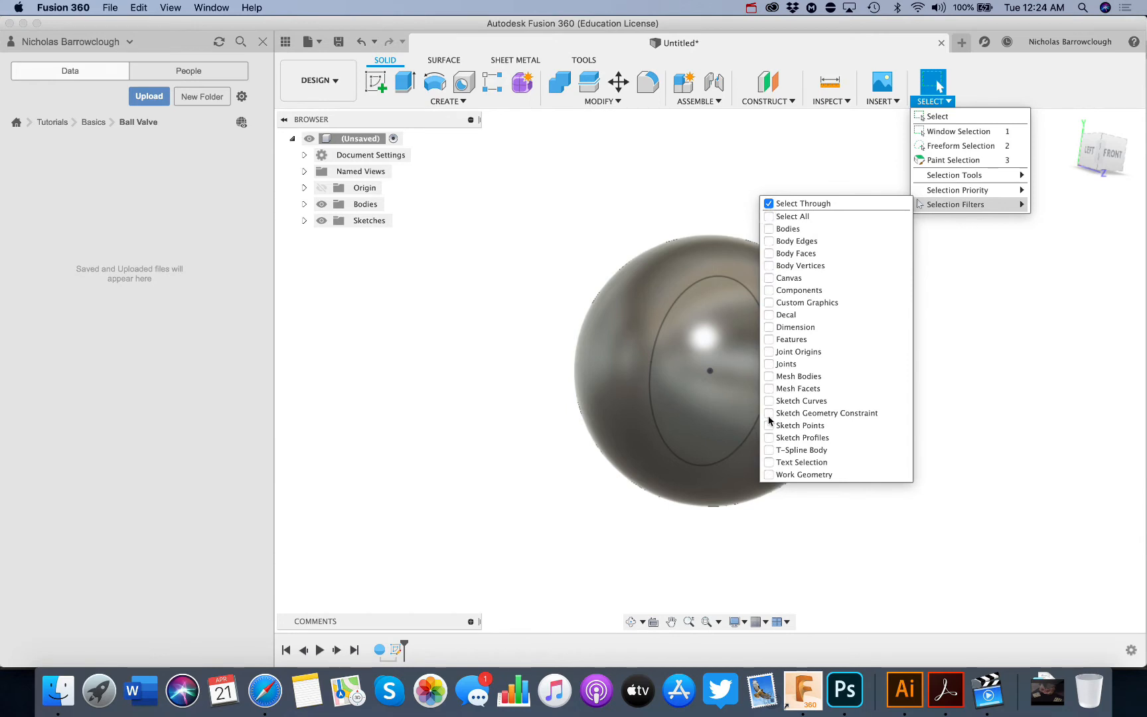
click(768, 437)
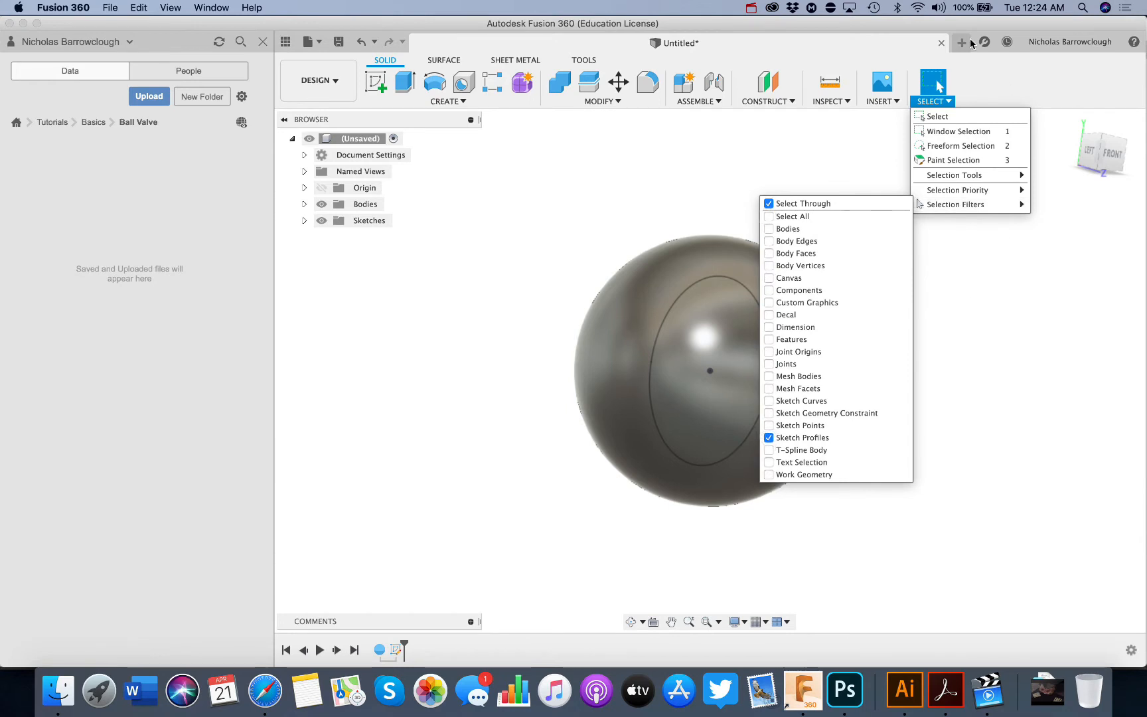
click(755, 341)
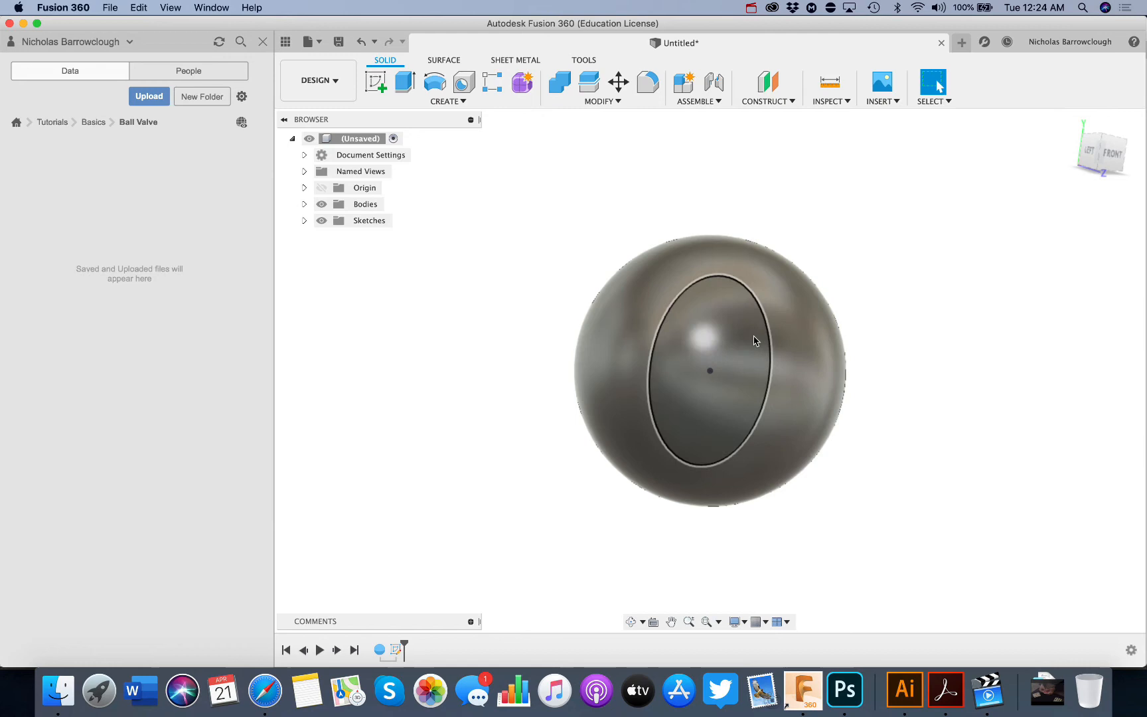
Select the circle profile and start a cut extrusion into the ball.
click(709, 344)
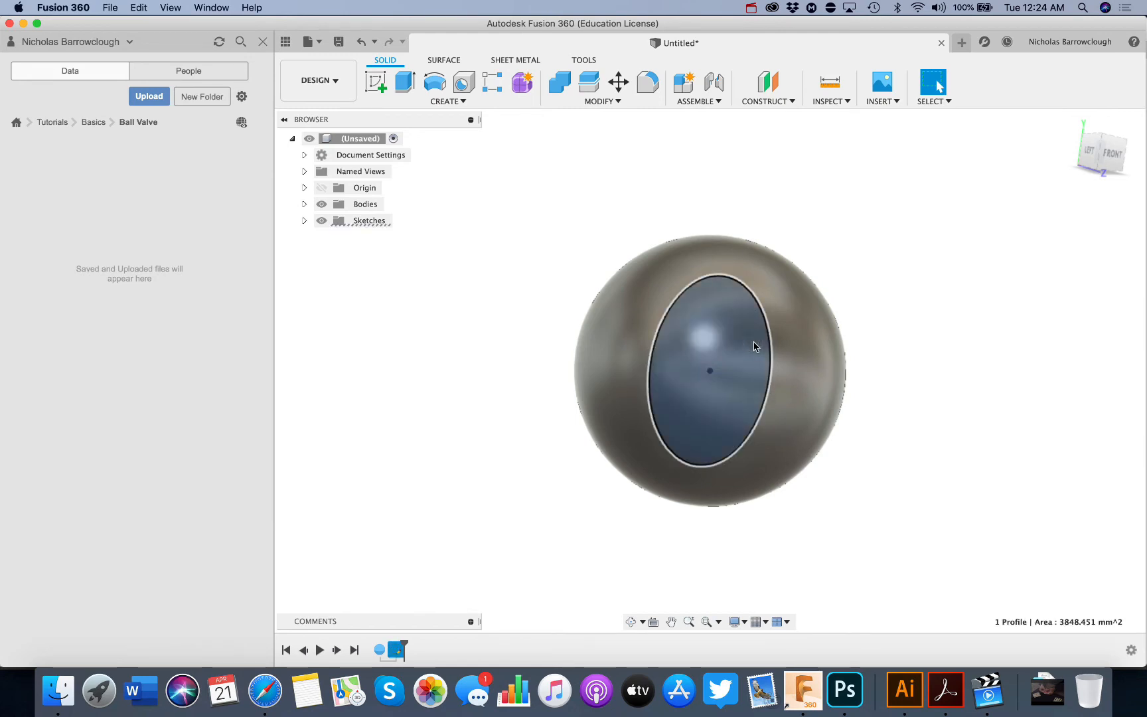
click(403, 82)
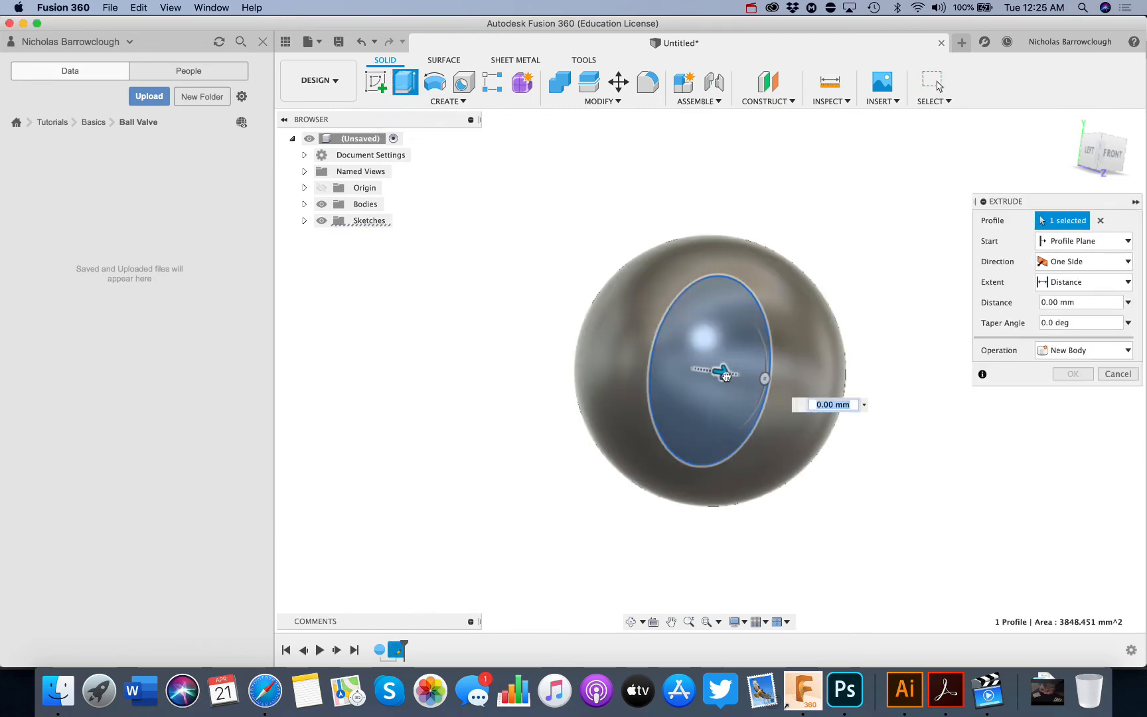
drag(724, 377, 884, 396)
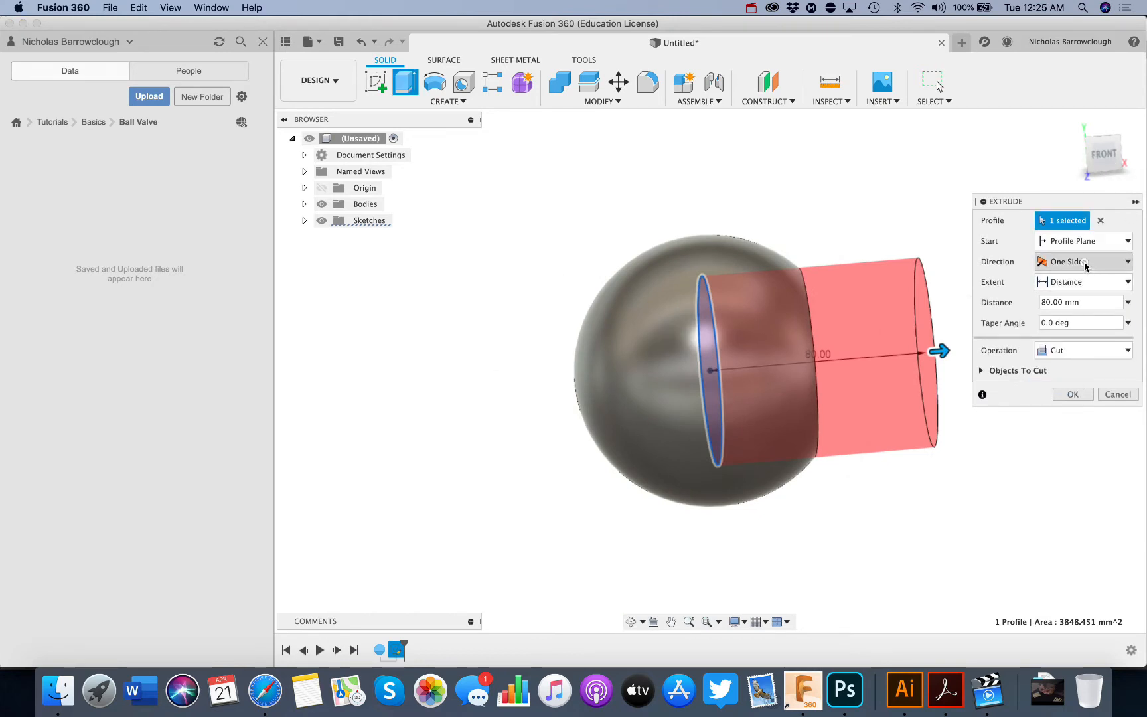
click(1083, 261)
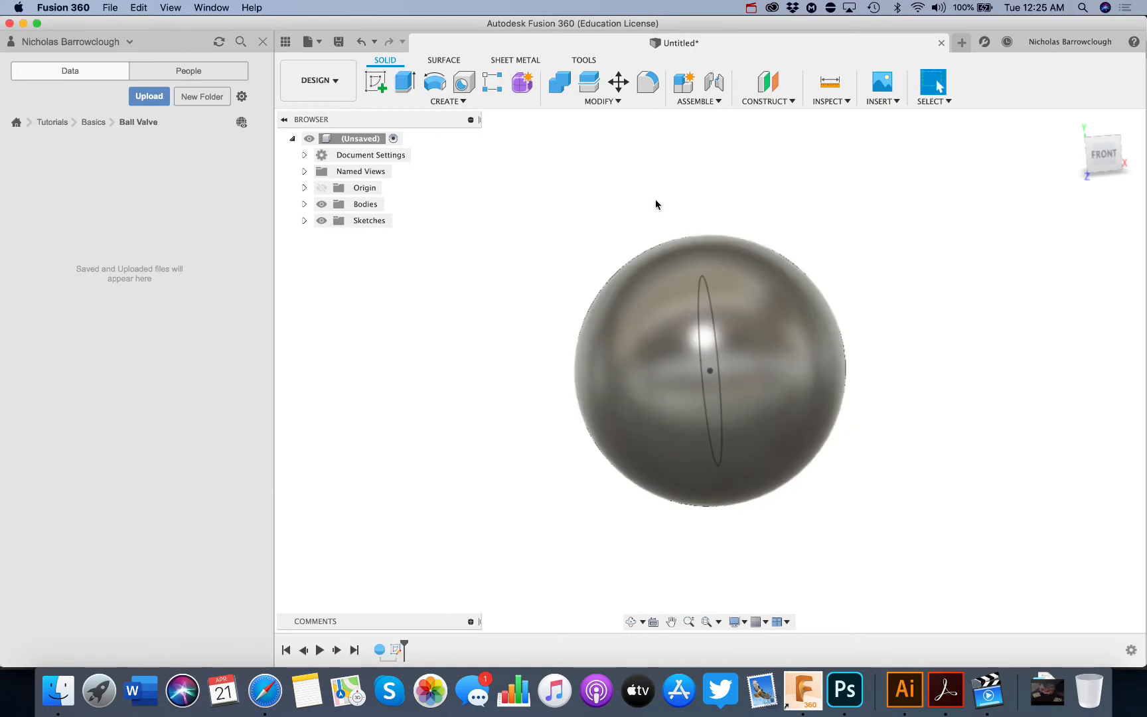
Apply the bore as a Two Sides cut, 50 mm each way.
click(375, 81)
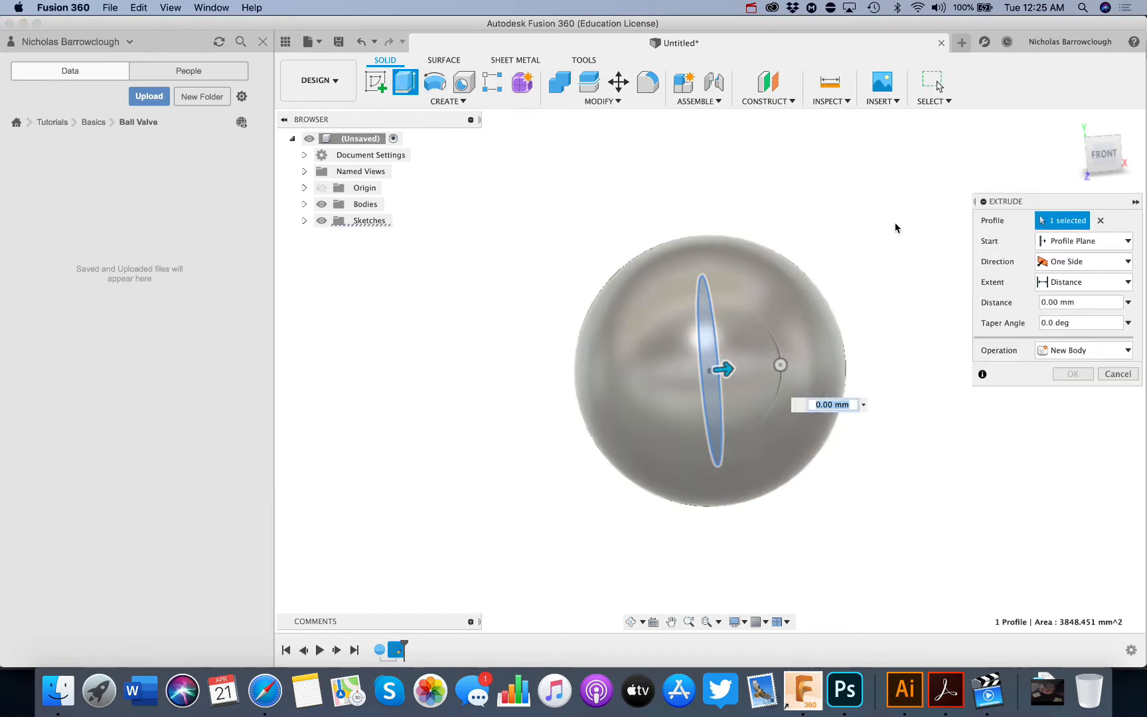
click(1082, 261)
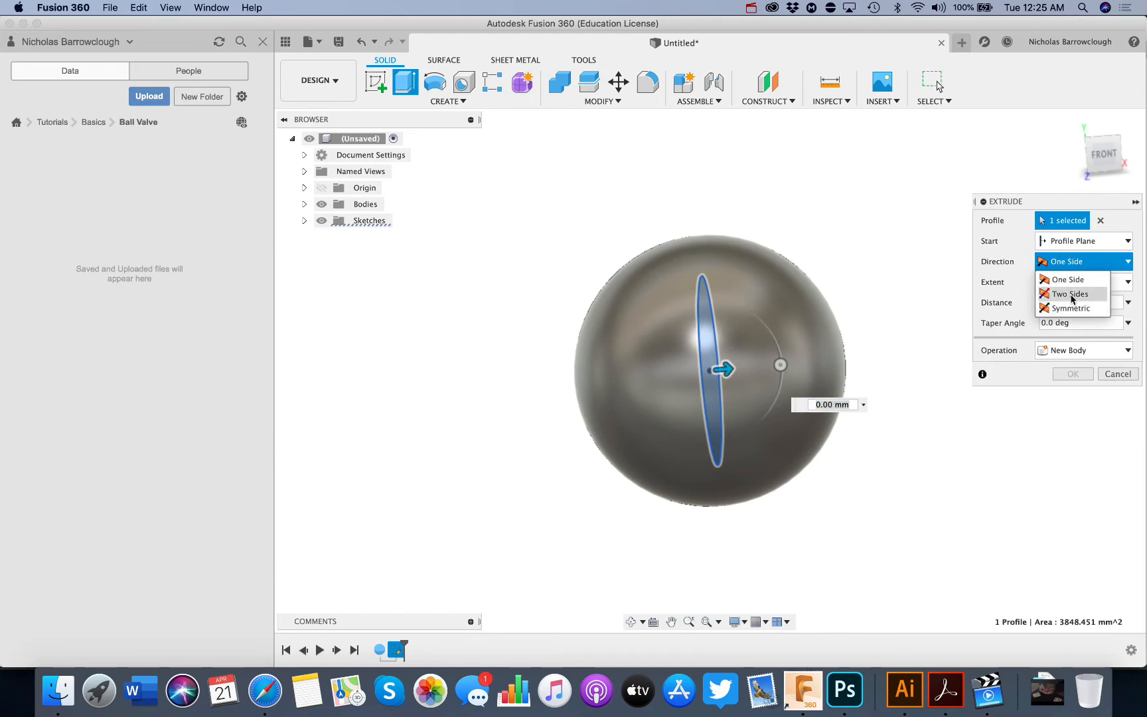
click(1068, 294)
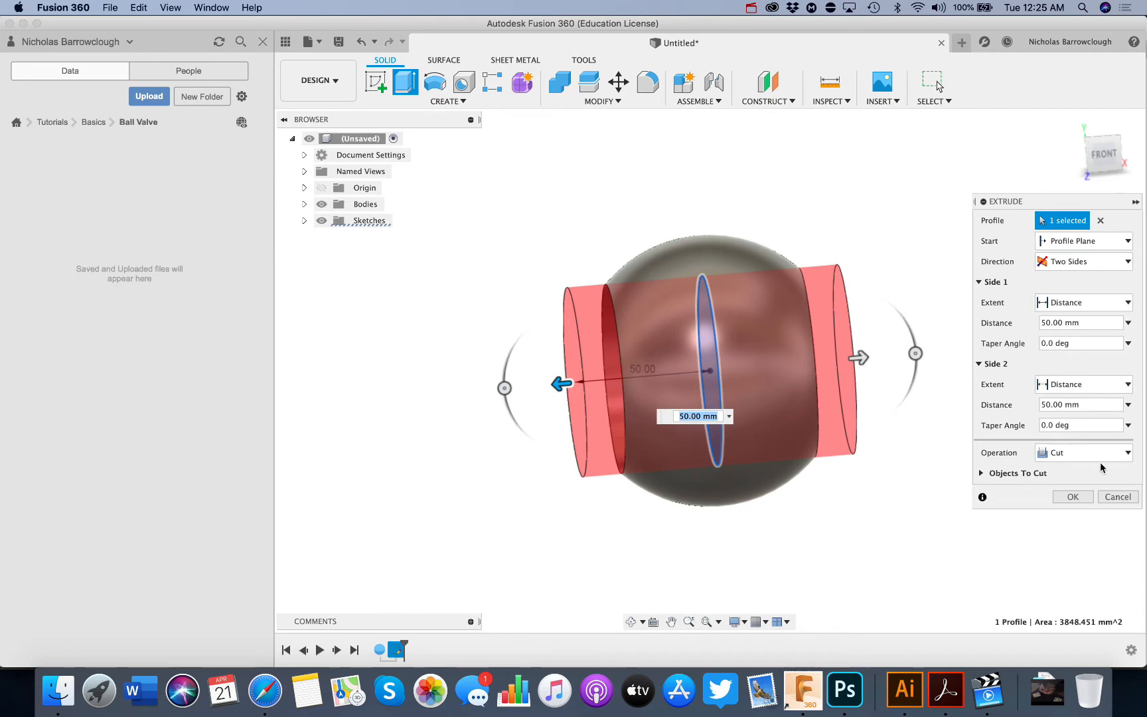
mouse_move(1075, 460)
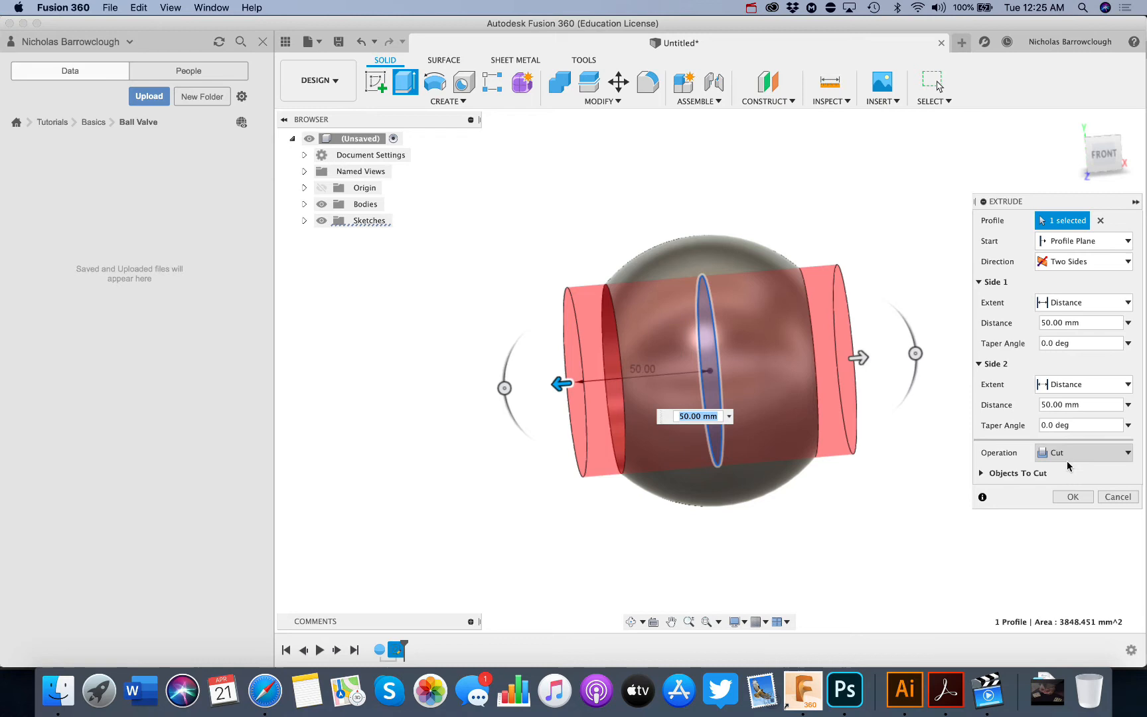
click(1073, 496)
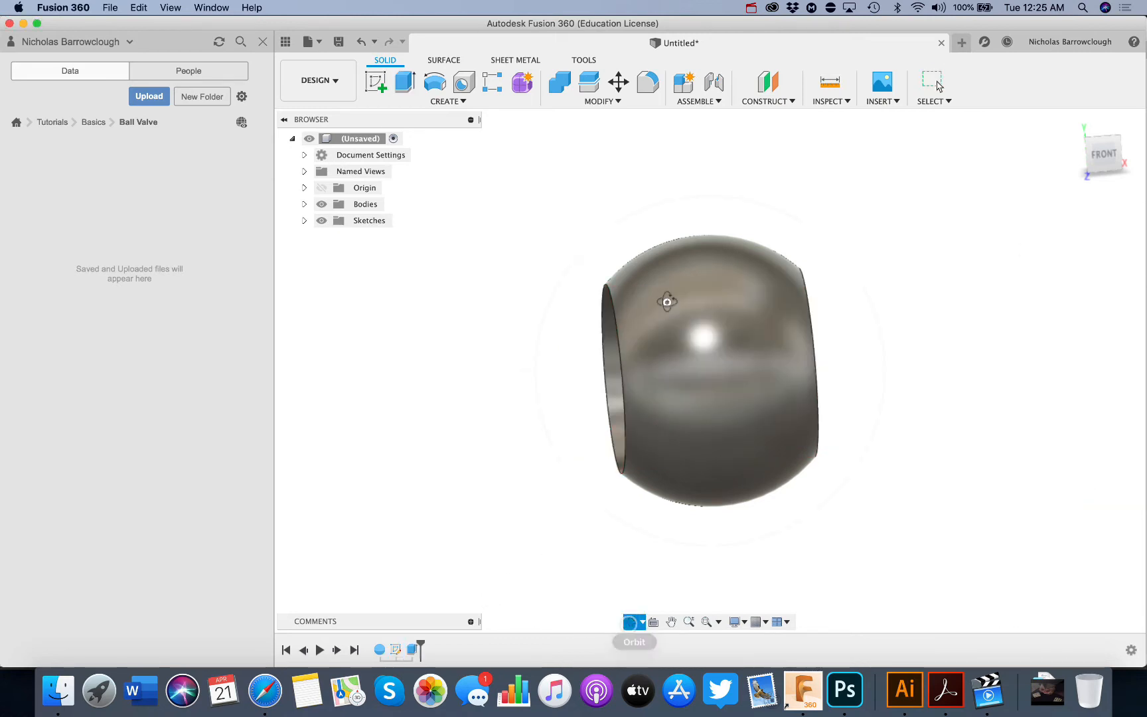
Orbit to inspect the bore and compare against the reference drawing.
drag(667, 300, 810, 290)
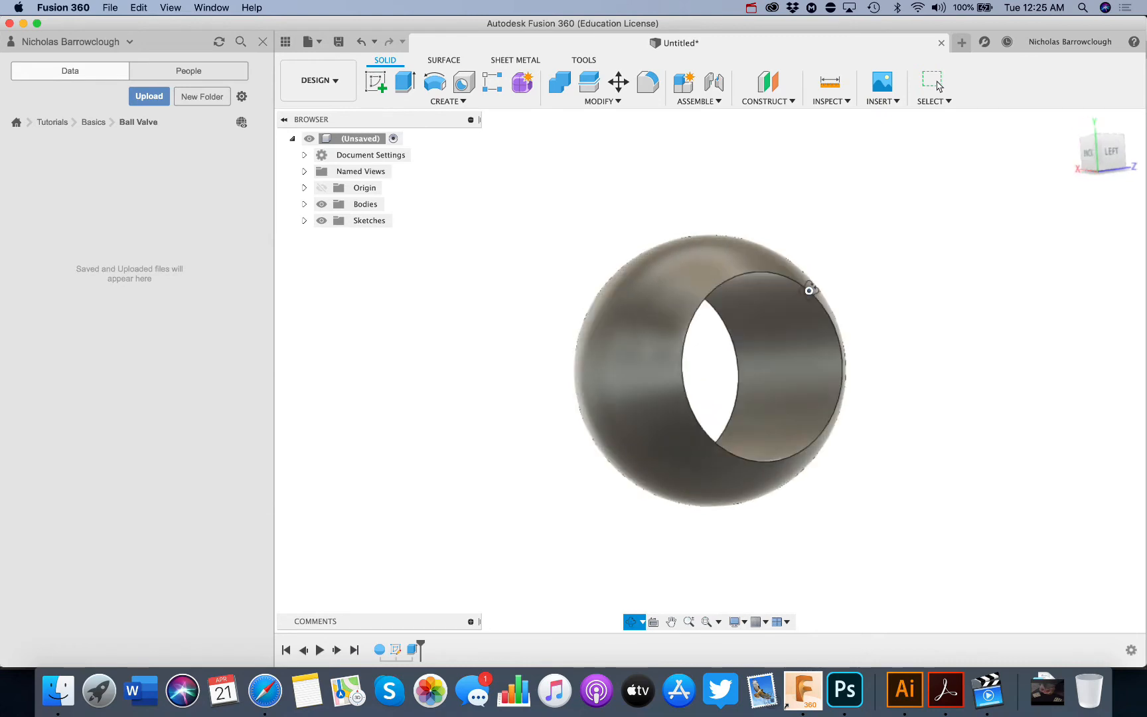
drag(809, 289, 582, 369)
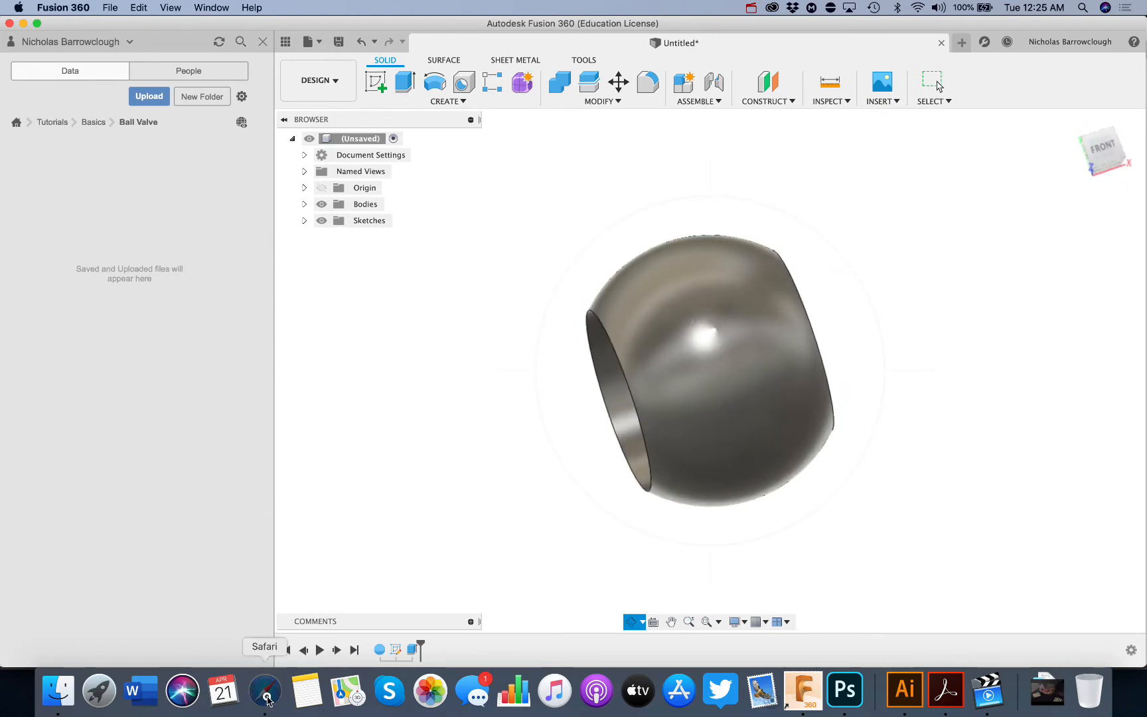
click(264, 690)
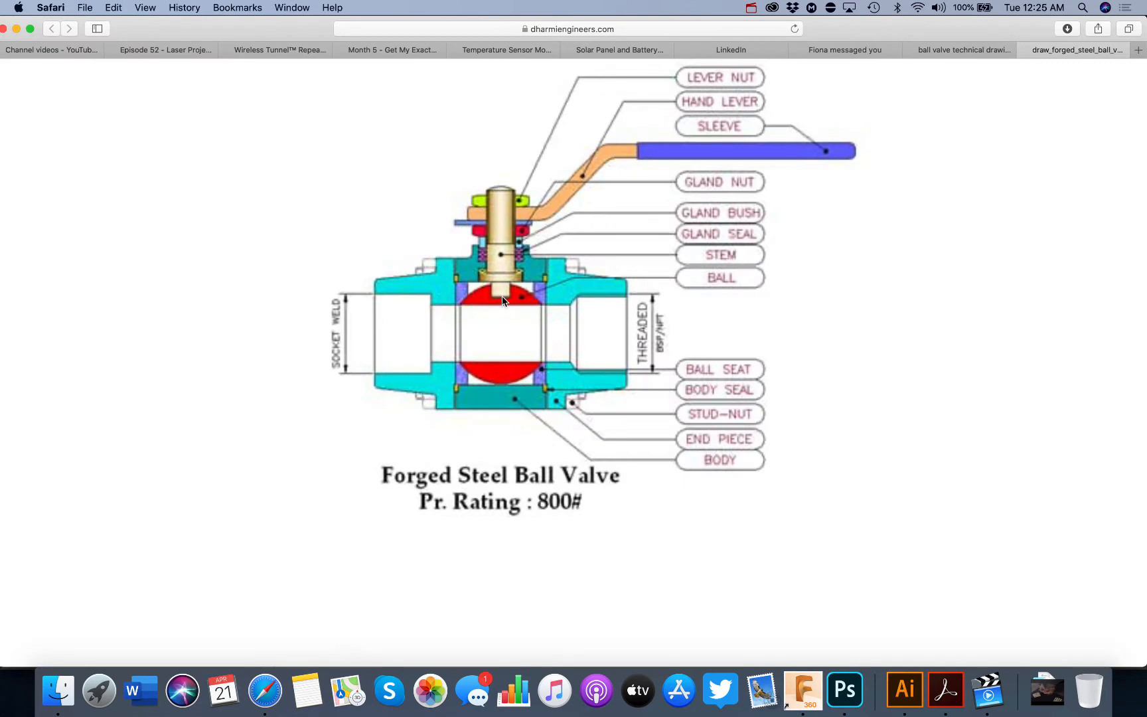
mouse_move(507, 303)
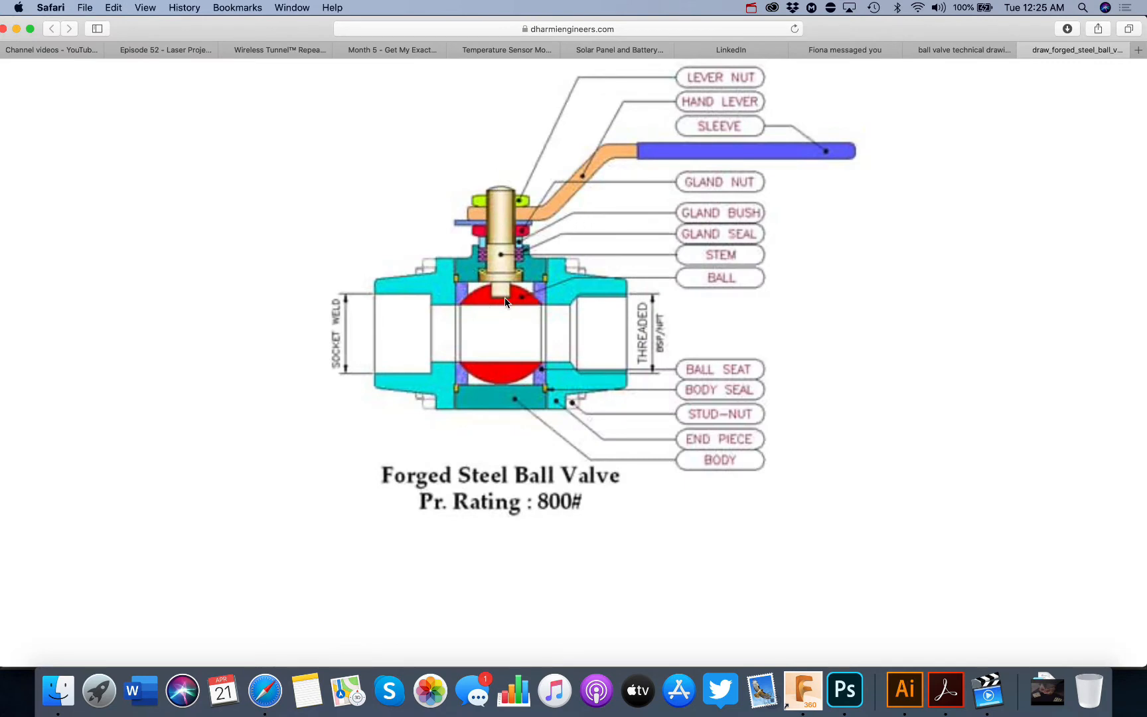
click(802, 689)
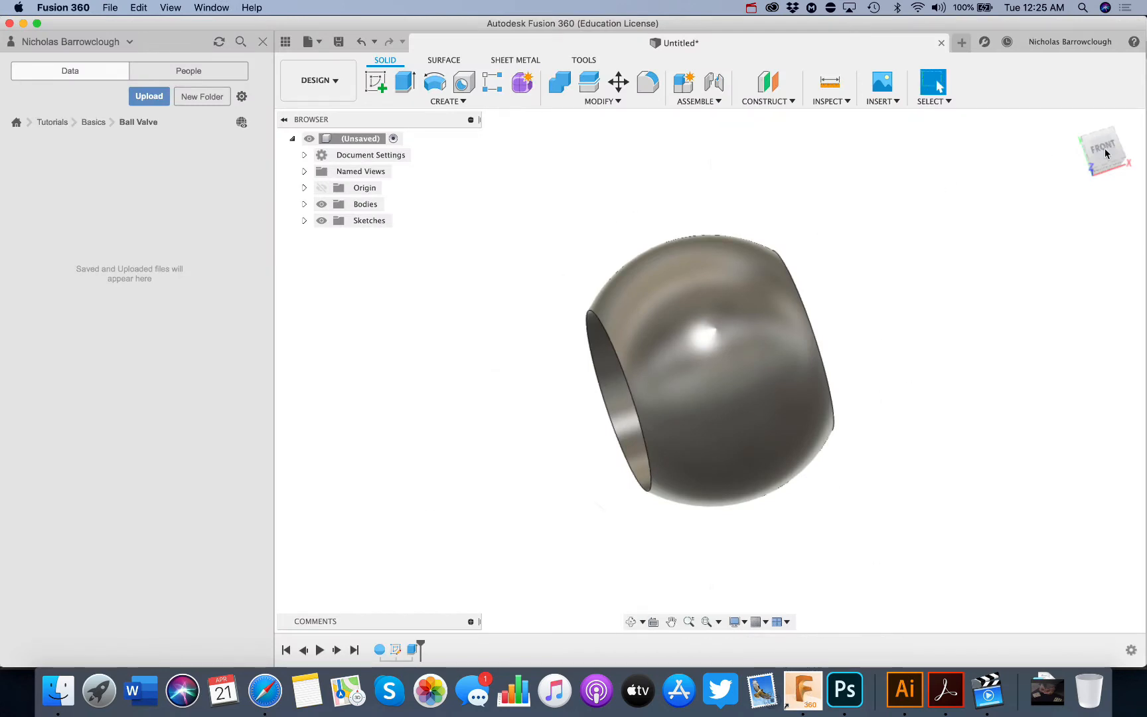
On the centre plane, draw a line through the origin, dimensioned 15 mm each side.
right_click(1067, 168)
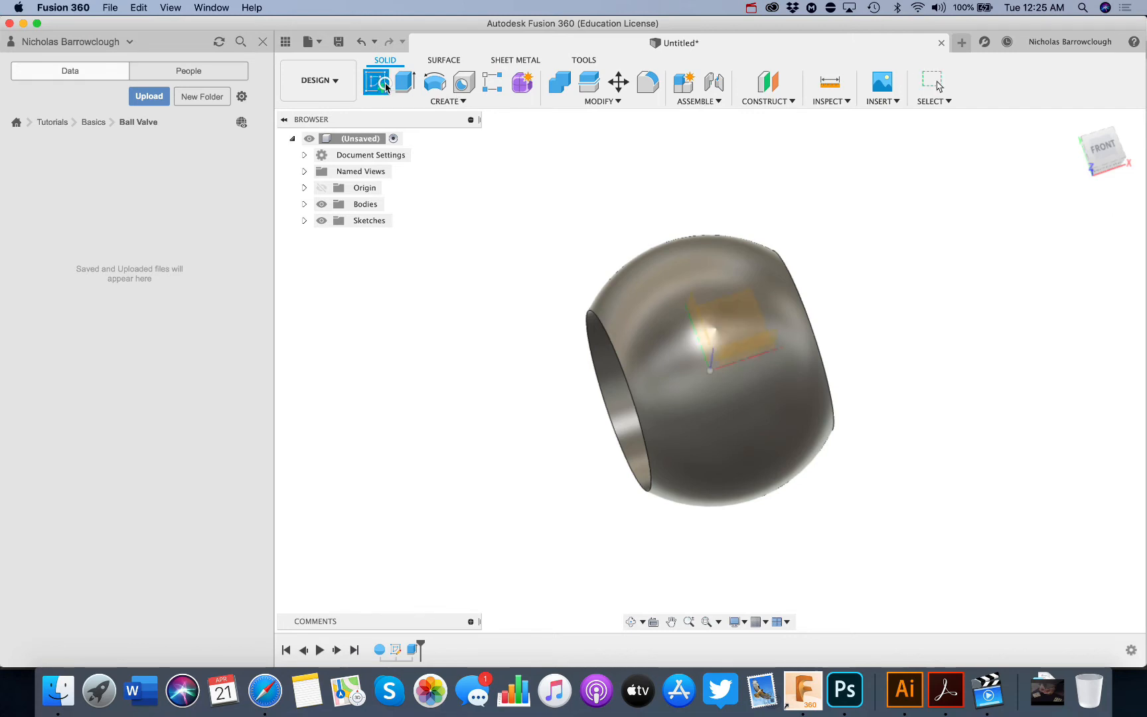
click(377, 81)
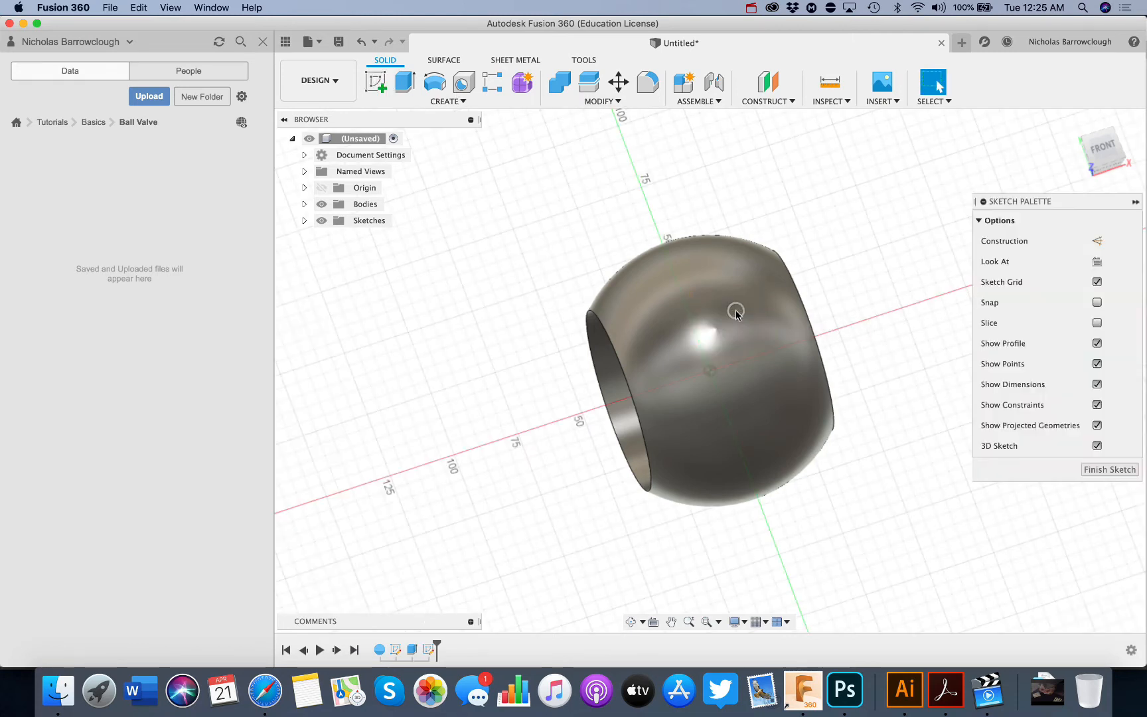
click(1097, 260)
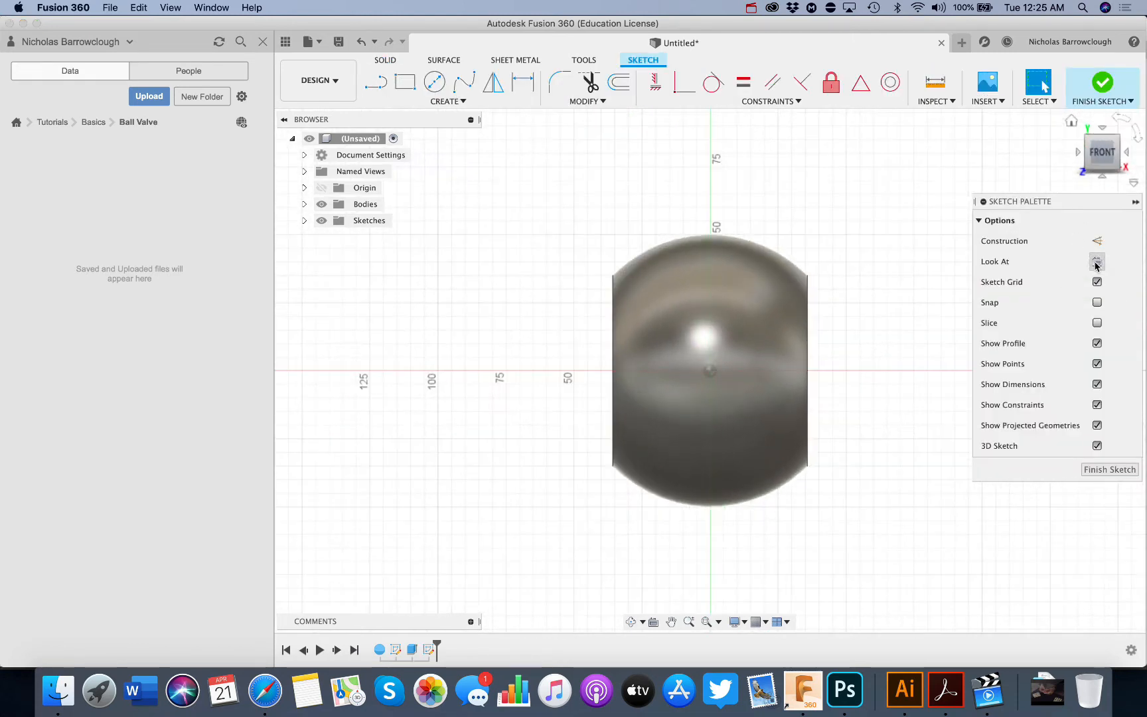
click(404, 81)
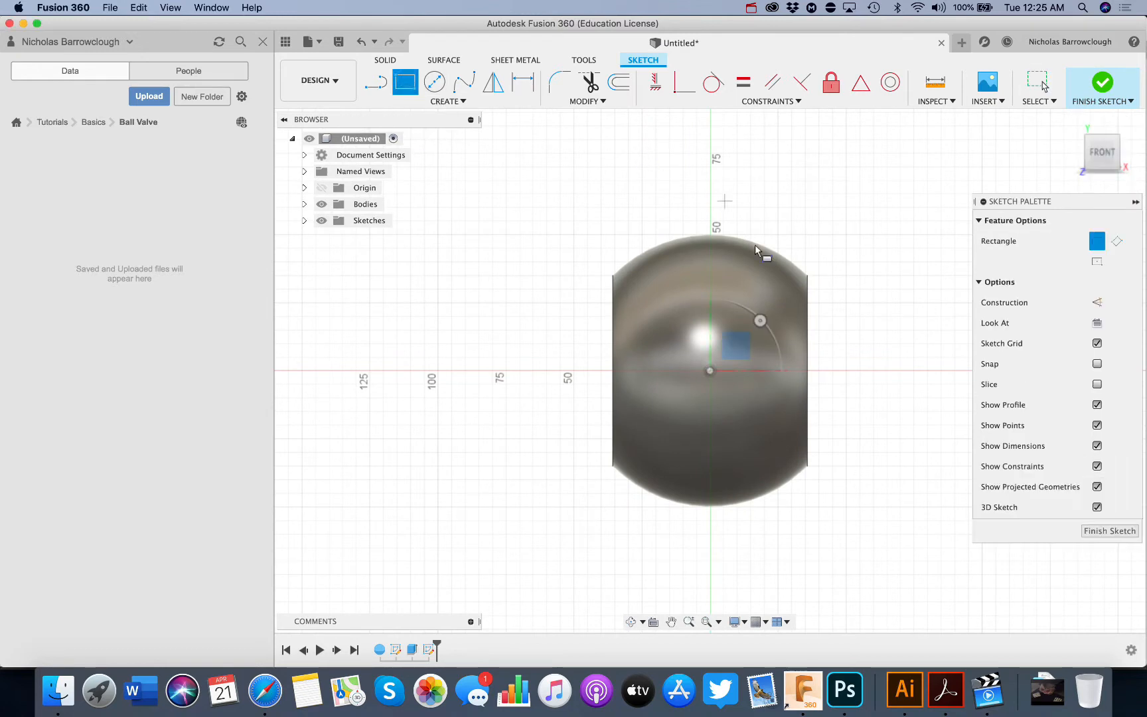
mouse_move(705, 350)
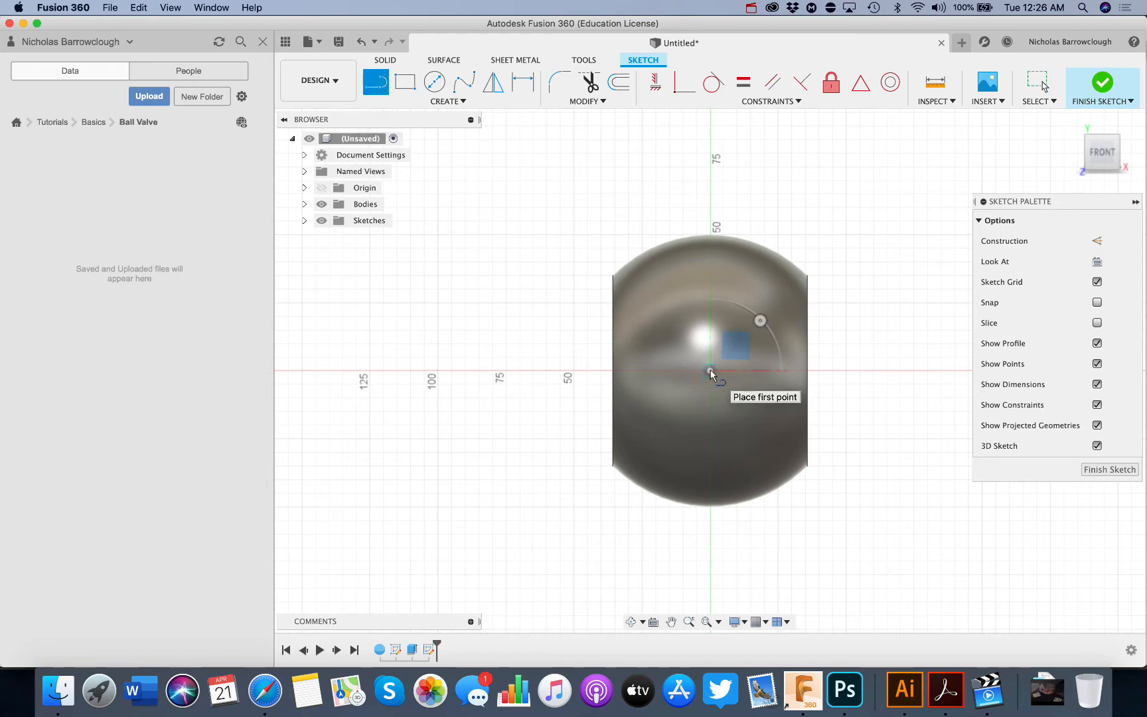
click(708, 372)
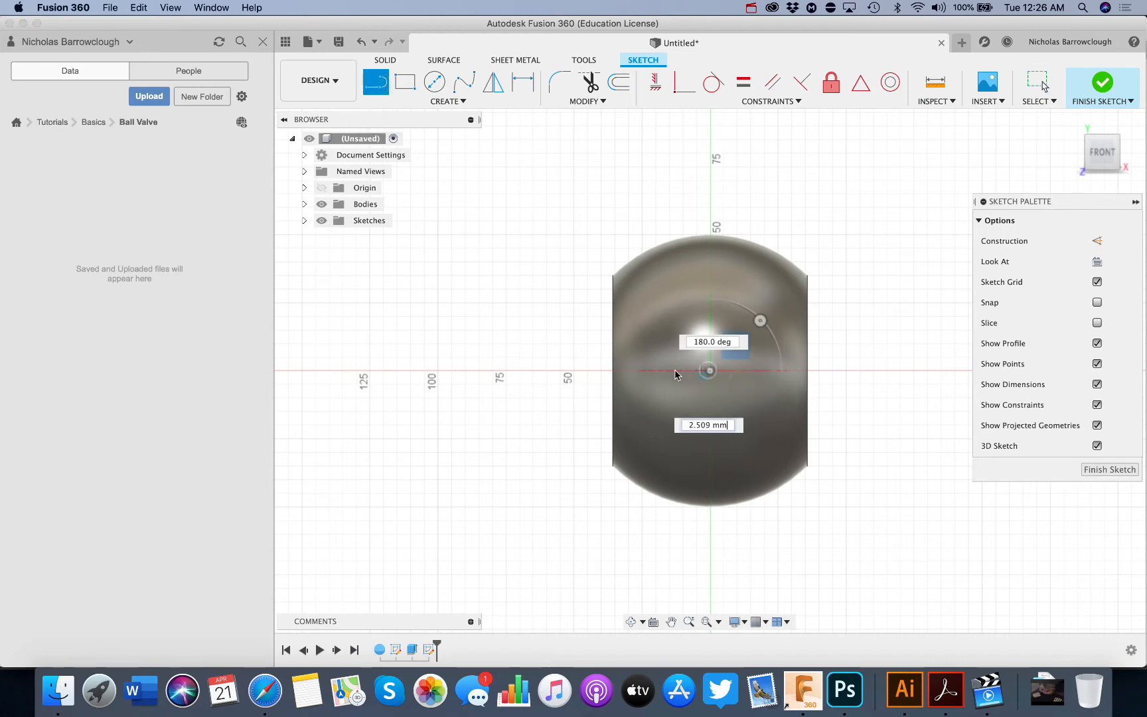
text(1)
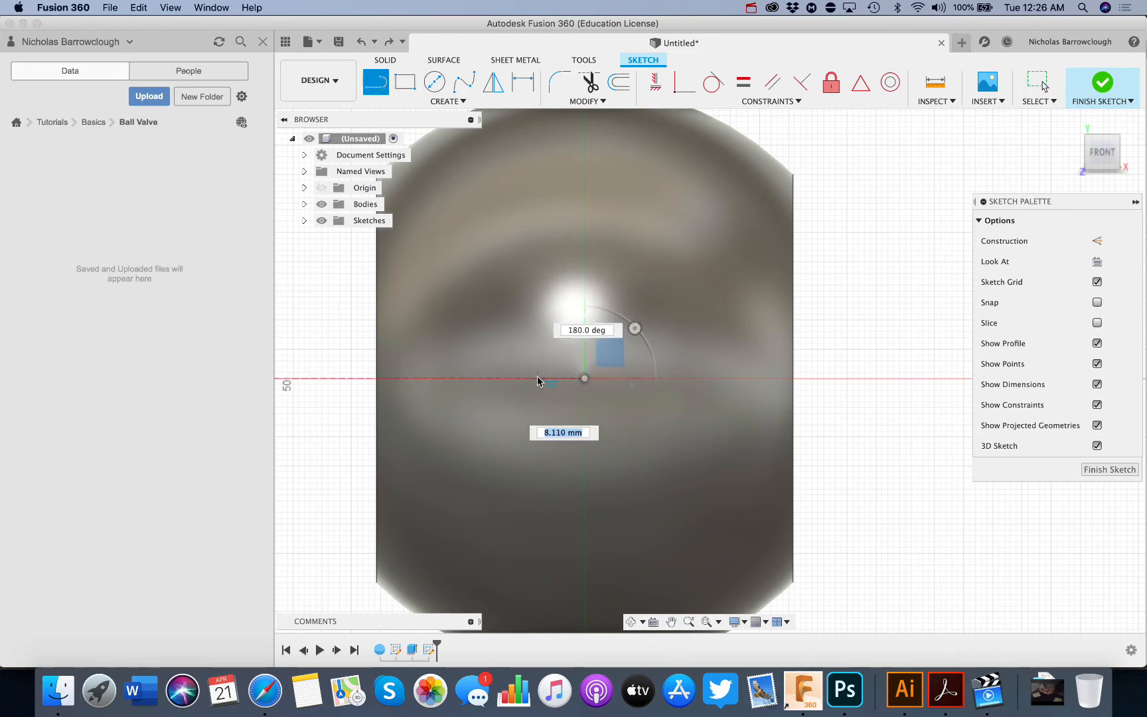
text(15)
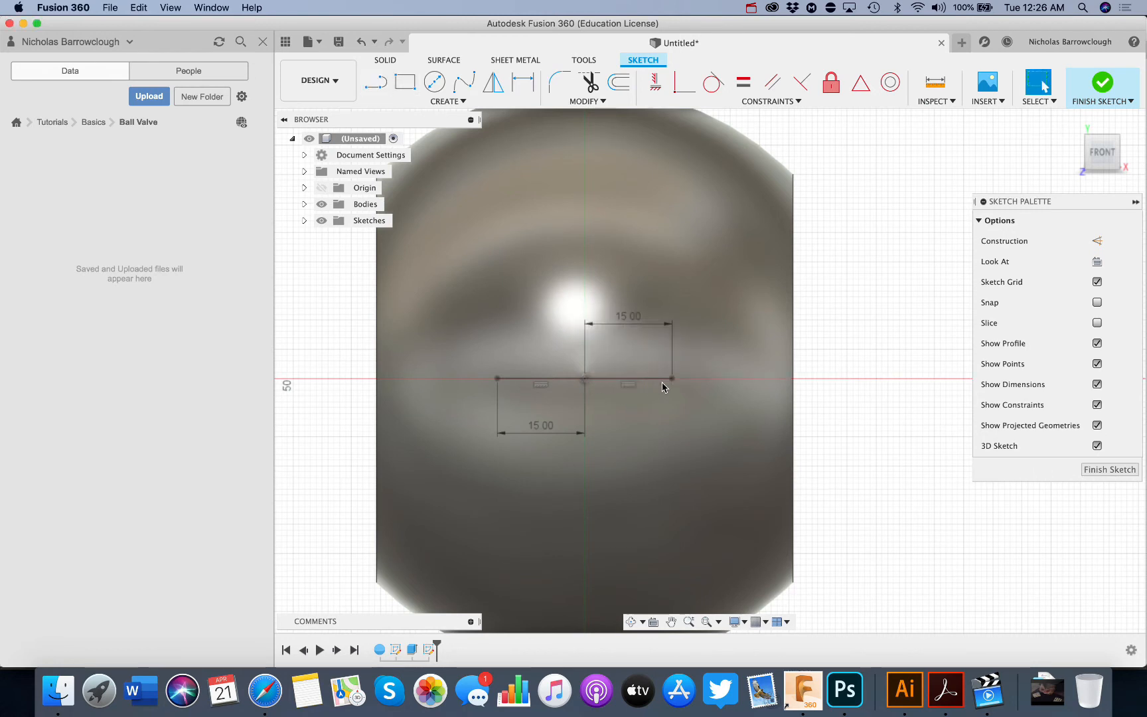
mouse_move(618, 369)
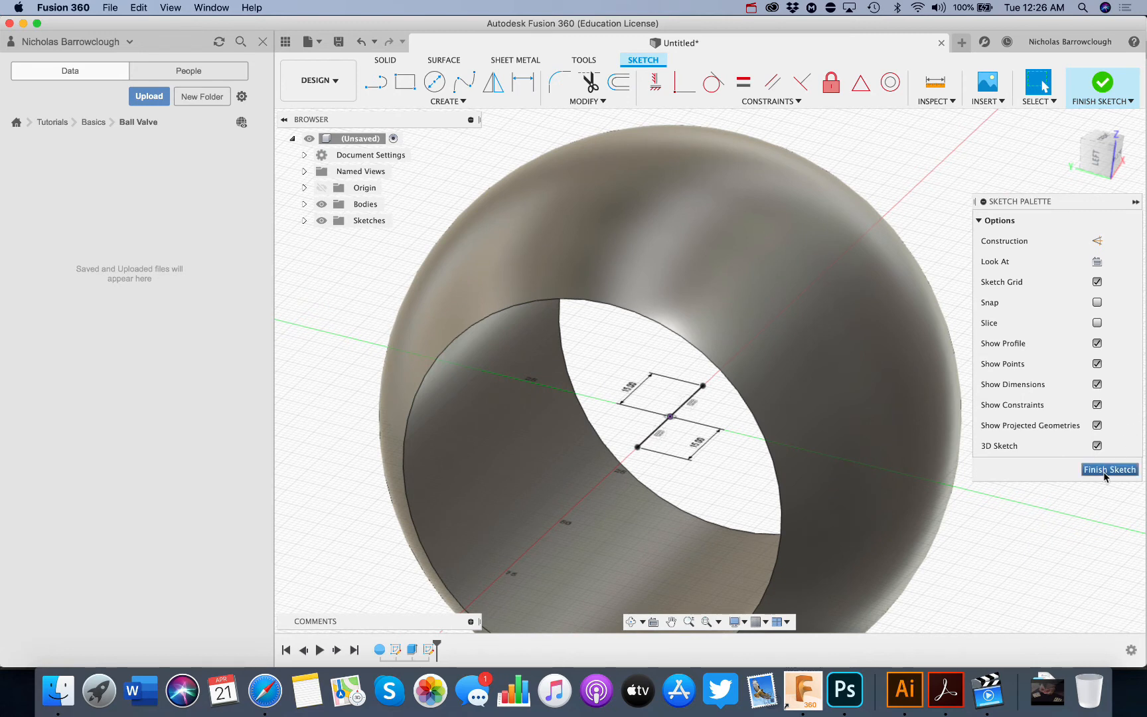
mouse_move(962, 122)
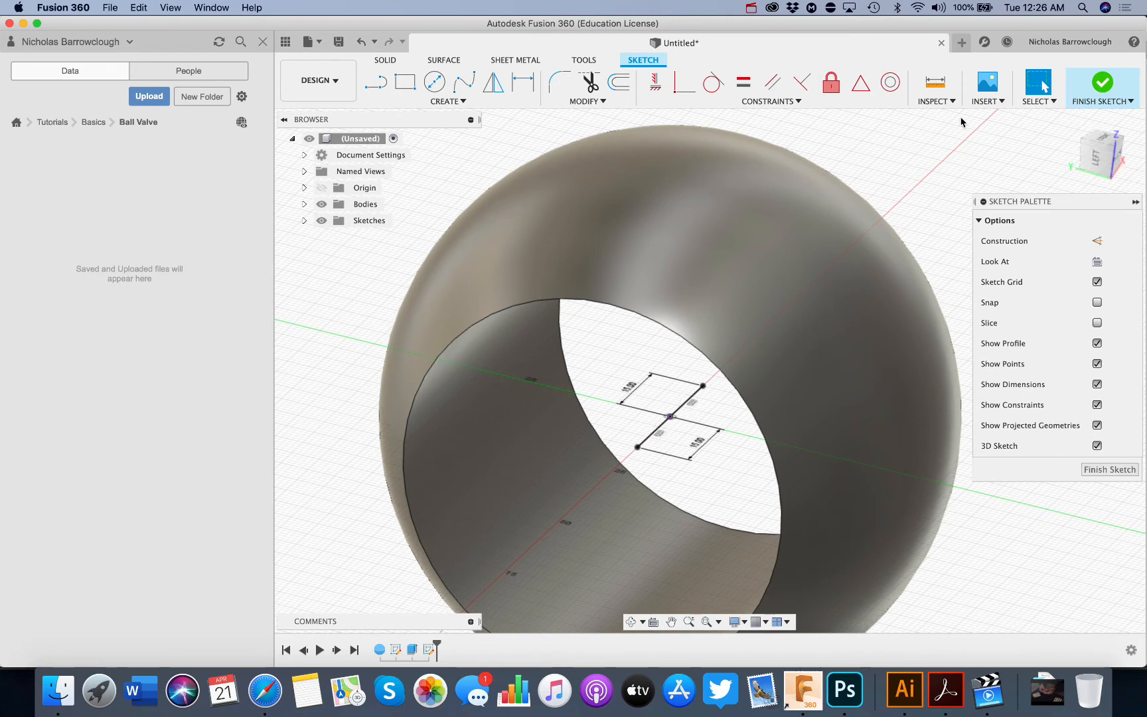
Enable Sketch Points and Sketch Curves selection, then make the centre line construction.
click(1036, 88)
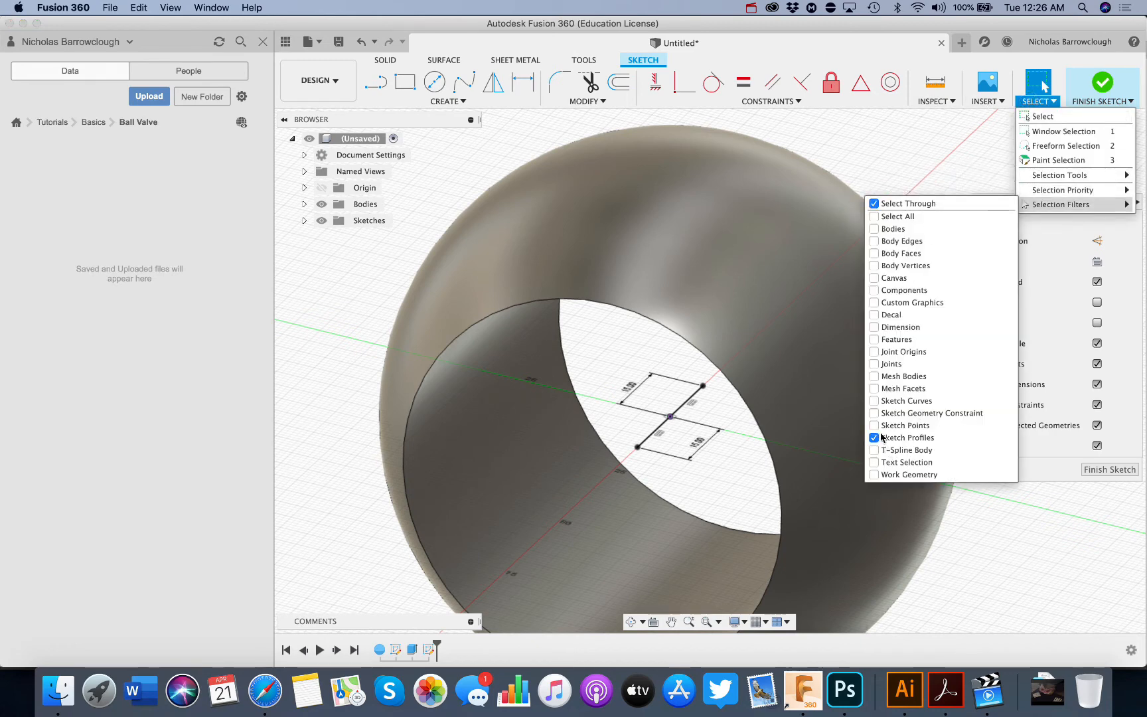
click(874, 438)
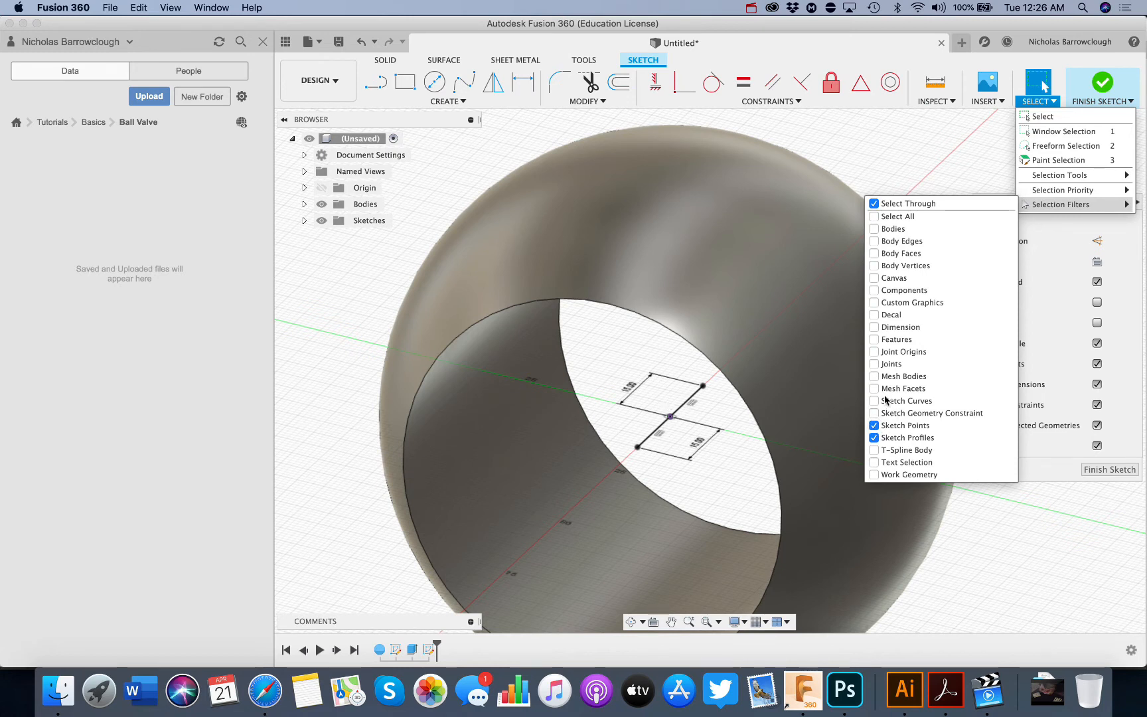
click(874, 400)
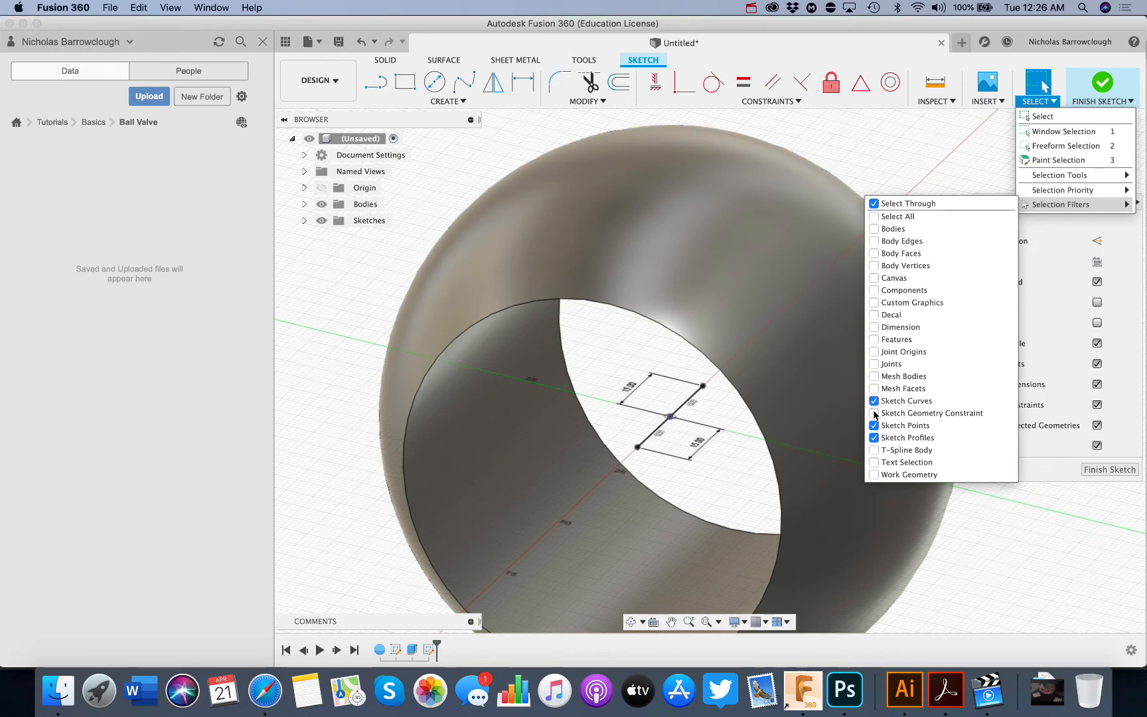
click(873, 412)
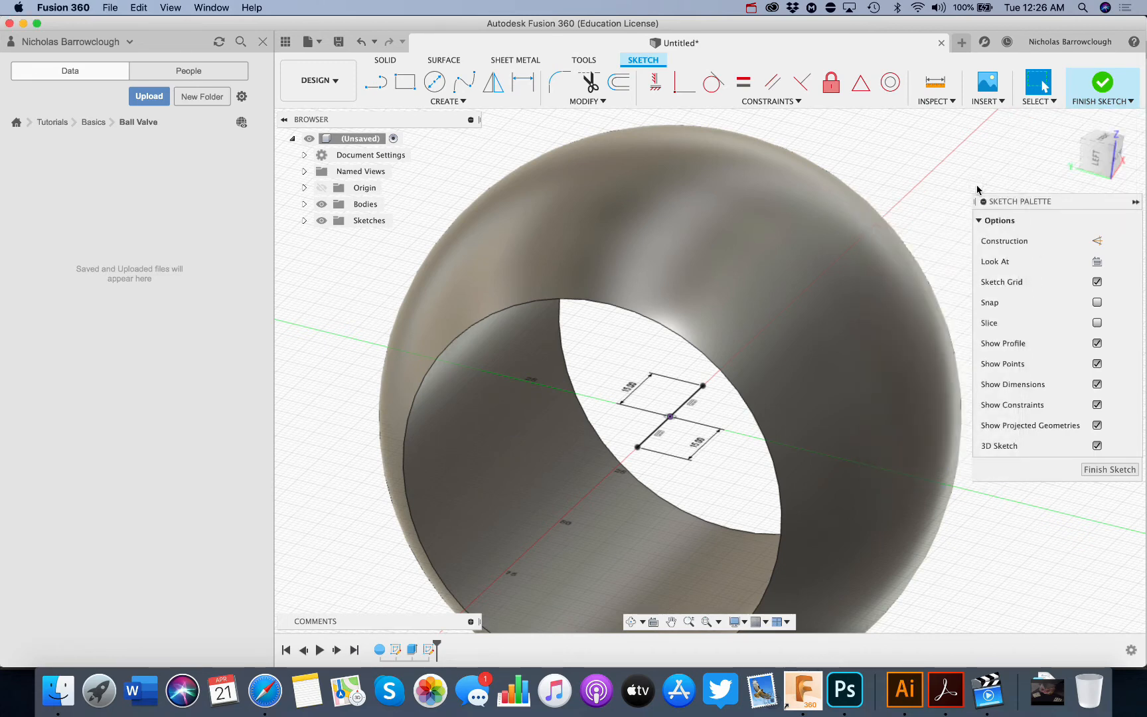
click(680, 400)
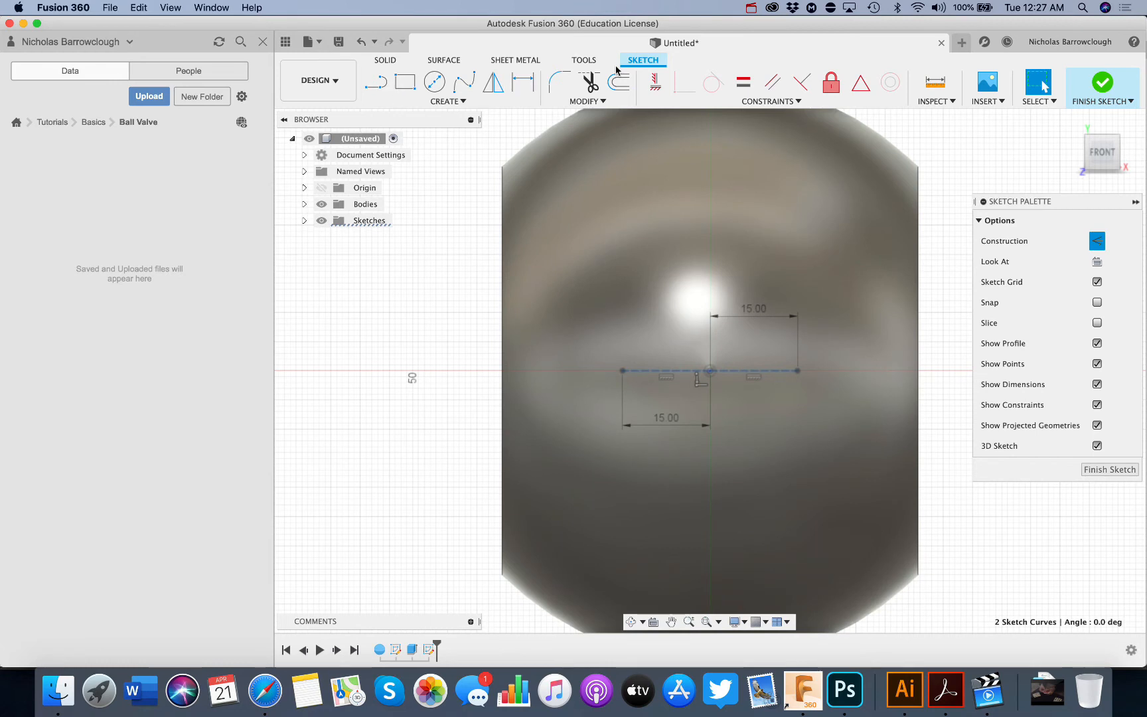
Offset the centre line 2.5 mm to both sides, close the ends, and finish.
click(618, 82)
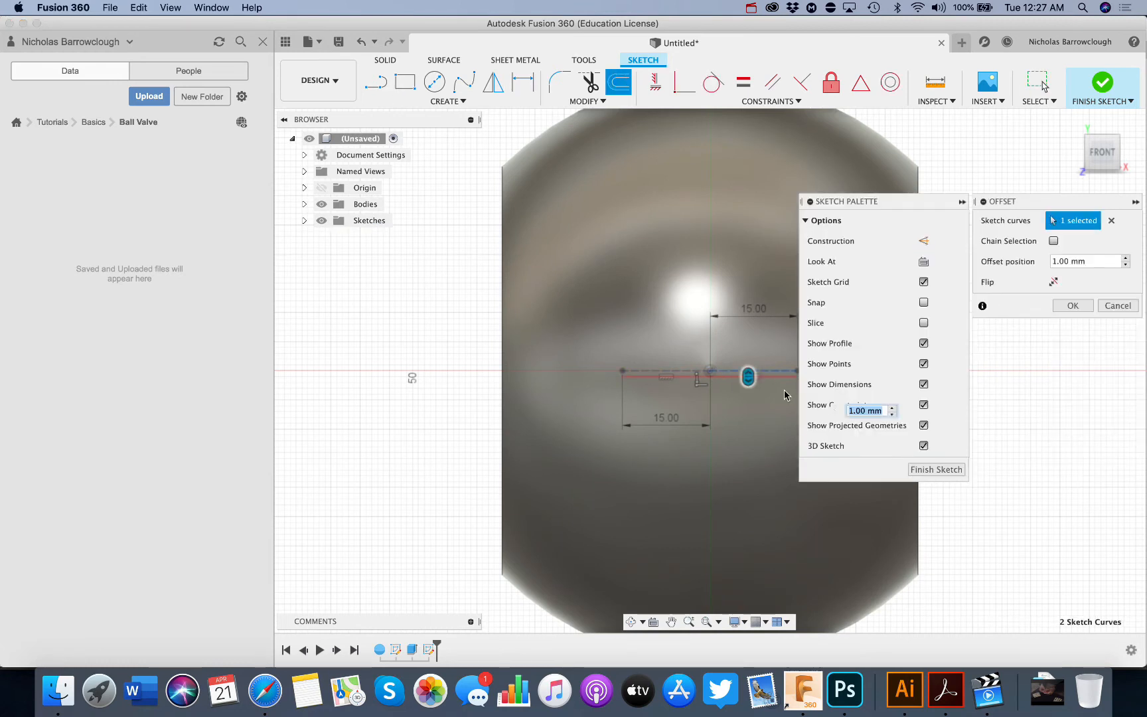
mouse_move(721, 352)
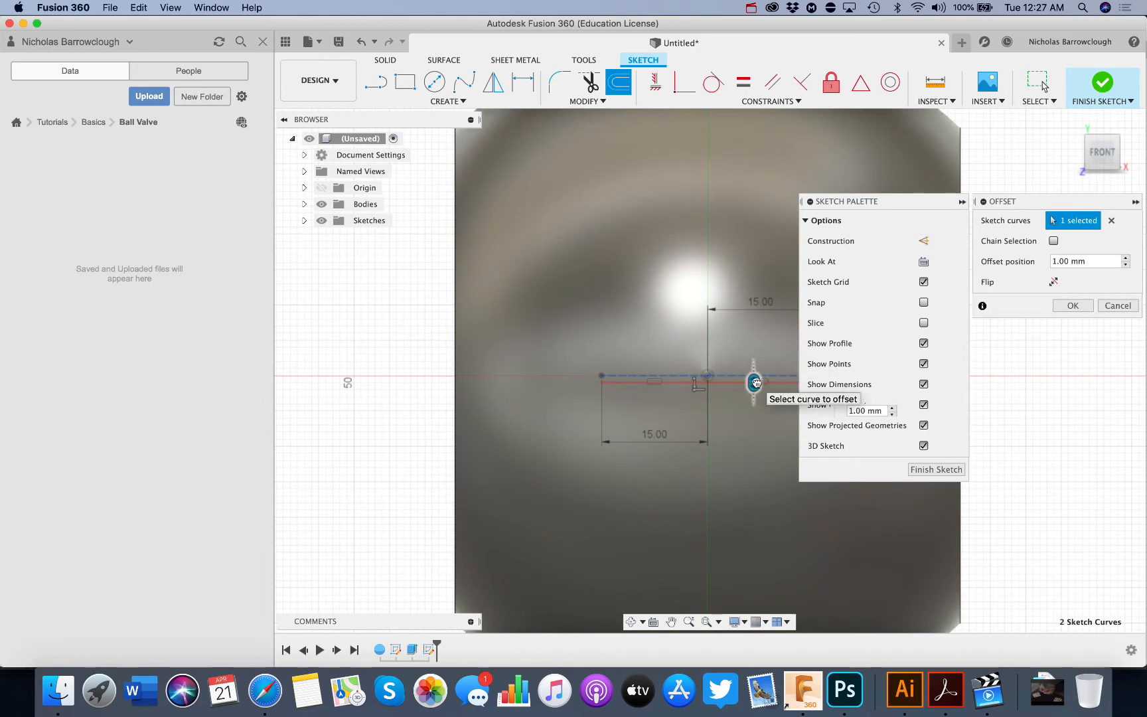
drag(753, 382, 753, 395)
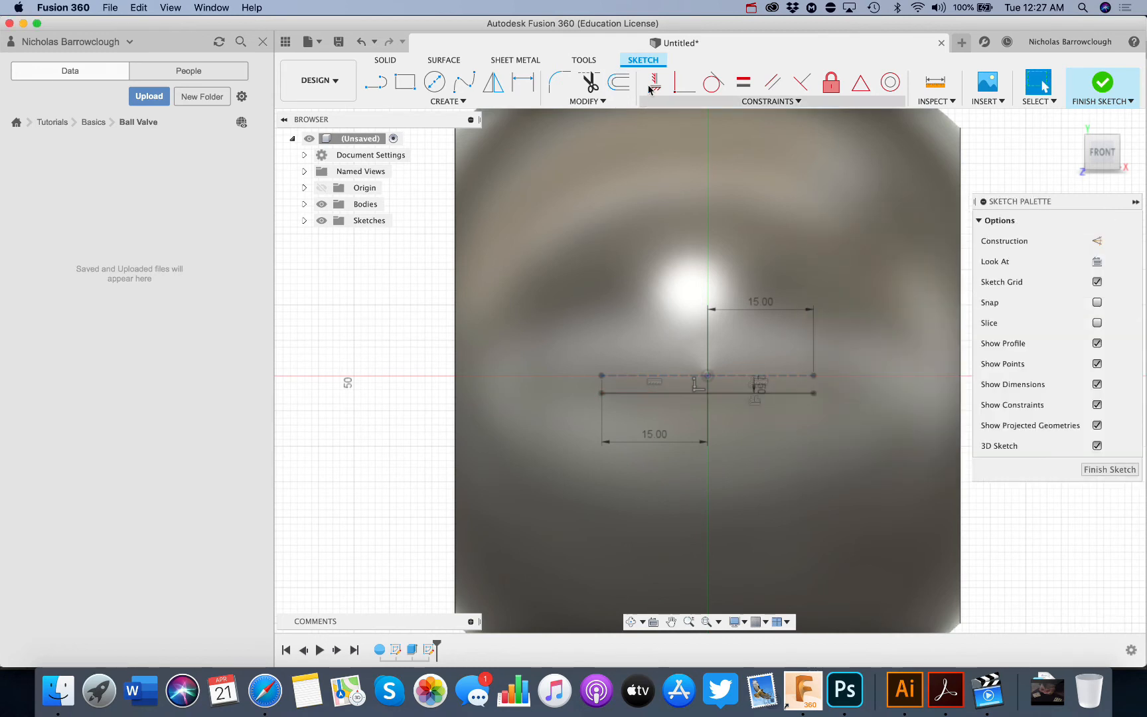
click(618, 81)
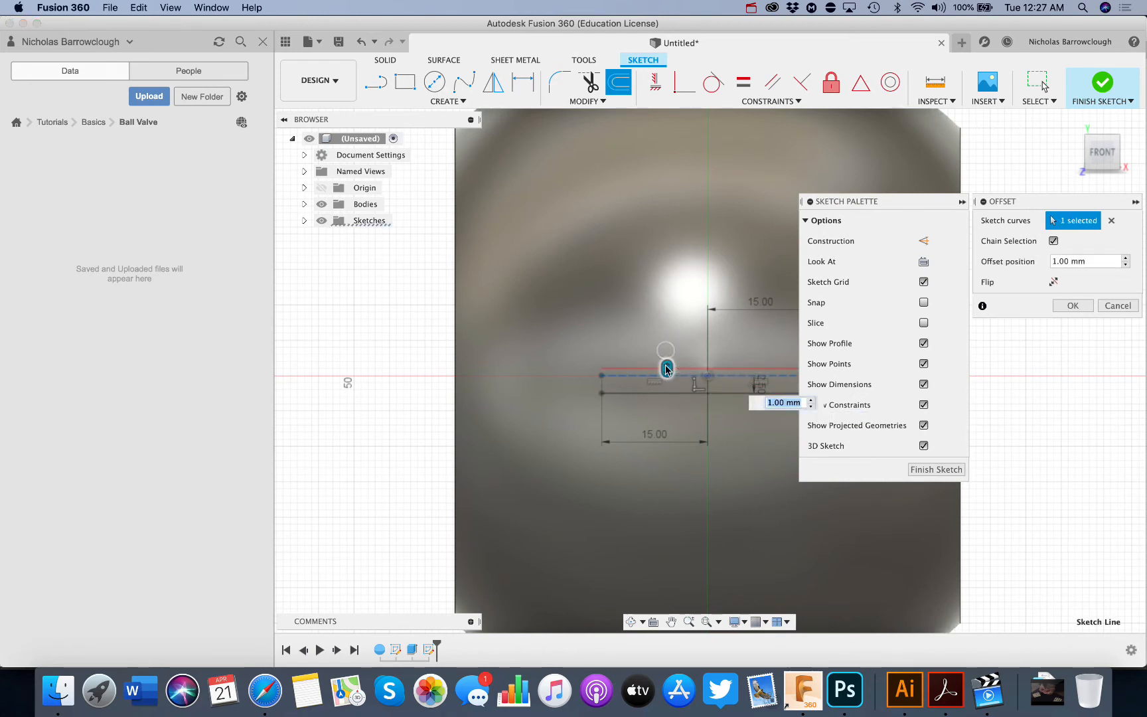
text(2.)
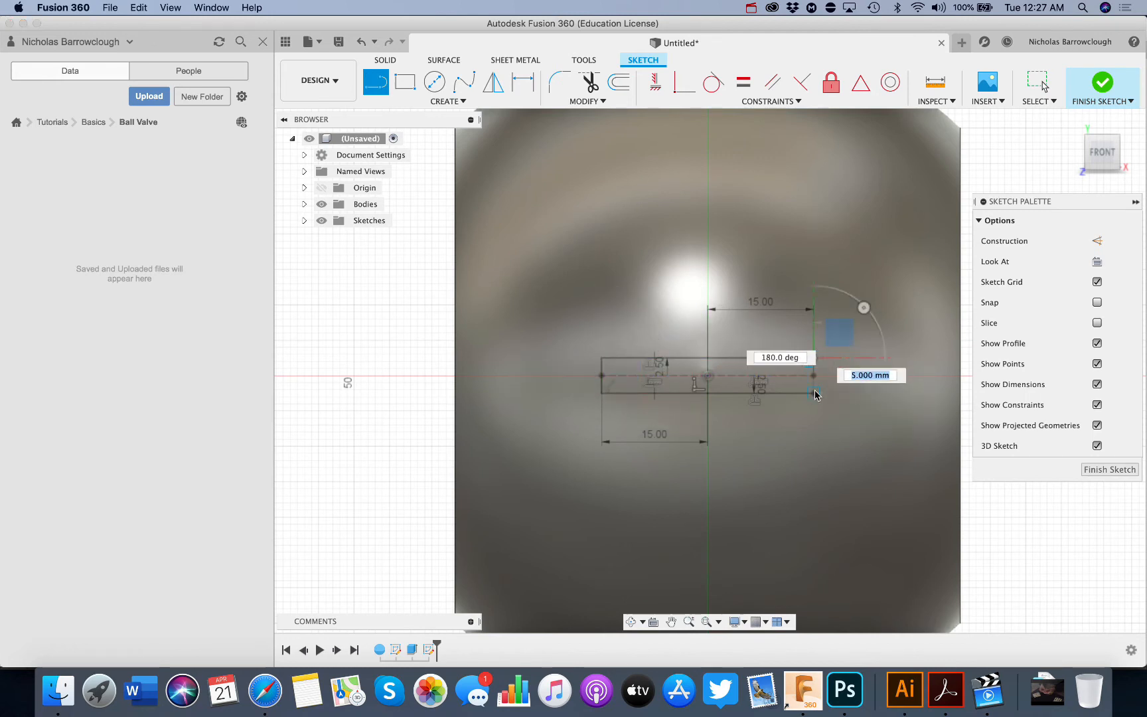
click(1102, 87)
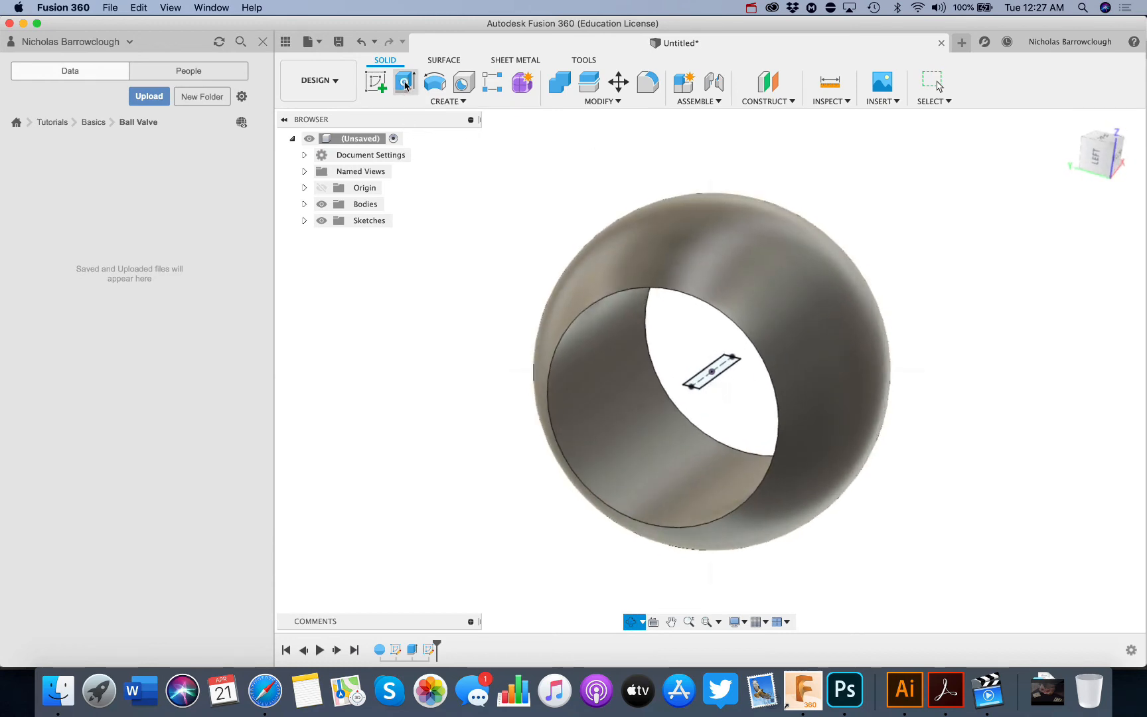
Cut-extrude the slot profile 15 mm deep, starting from a 40 mm offset plane.
click(403, 82)
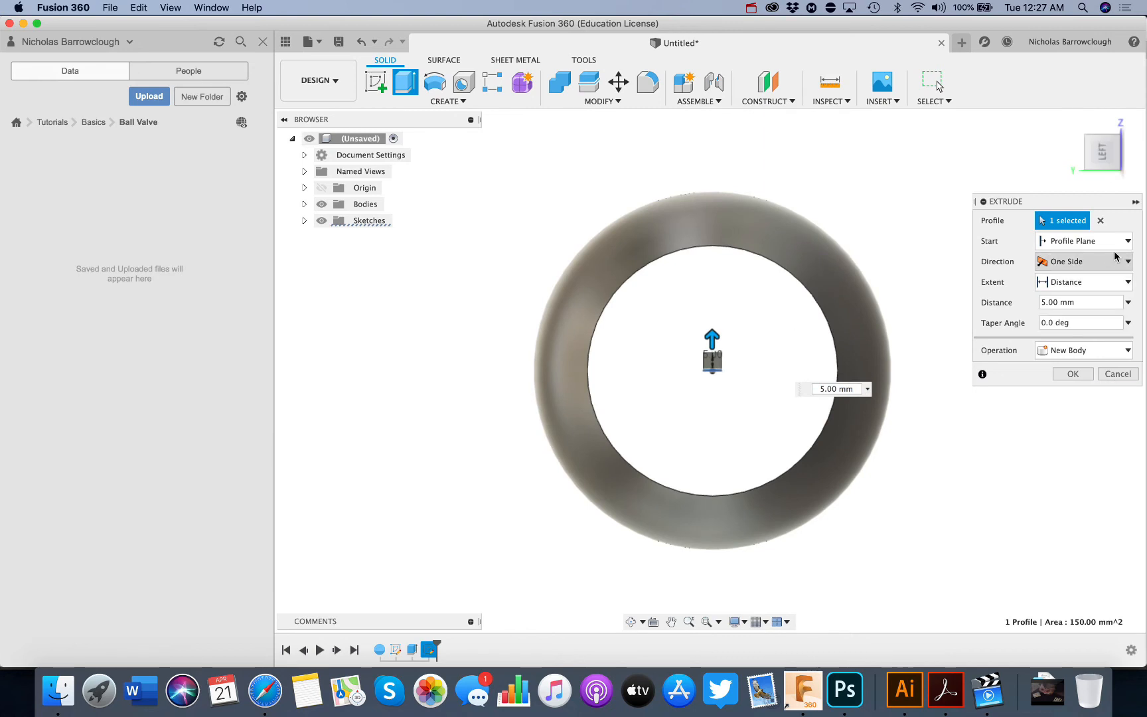
click(1083, 239)
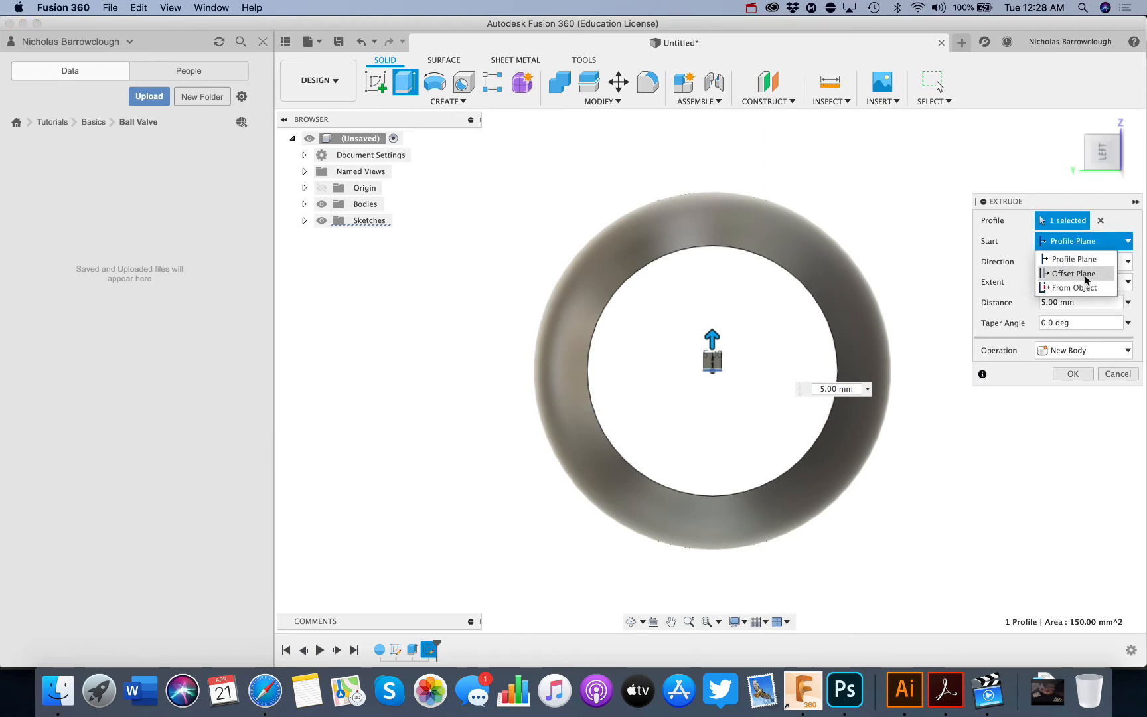
click(1074, 273)
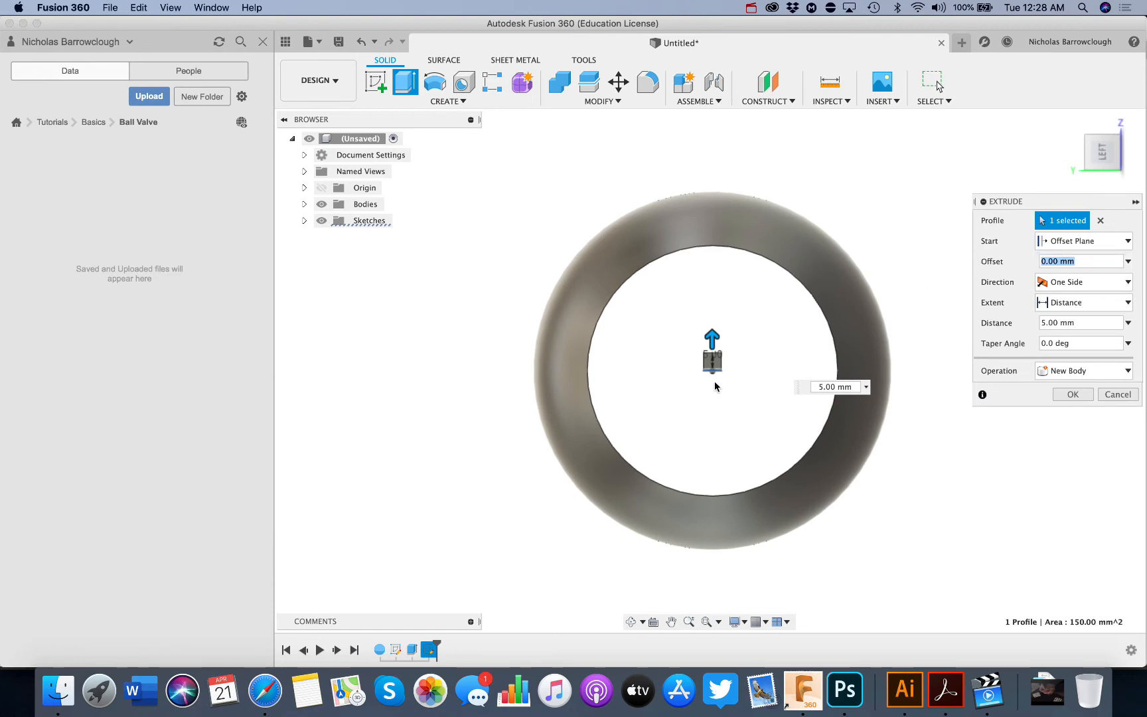
mouse_move(713, 373)
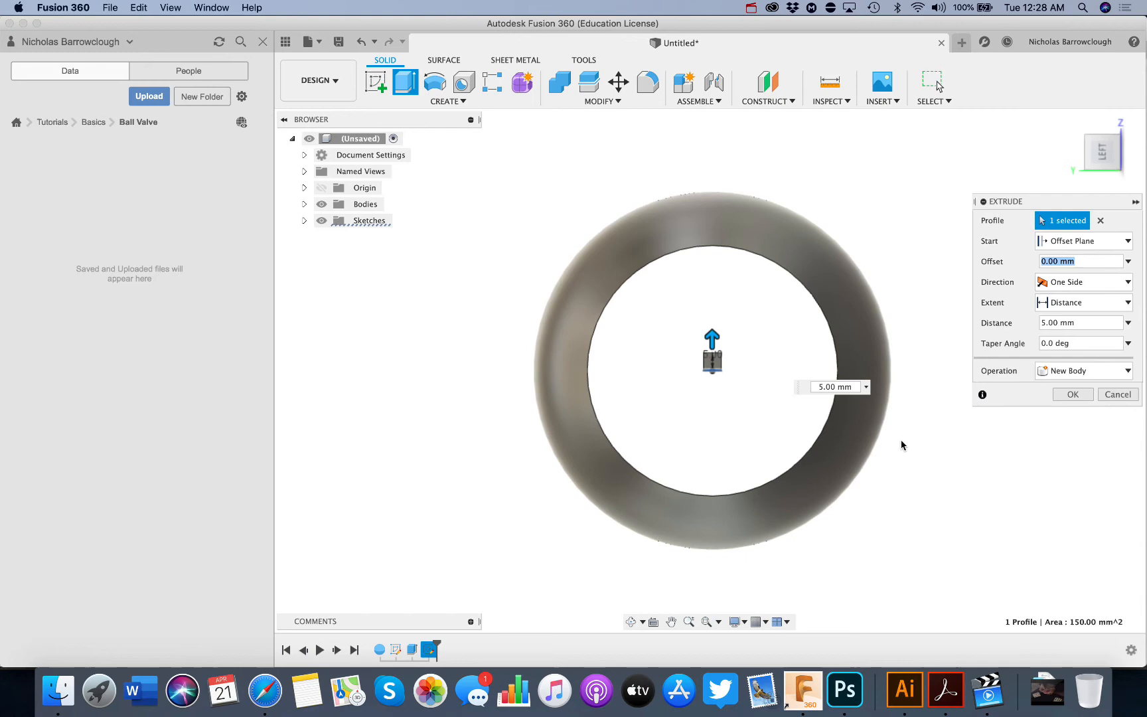
mouse_move(755, 257)
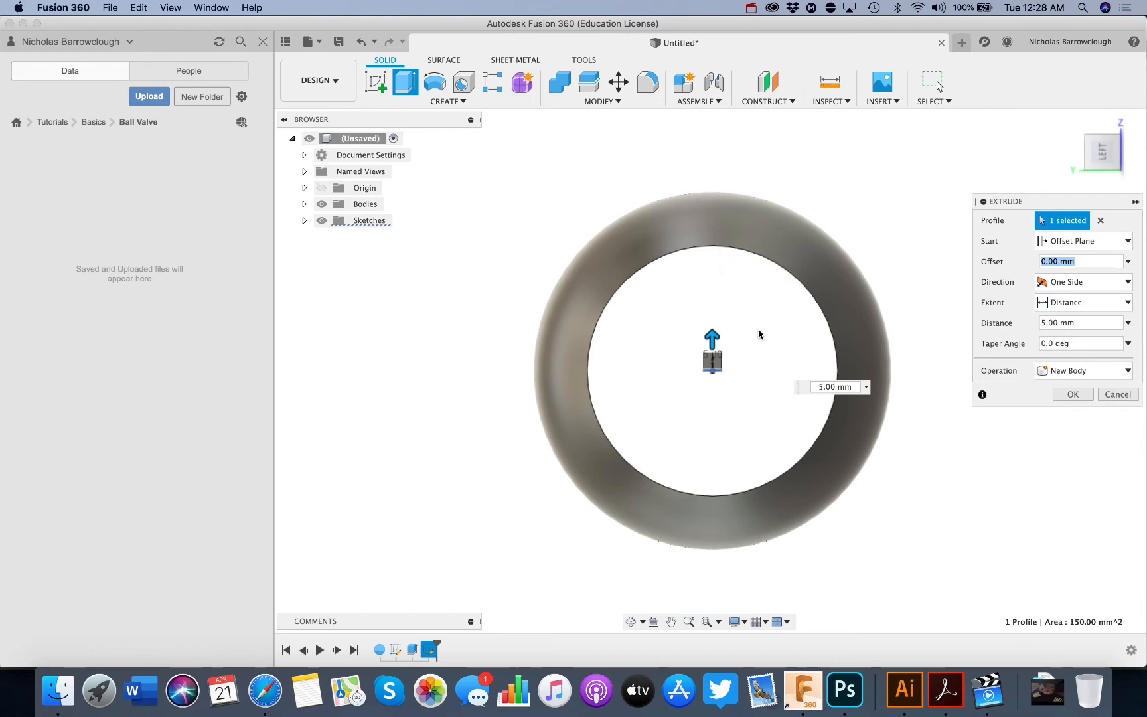
click(1081, 261)
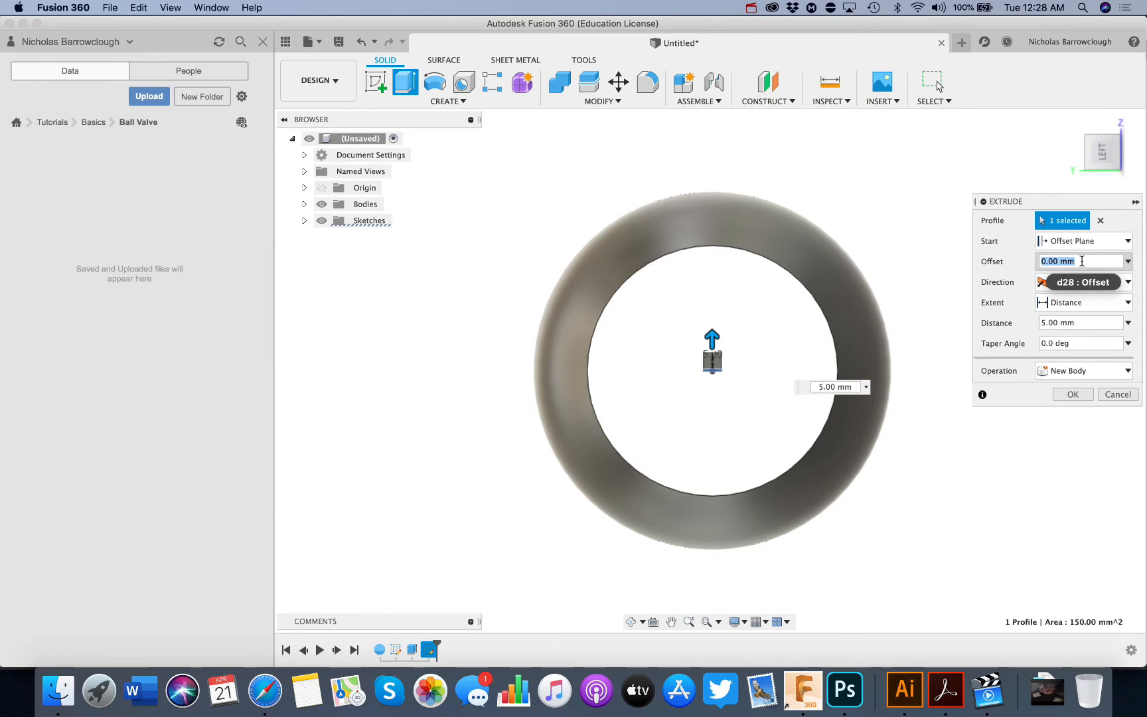
text(35)
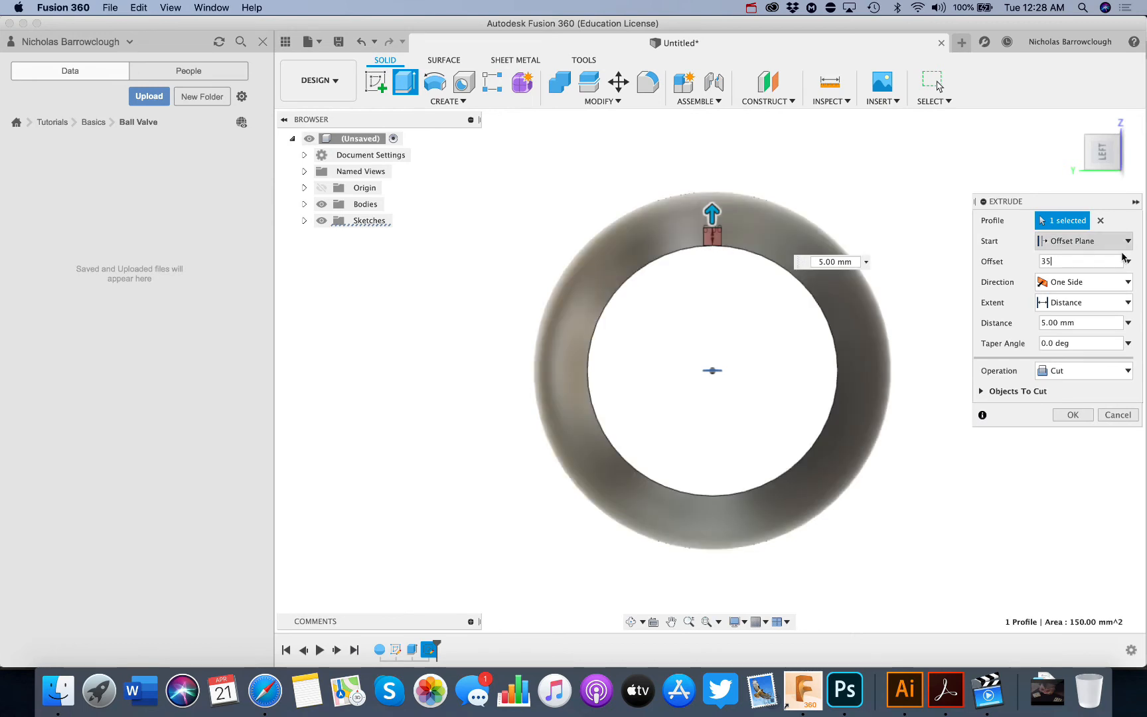
text(40)
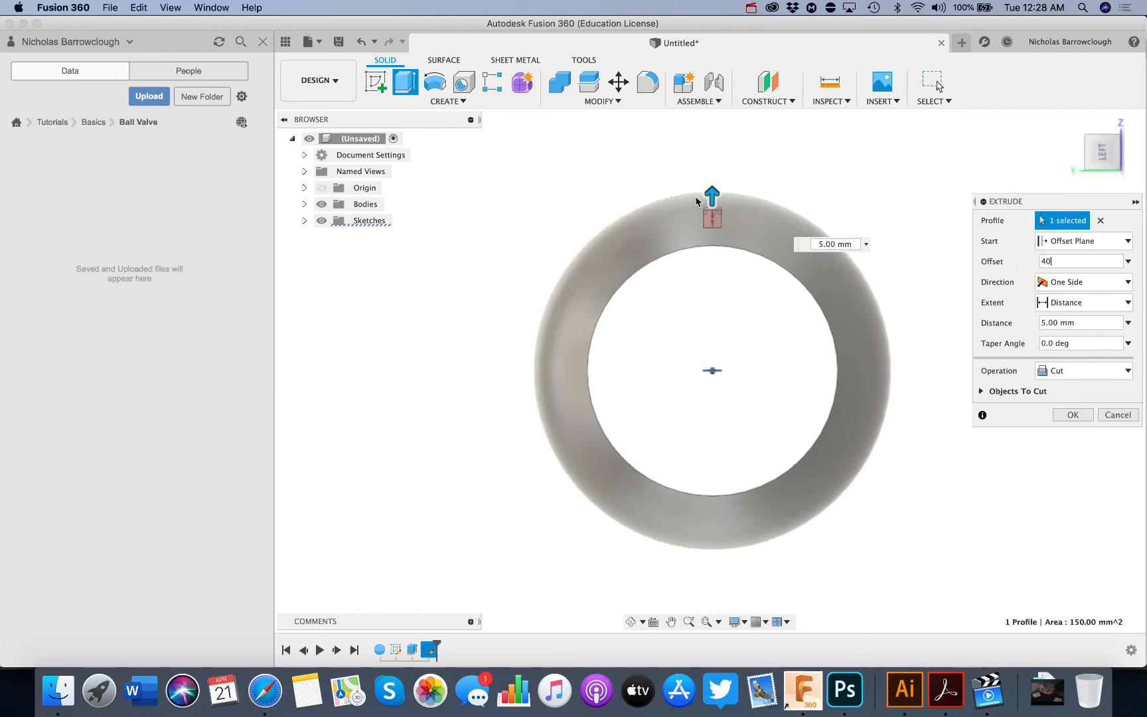
drag(712, 212, 712, 153)
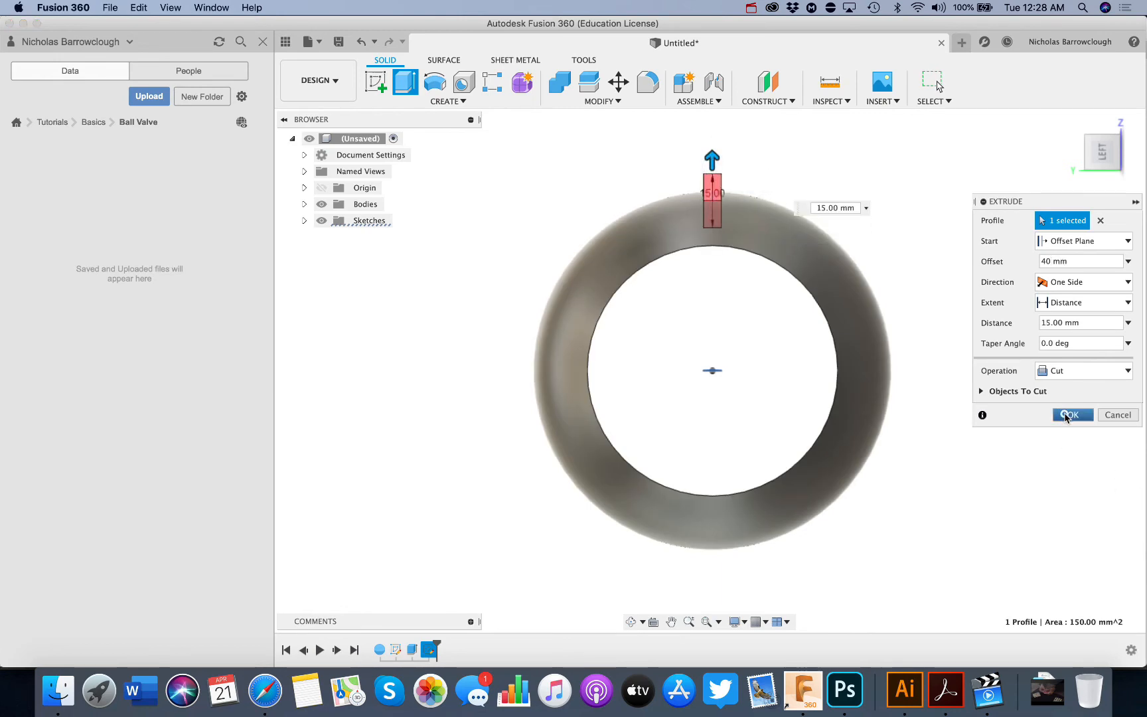
click(1069, 415)
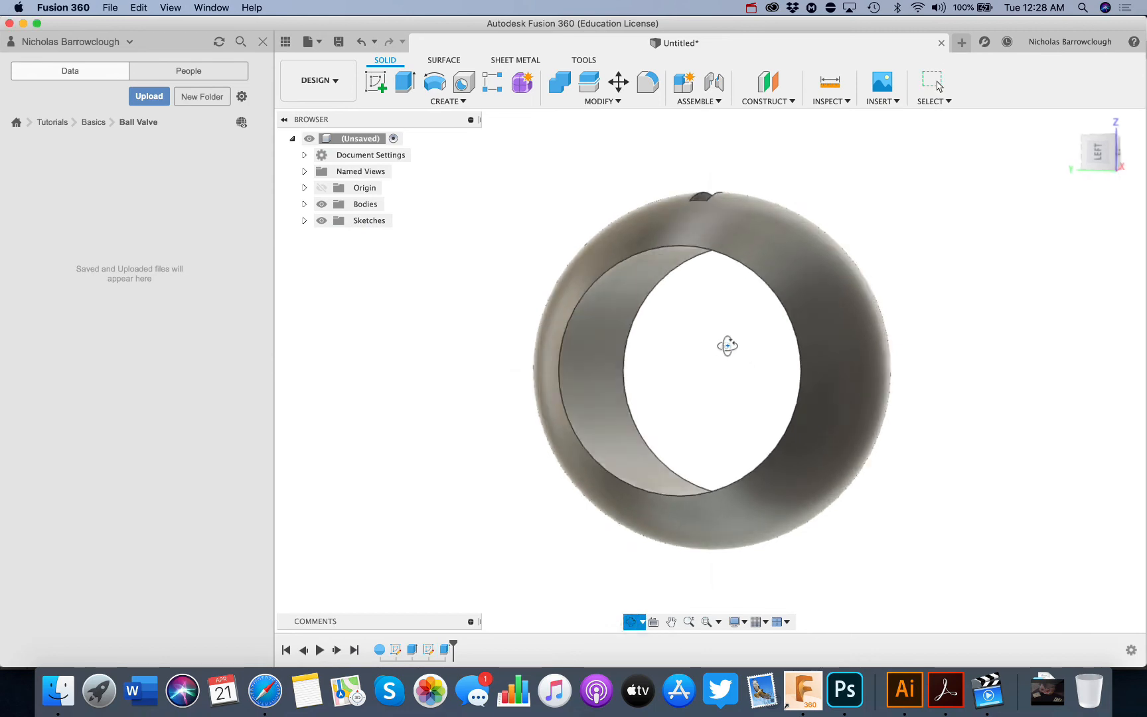
Orbit to view the top slot, check the Safari valve drawing, and return to Fusion 360.
drag(728, 345, 669, 369)
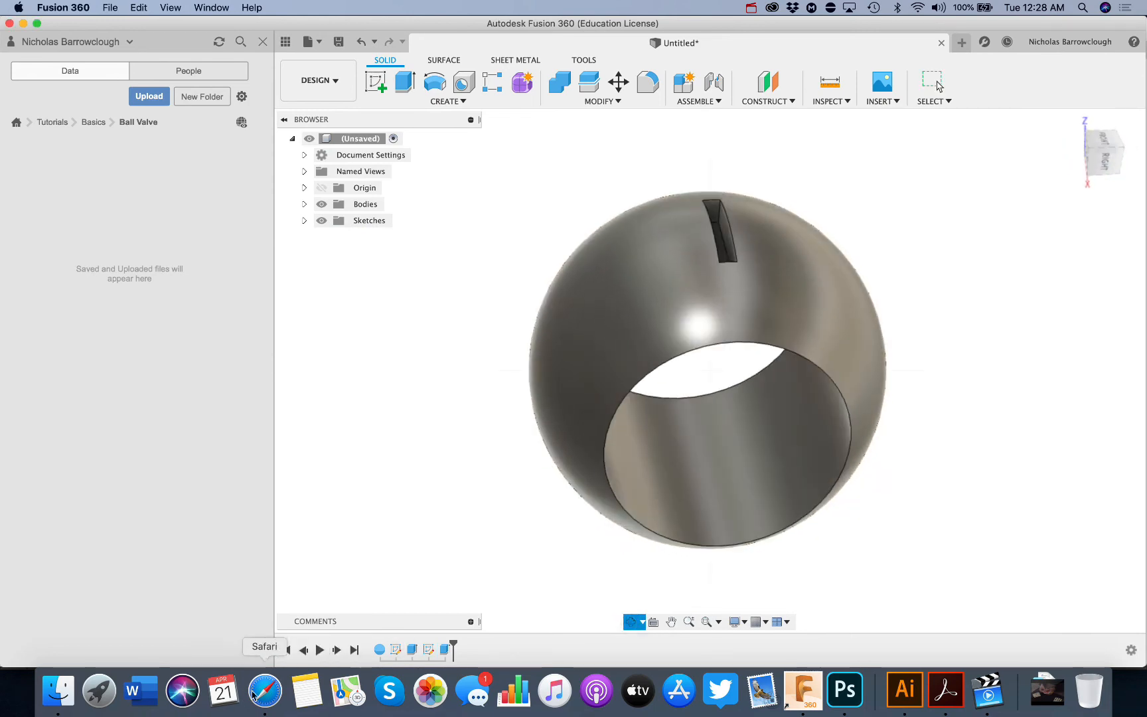
click(264, 690)
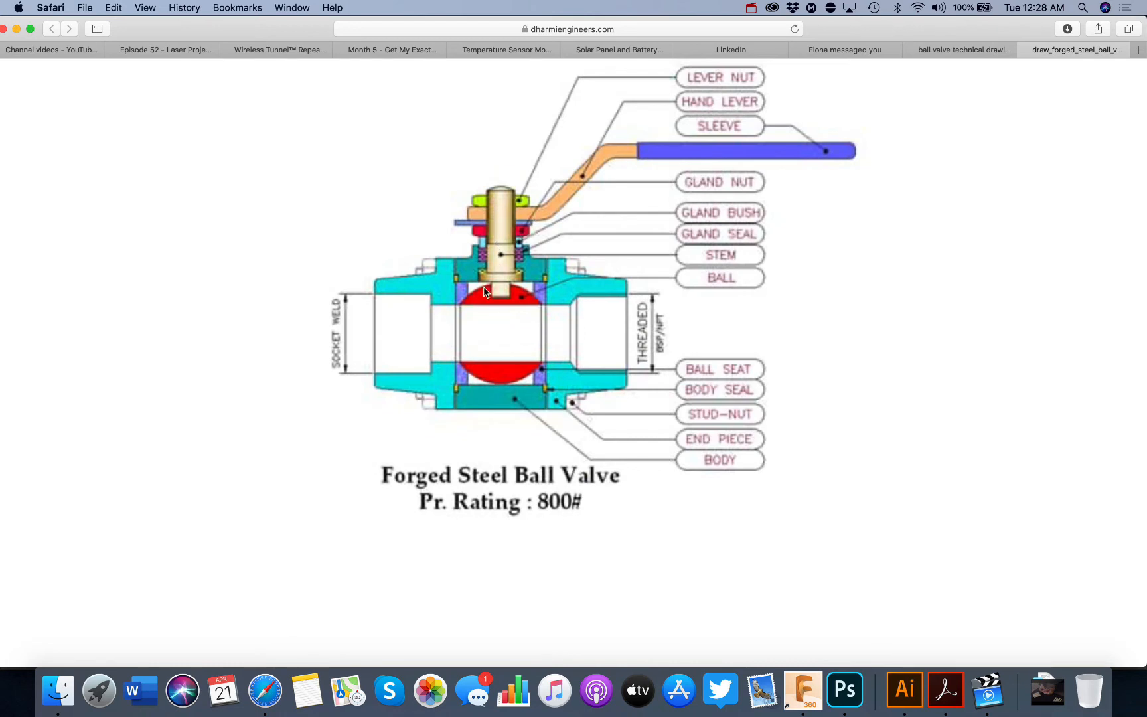
mouse_move(802, 690)
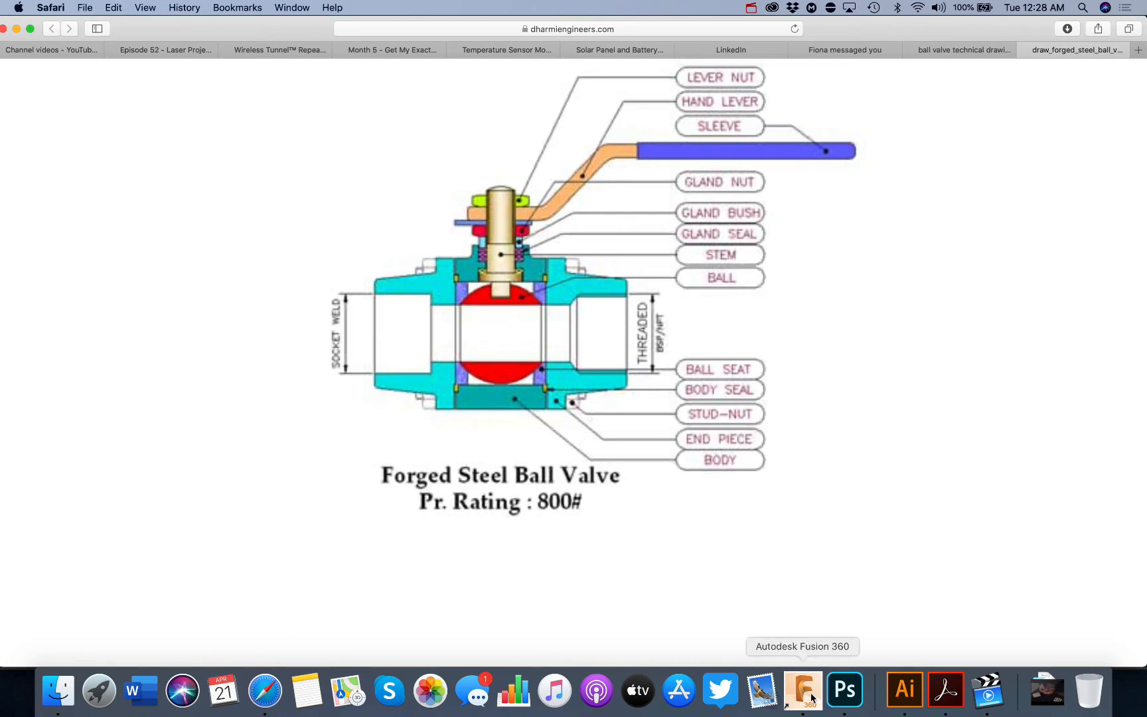
click(802, 690)
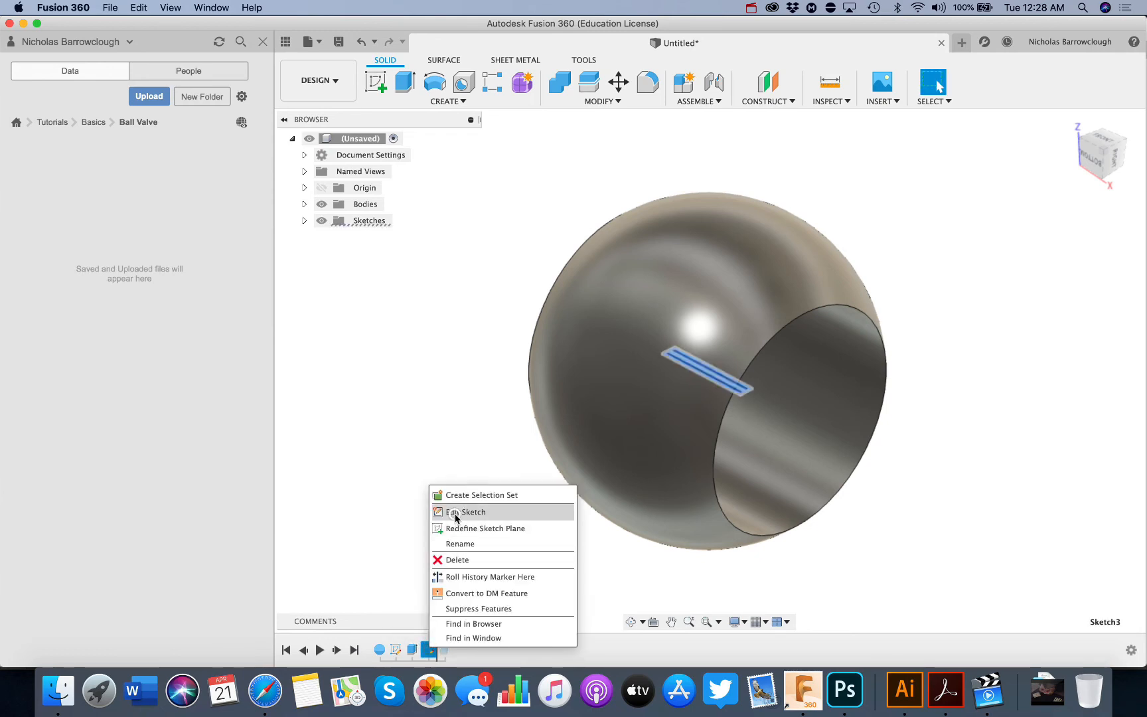
Reopen the slot sketch, offset its lower edge line by 5 mm, and finish the sketch.
click(468, 511)
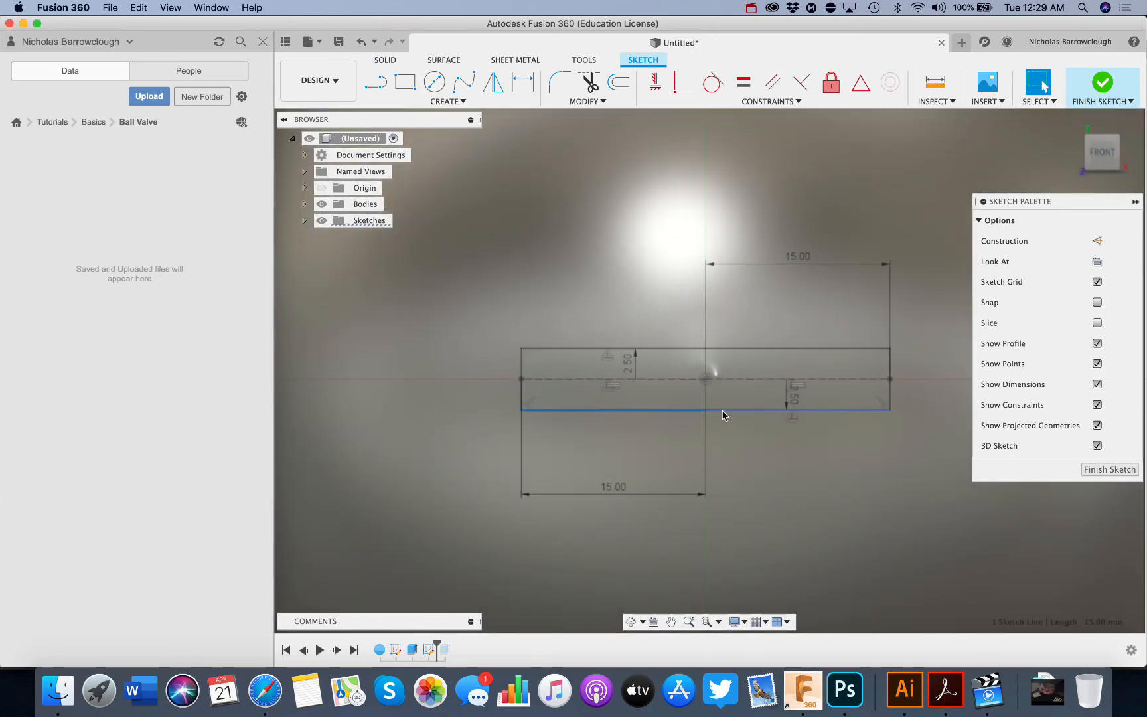
click(790, 407)
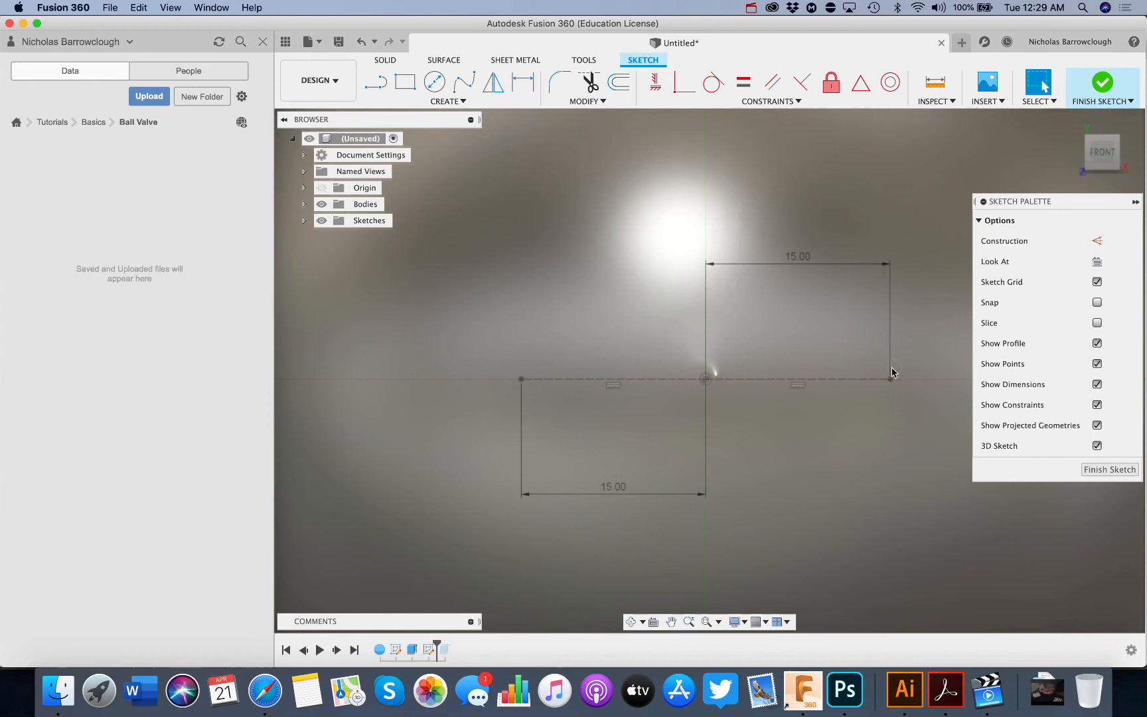
click(619, 83)
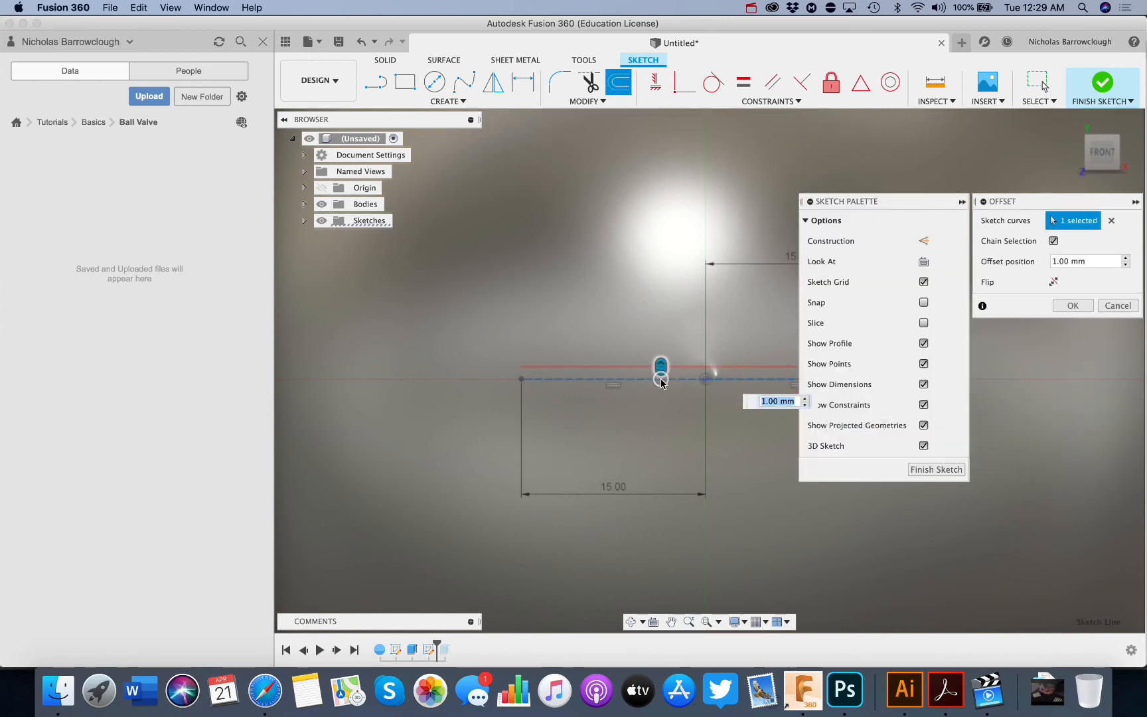
text(5)
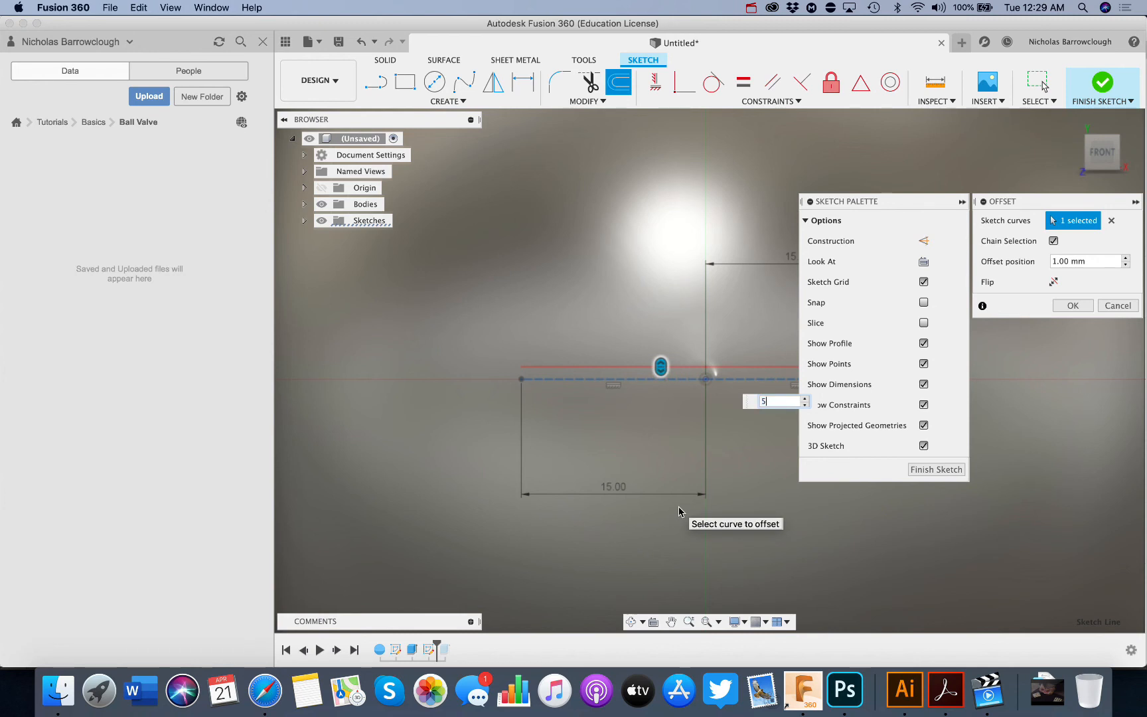
text(5)
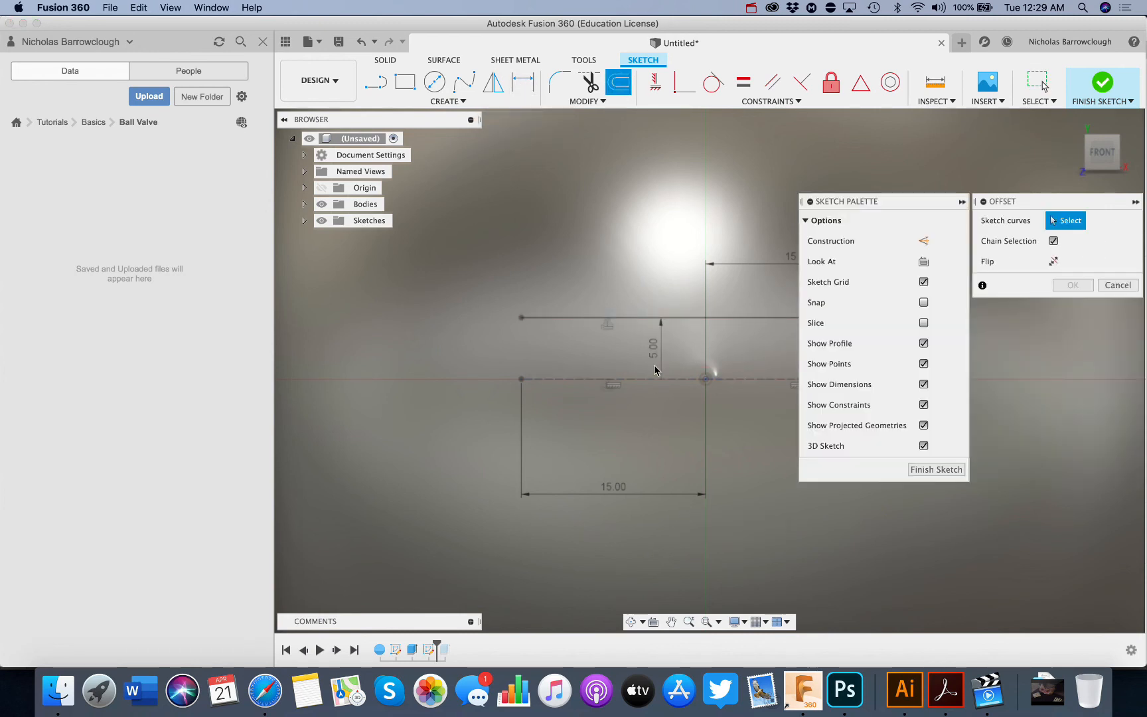
click(665, 367)
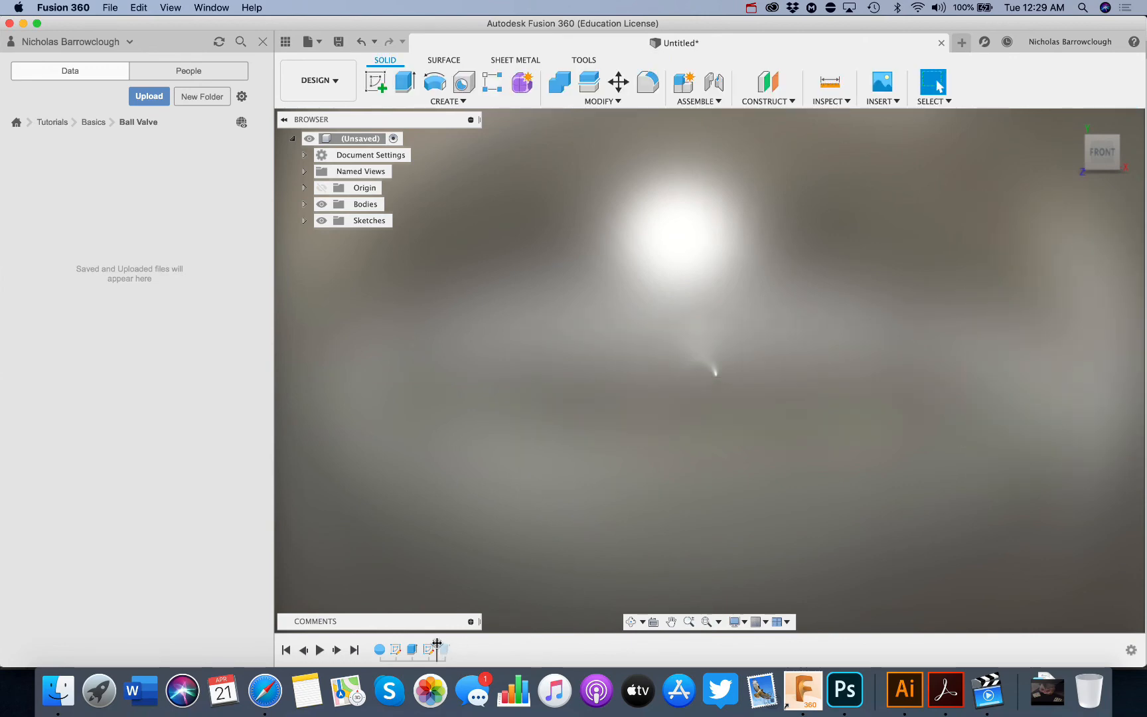
mouse_move(630, 622)
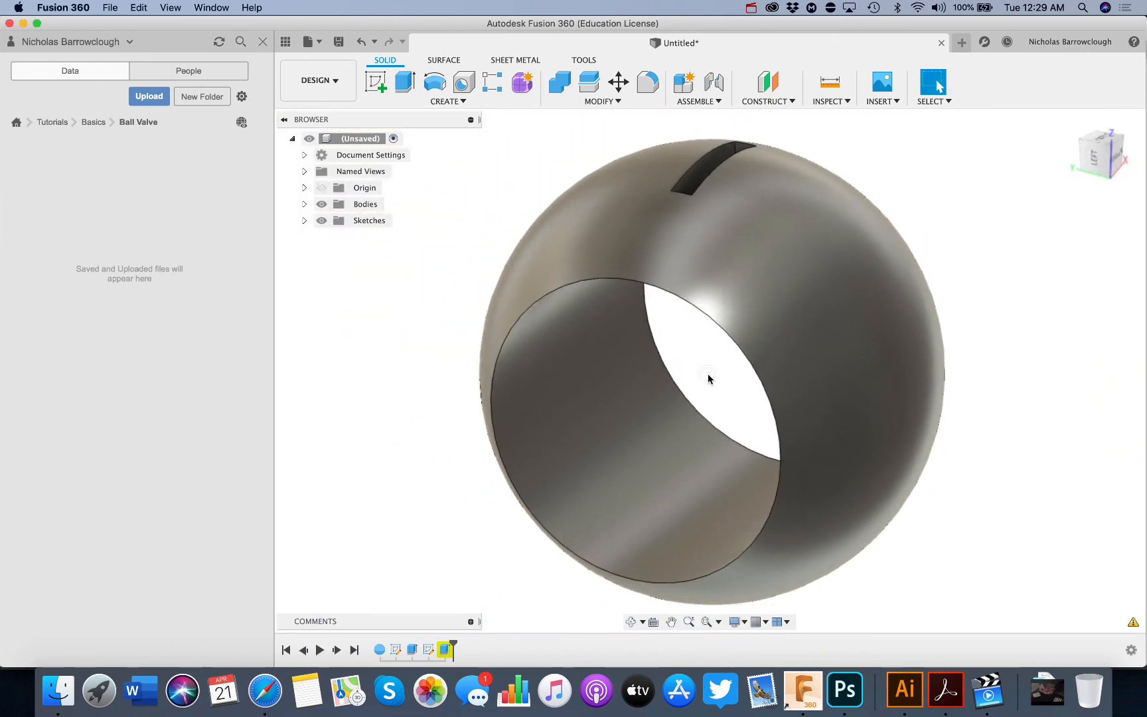
Delete the narrow Extrude2 slot cut and expand the Sketches list to show Sketch3.
right_click(708, 378)
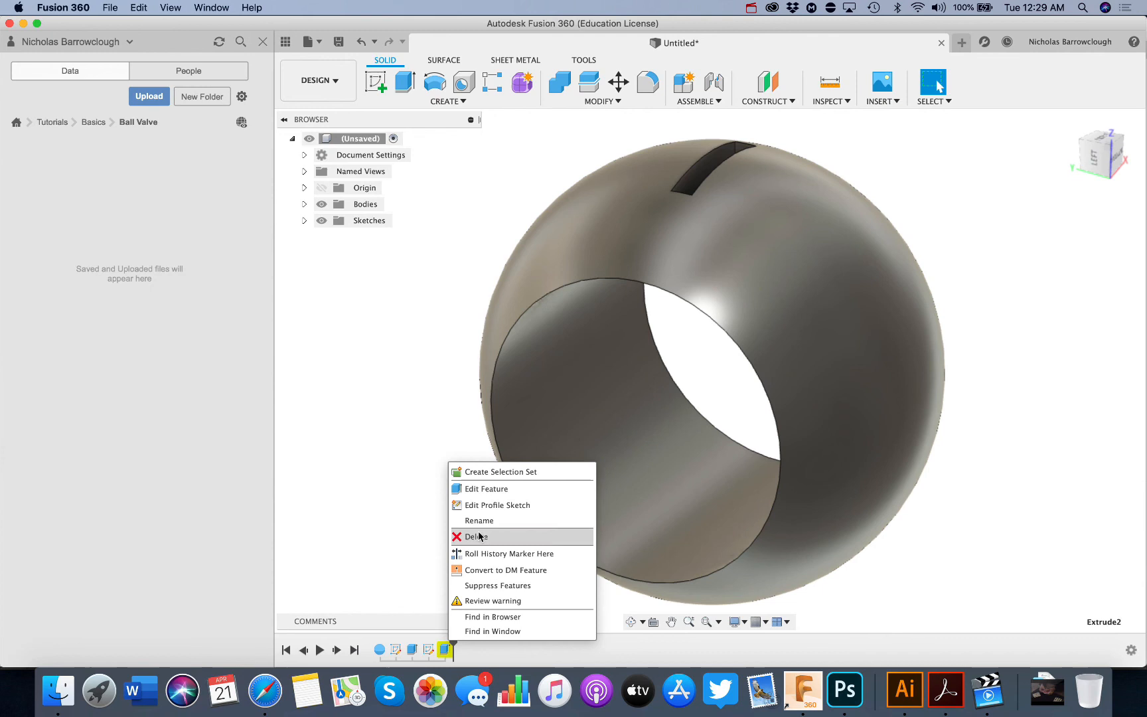
click(478, 536)
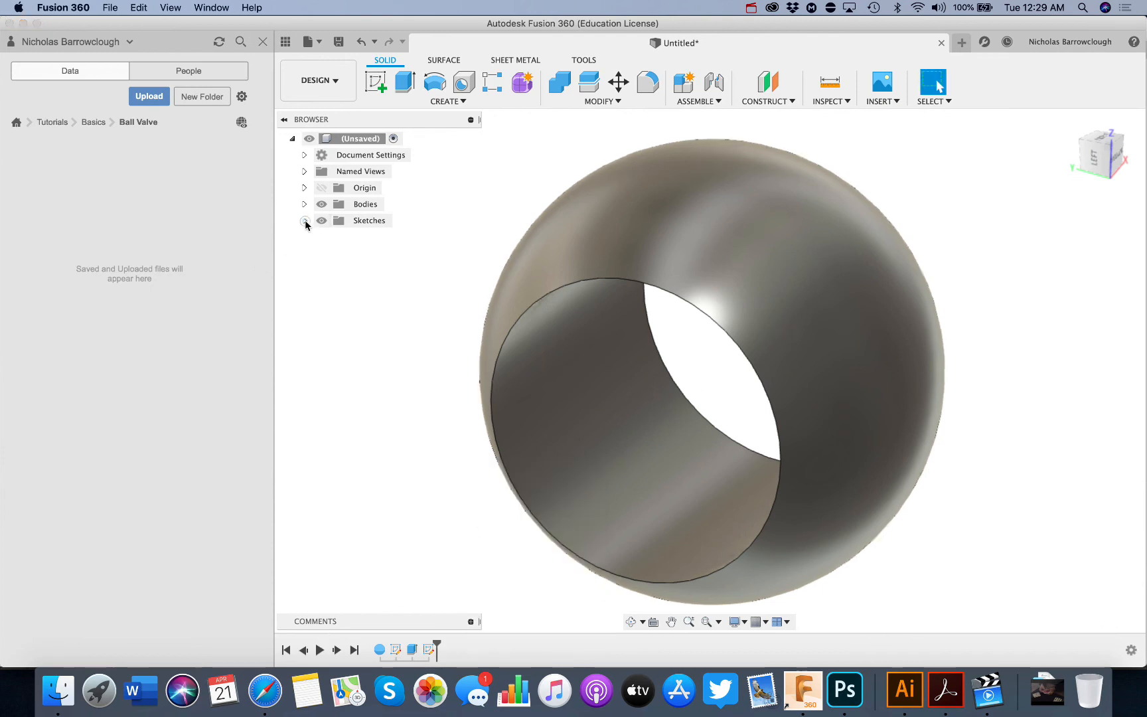
click(306, 221)
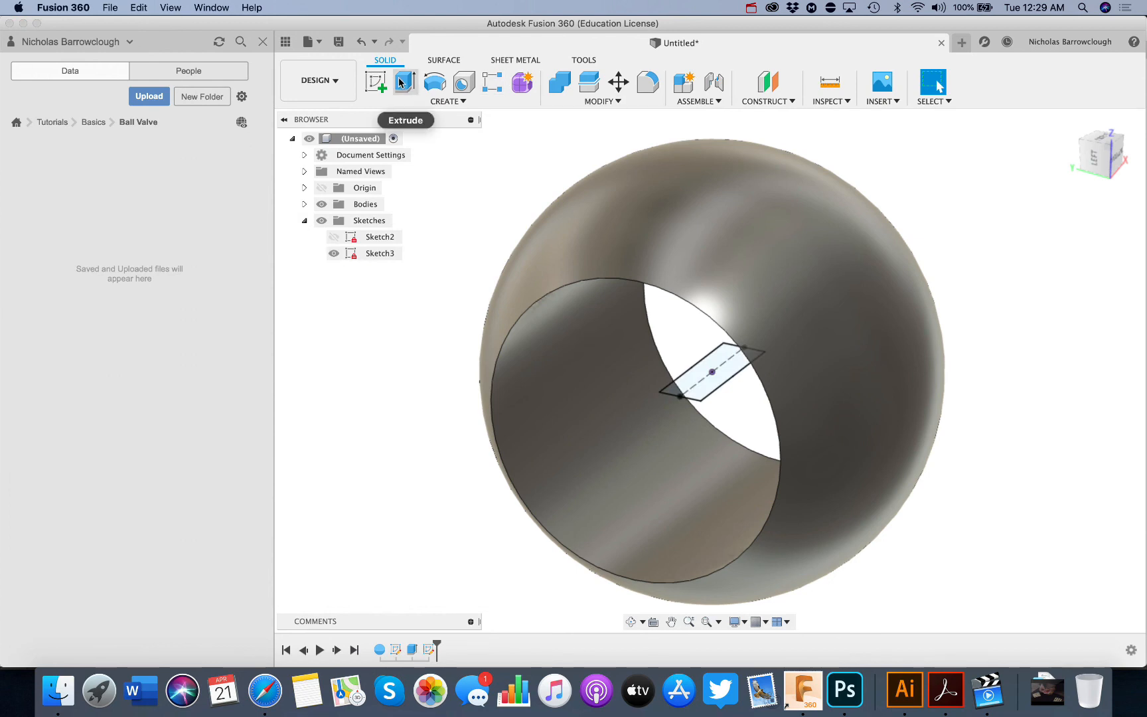
Cut the slot profile 55 mm into the ball, starting from a 40 mm offset plane.
click(375, 83)
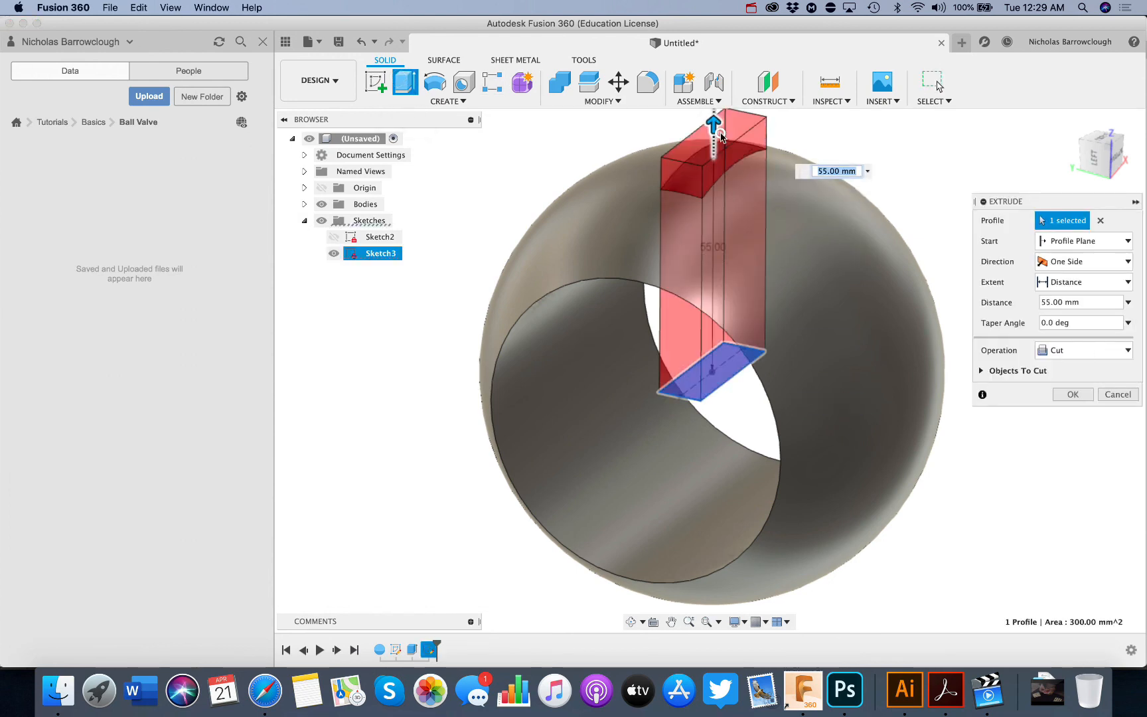
click(1082, 241)
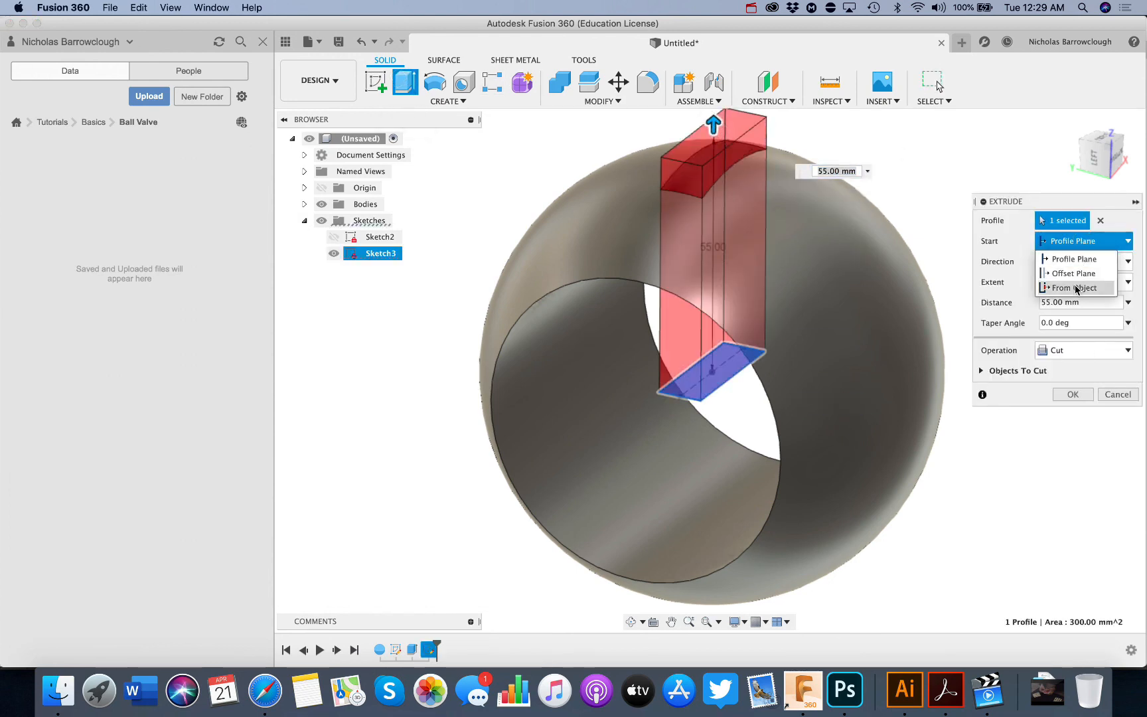
click(1074, 272)
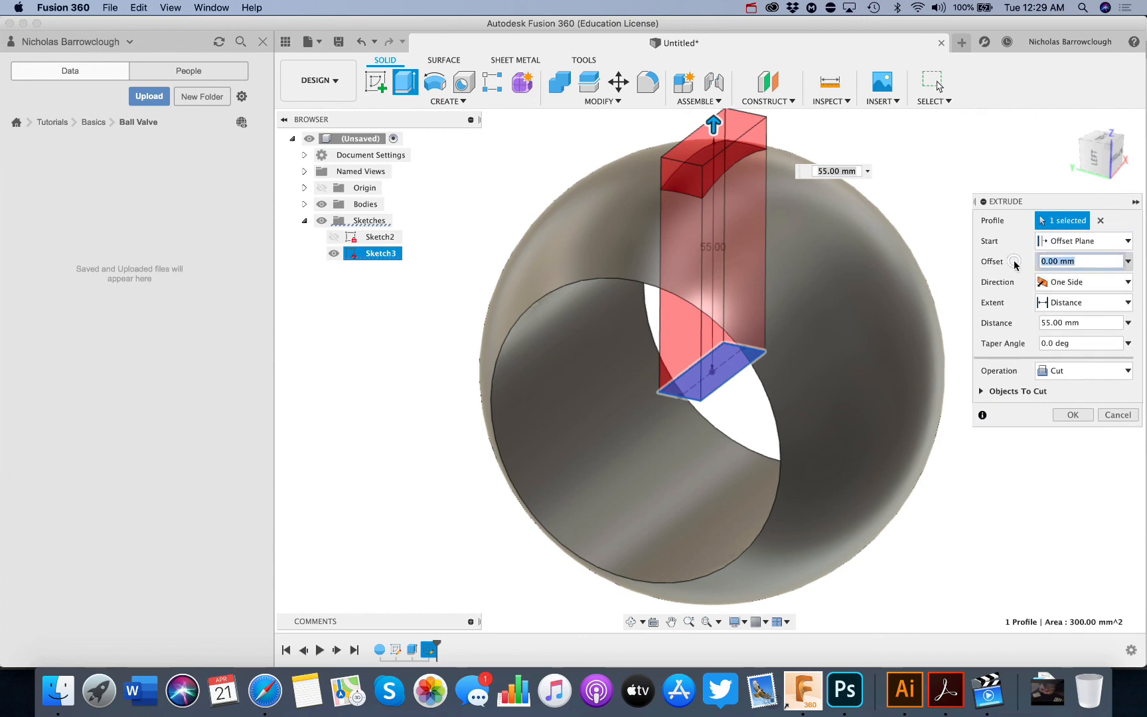
text(40)
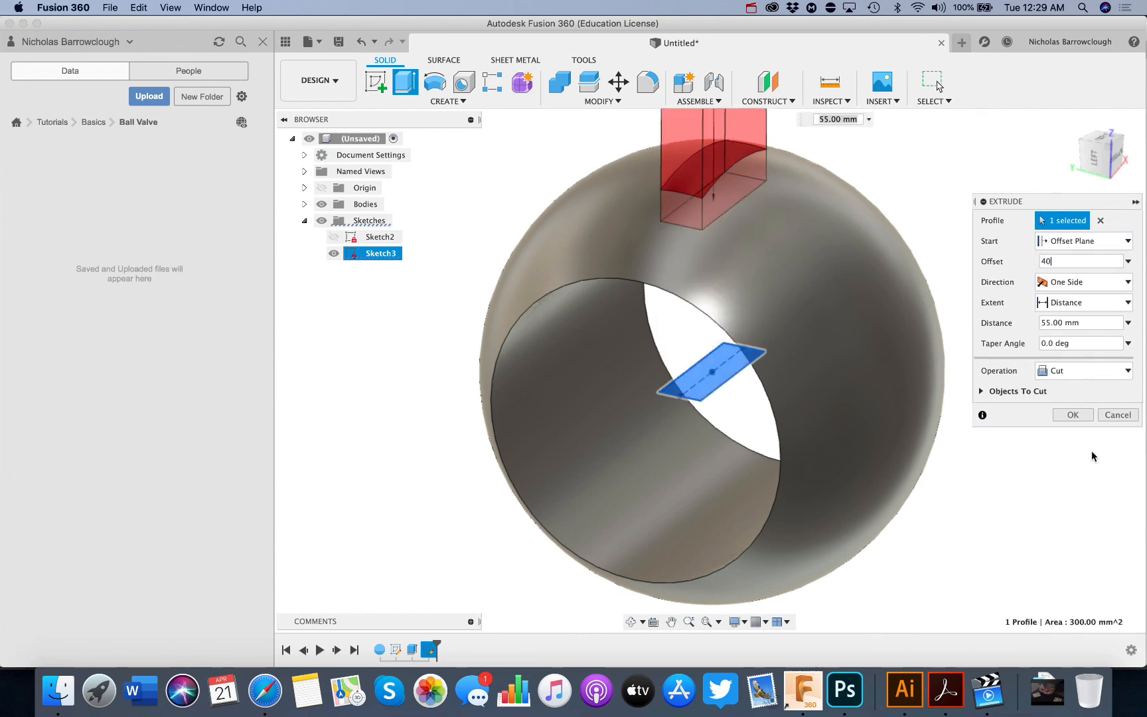
click(1071, 415)
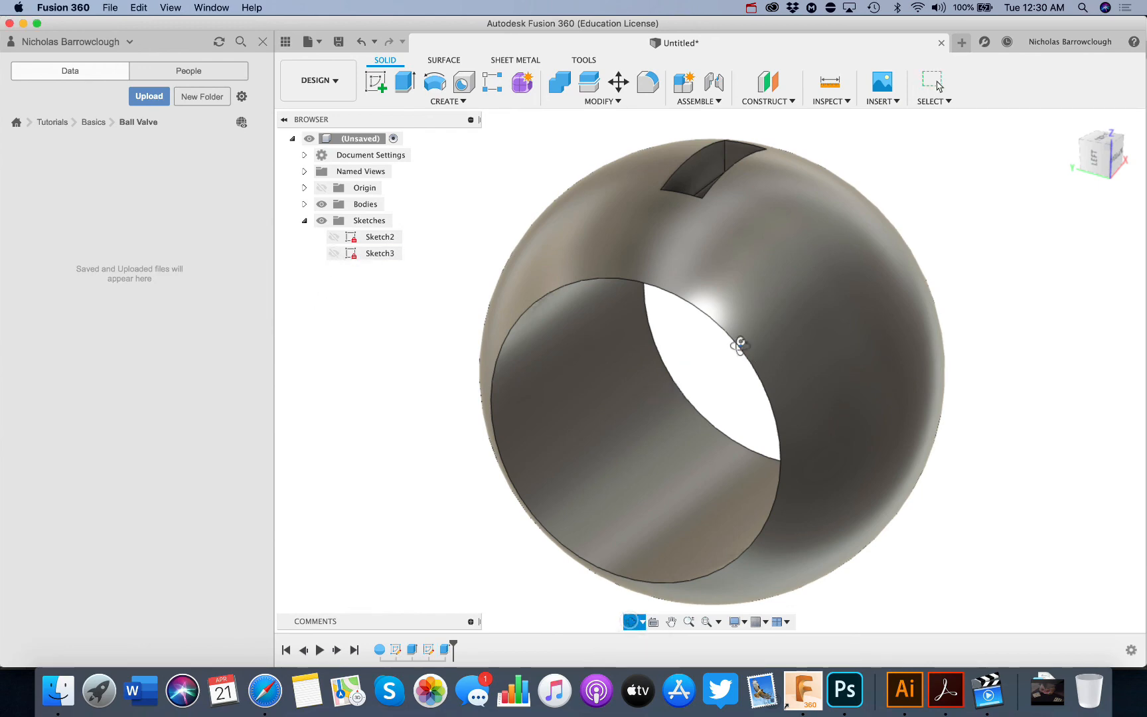
drag(740, 345, 660, 323)
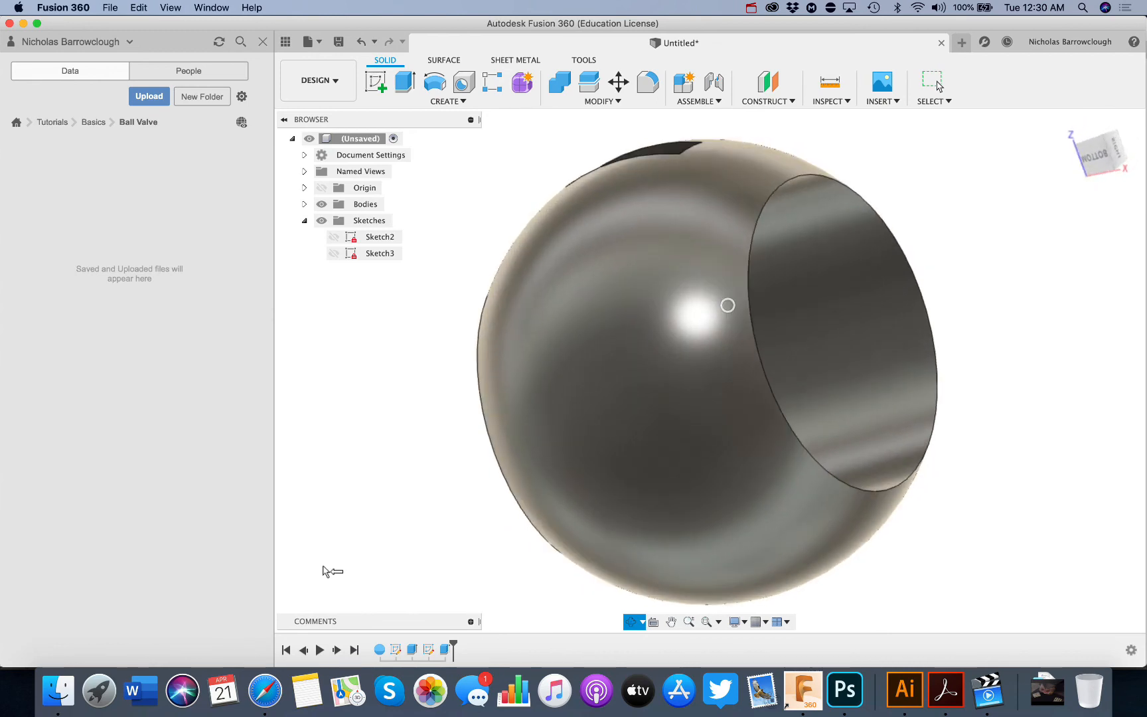
mouse_move(266, 690)
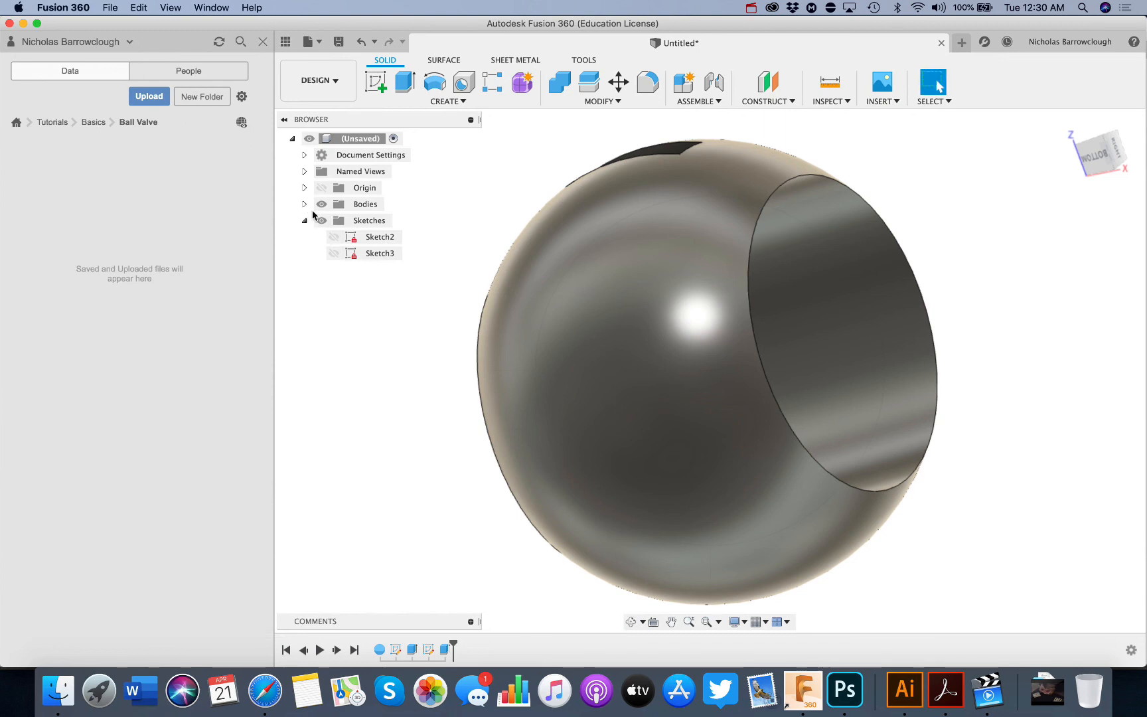
Create component Ball:1 from the ball body, then orbit to inspect the bore and slot.
click(370, 220)
text(Ball)
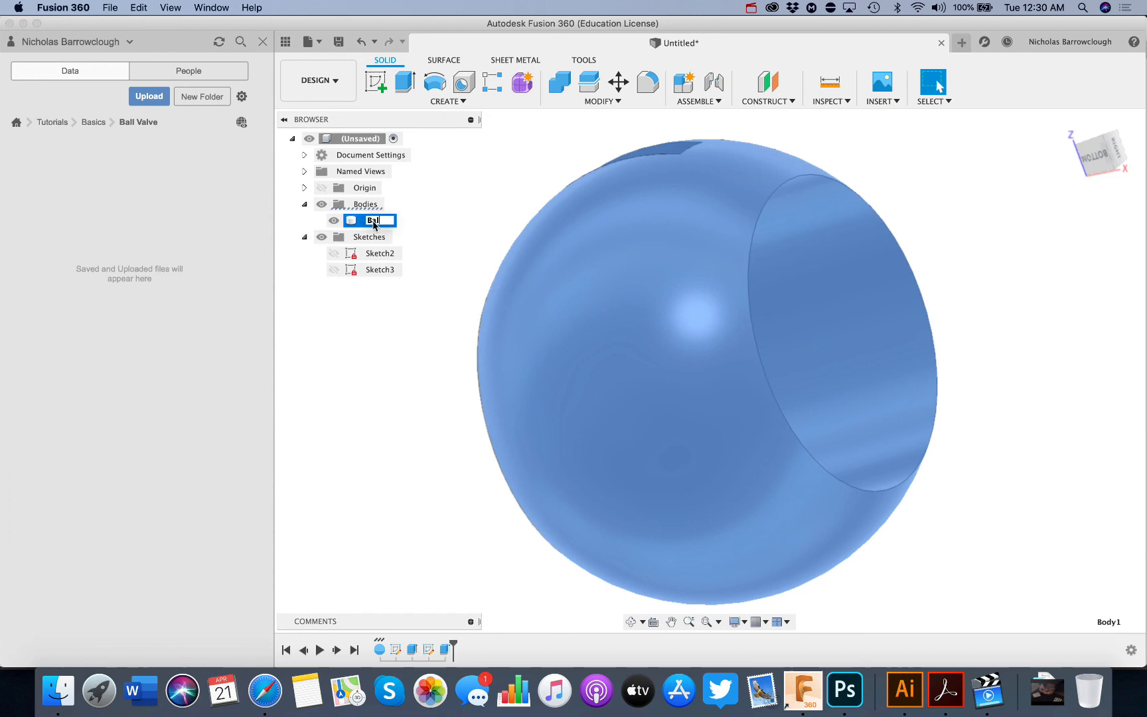
right_click(373, 220)
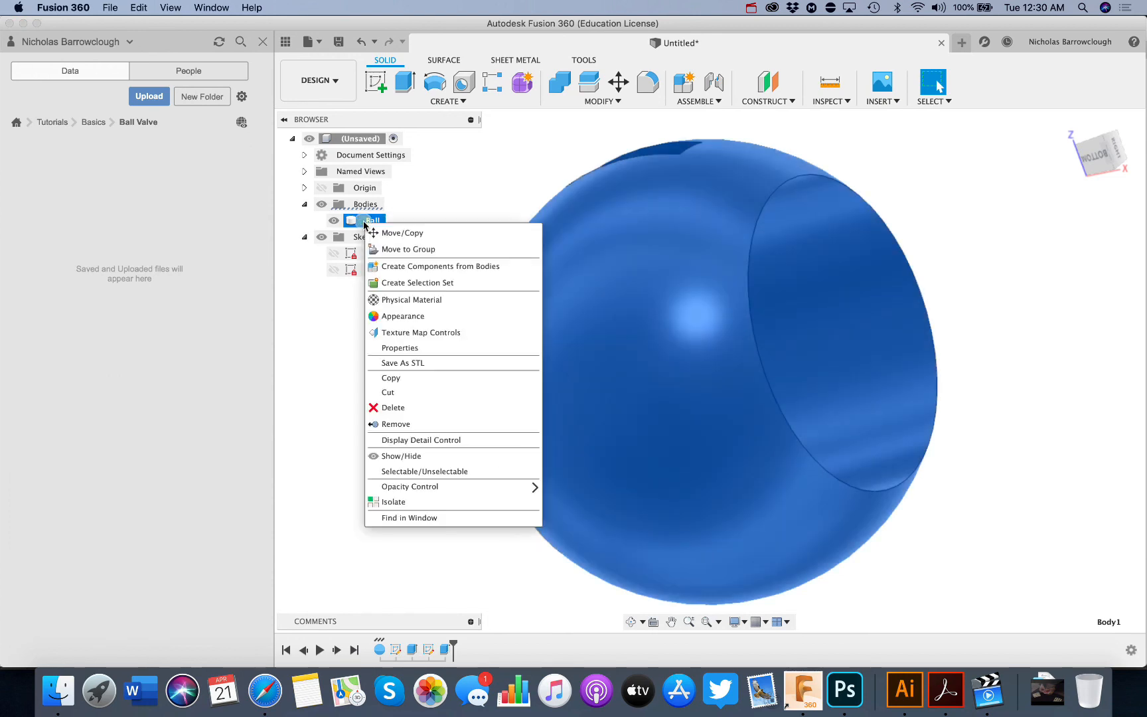
click(442, 265)
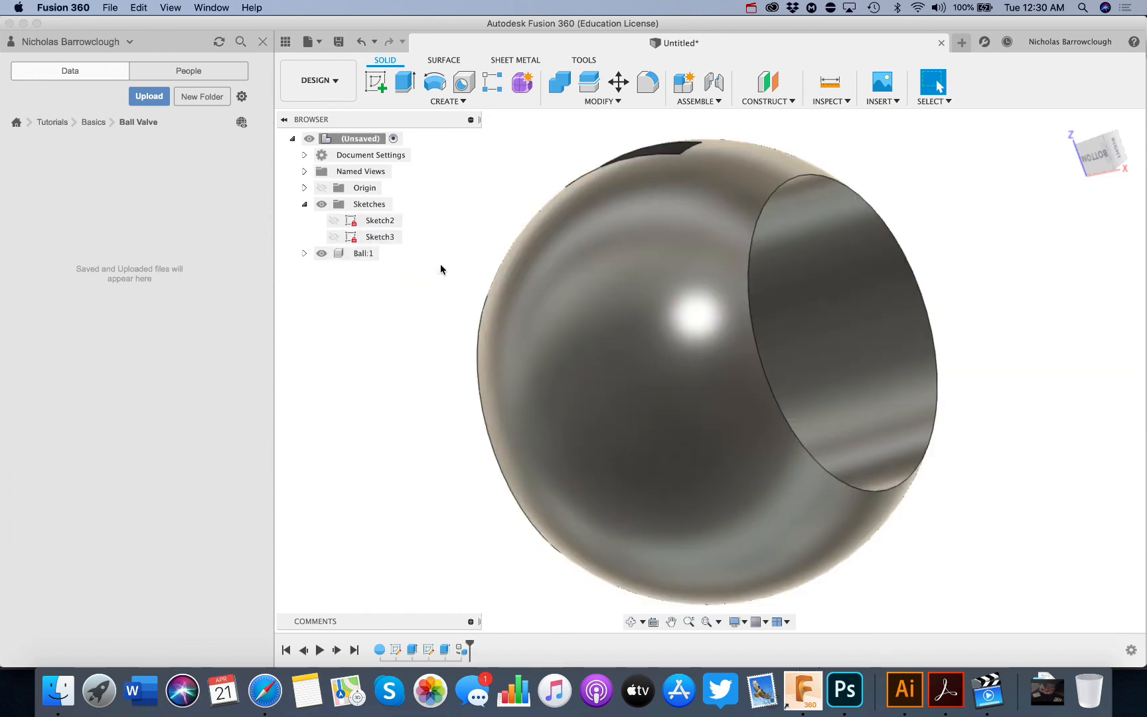
mouse_move(630, 622)
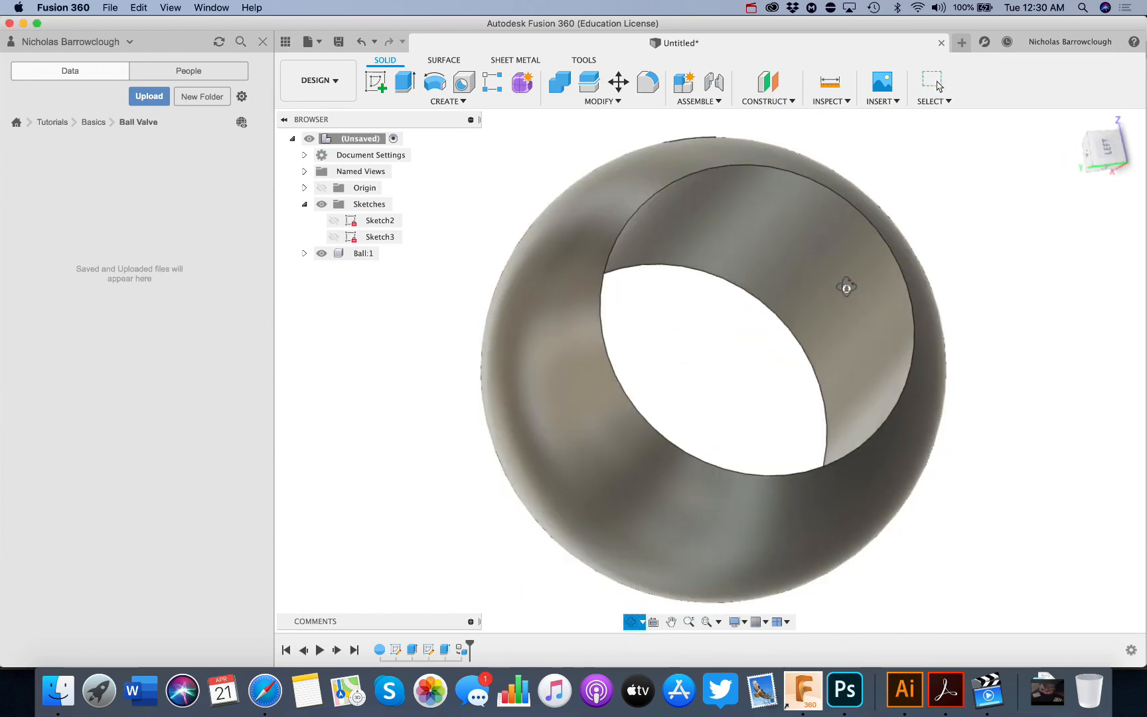
drag(847, 285, 743, 358)
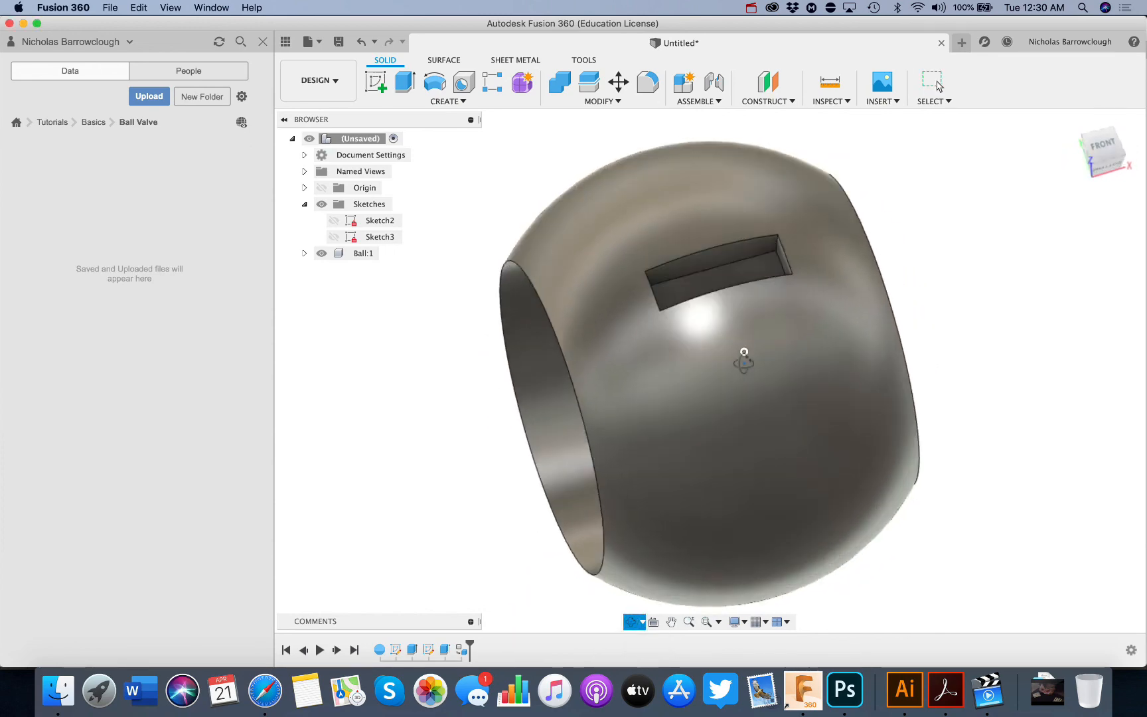
drag(743, 358, 878, 336)
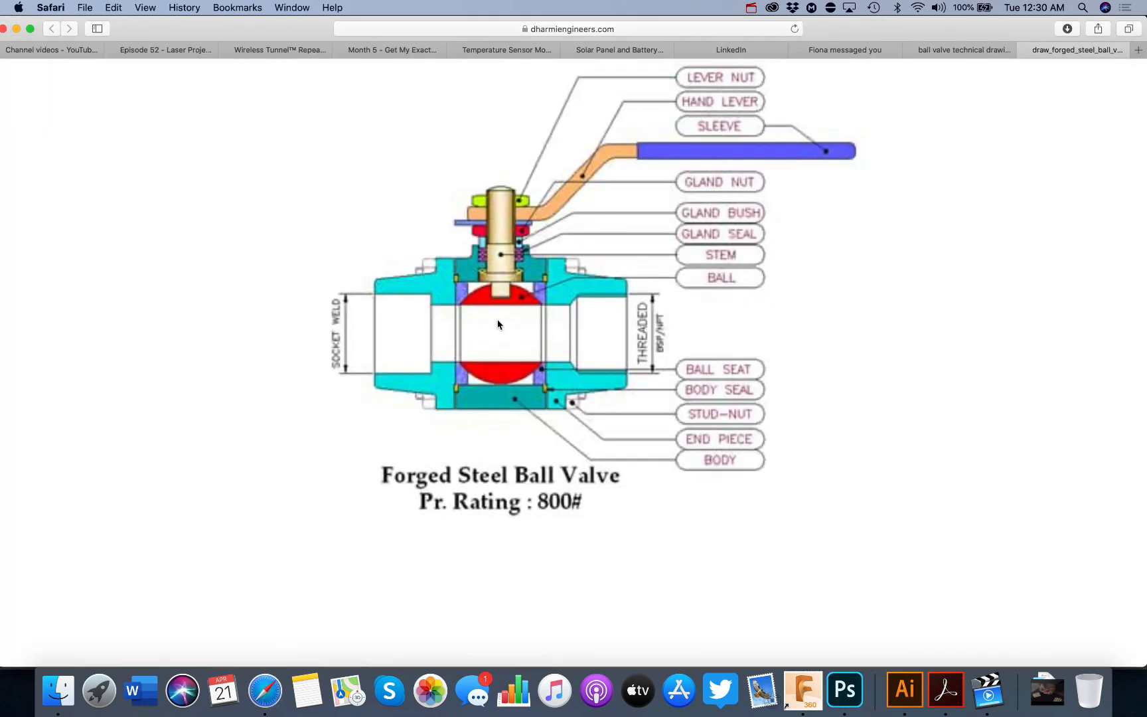
mouse_move(983, 416)
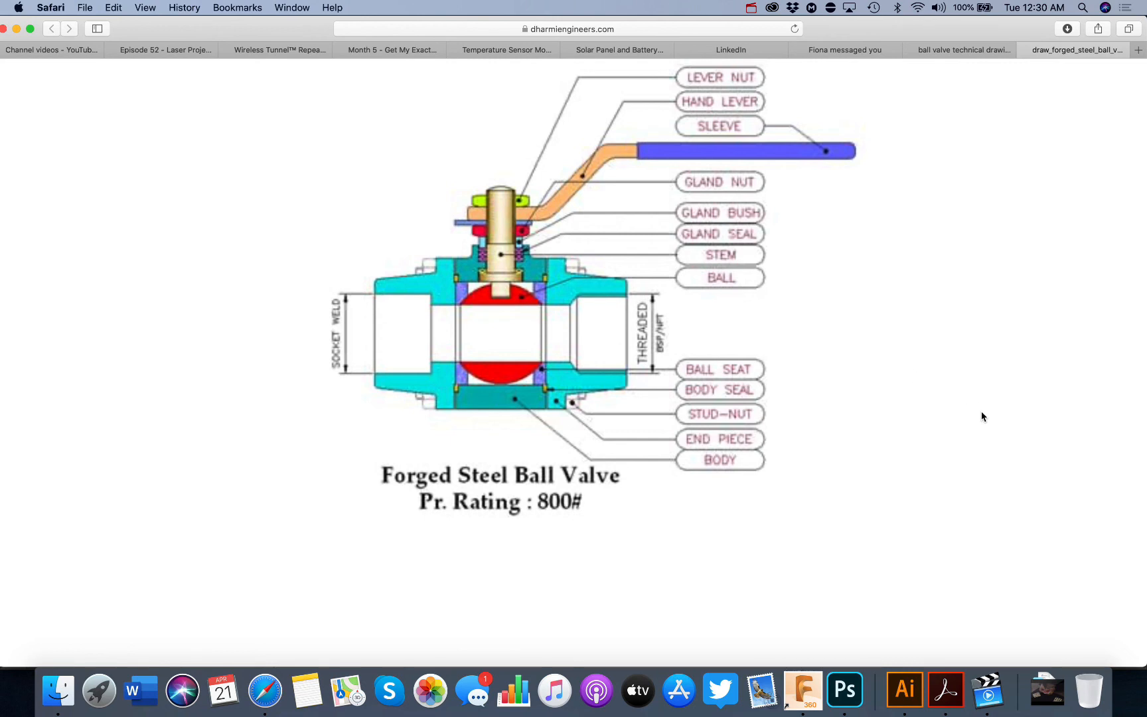
mouse_move(502, 273)
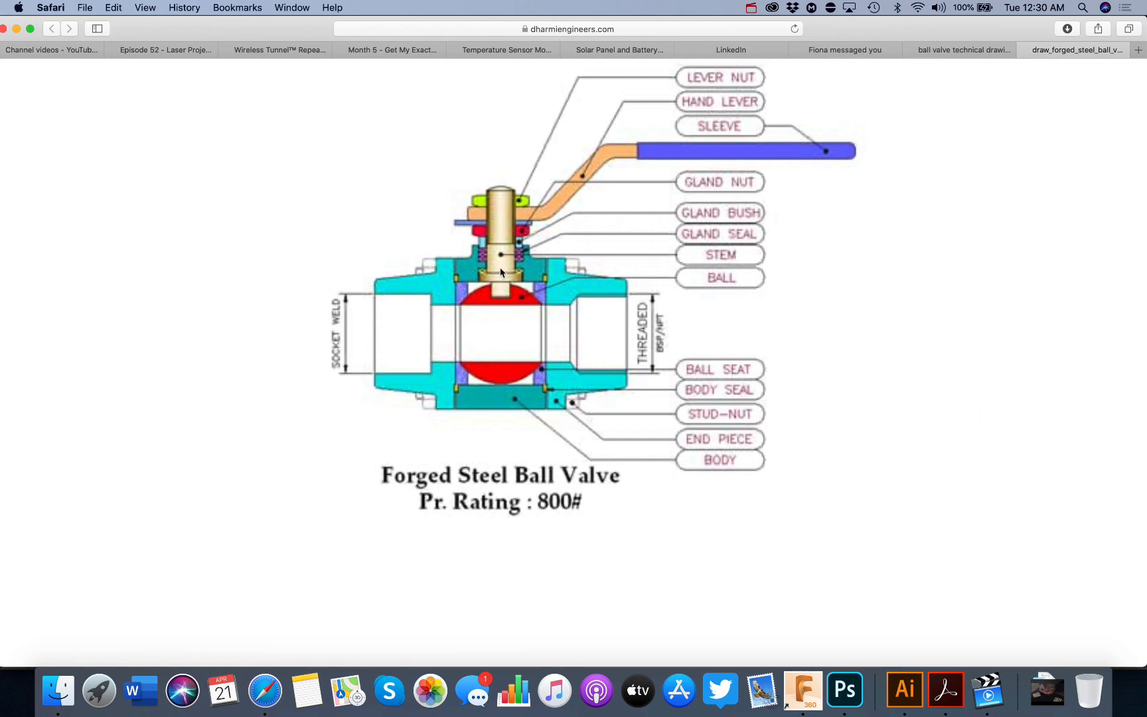
mouse_move(988, 400)
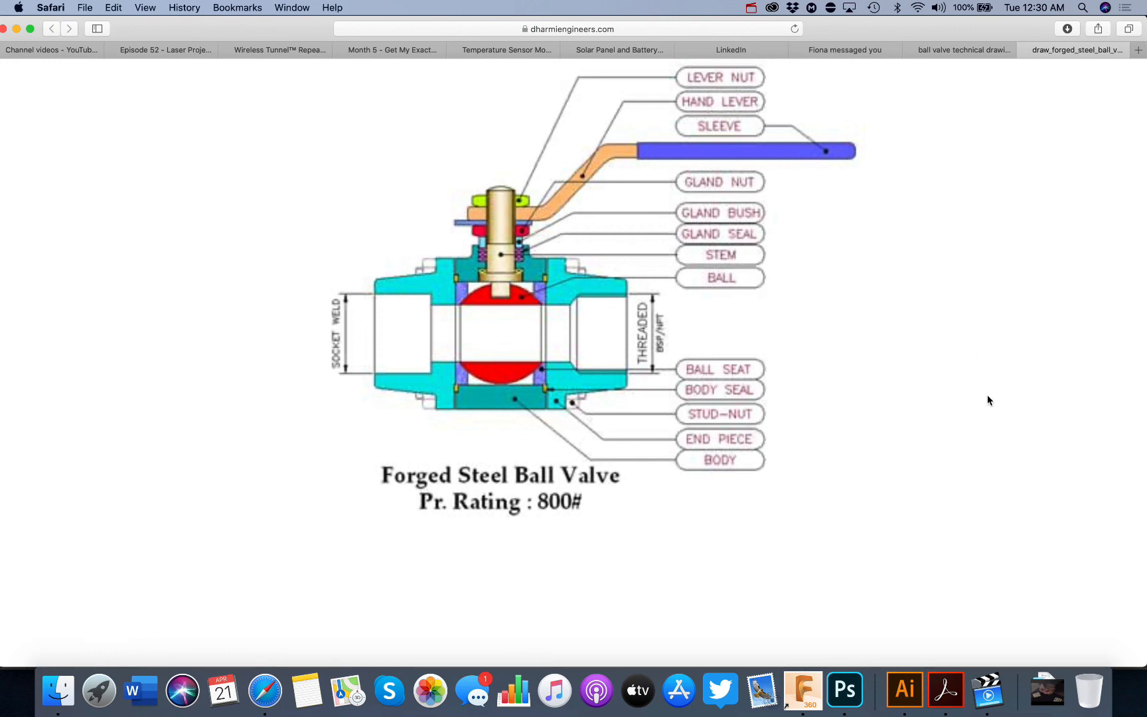
mouse_move(803, 690)
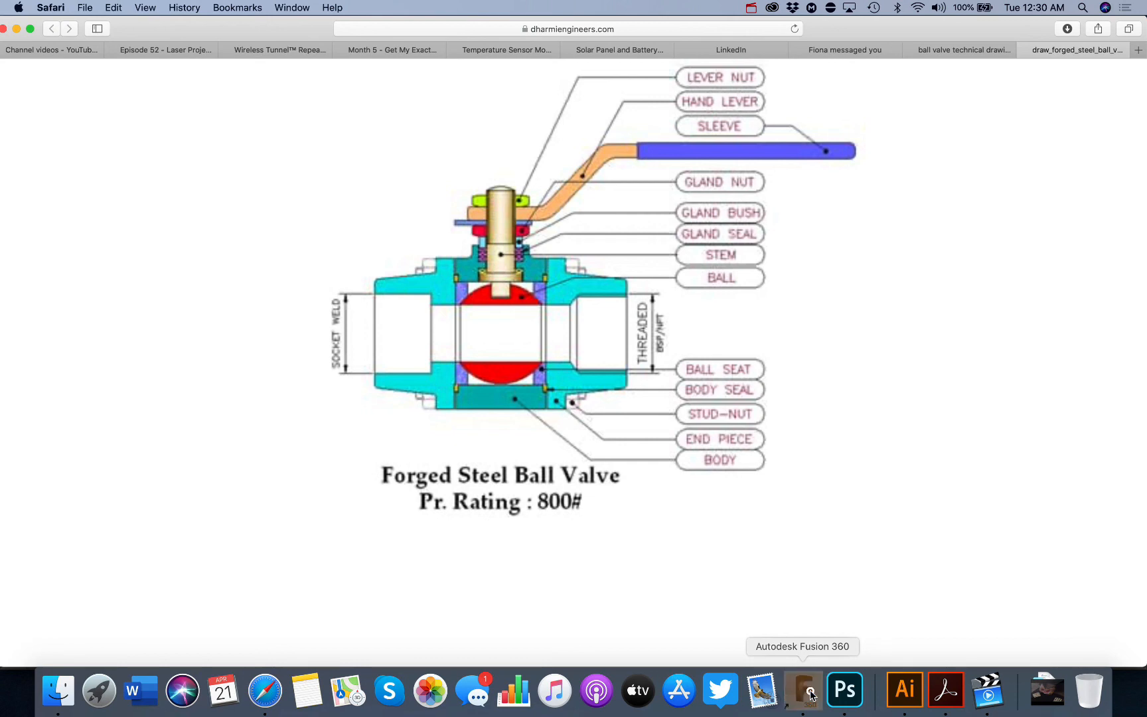
Return from the Safari valve diagram to the Ball:1 model in Fusion 360.
click(802, 689)
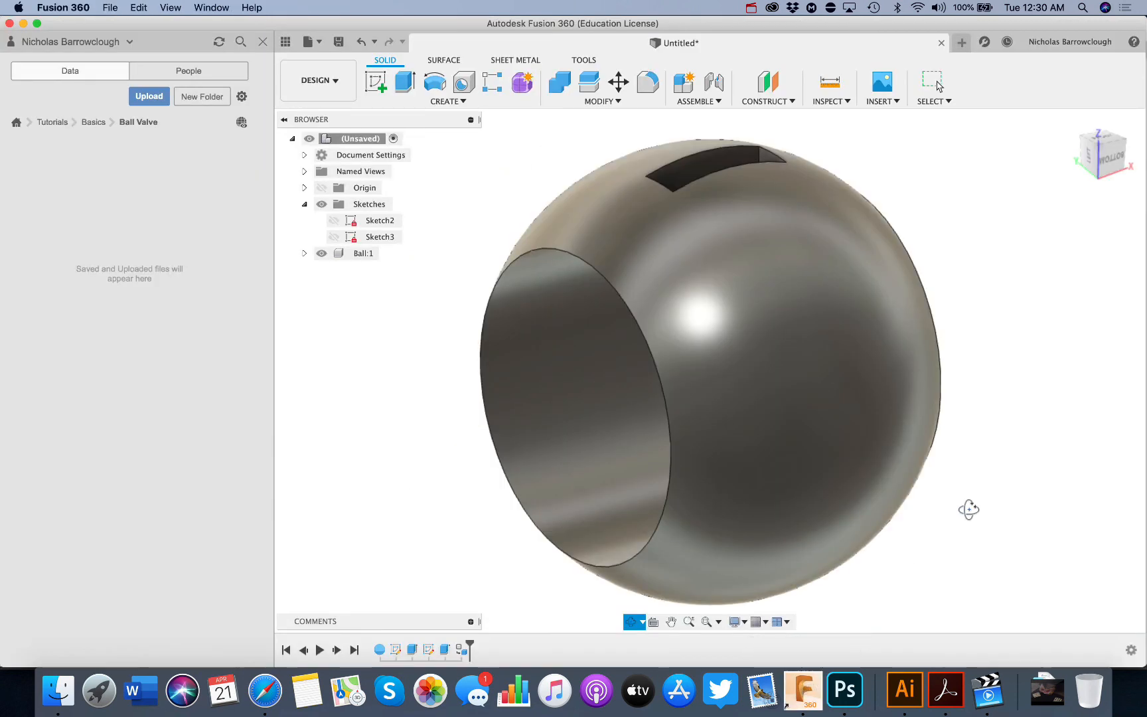